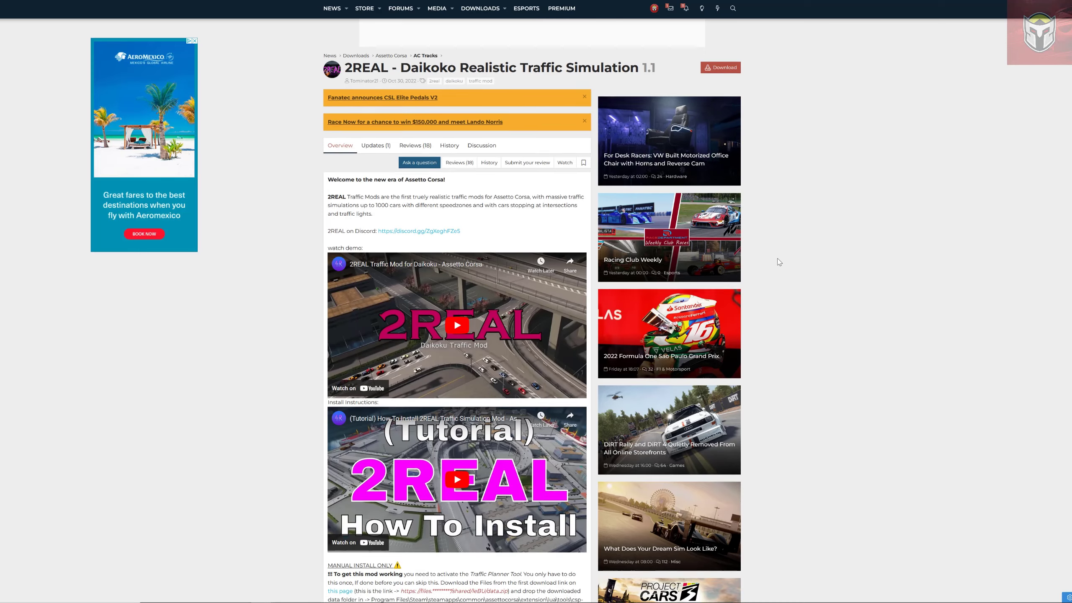
# - Scroll the 2REAL Daikoku mod page down to the MANUAL INSTALL ONLY instructions
pyautogui.scroll(-3)
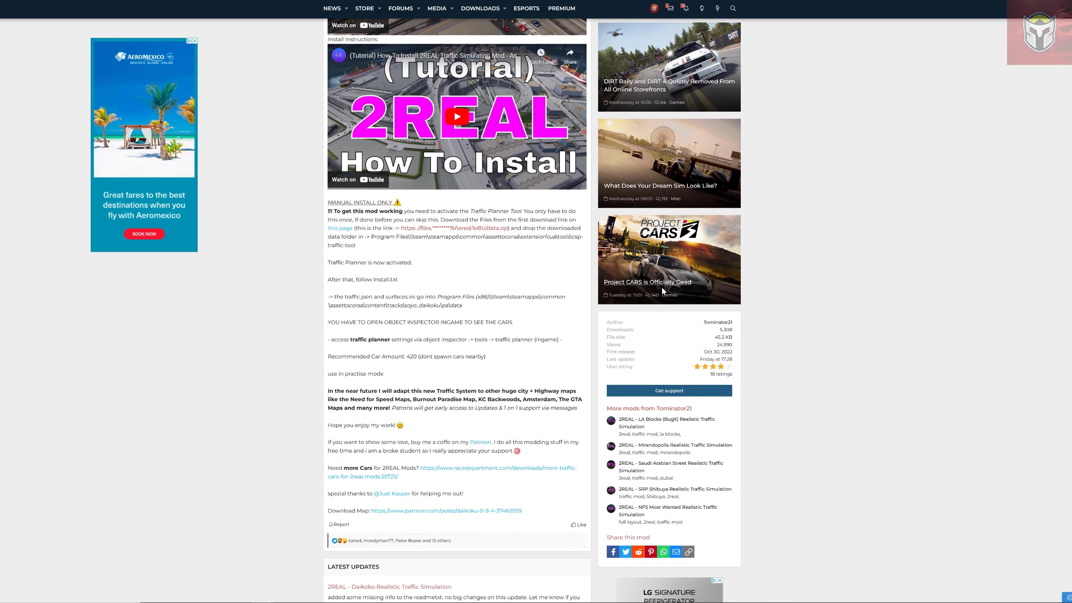
pyautogui.moveTo(530, 381)
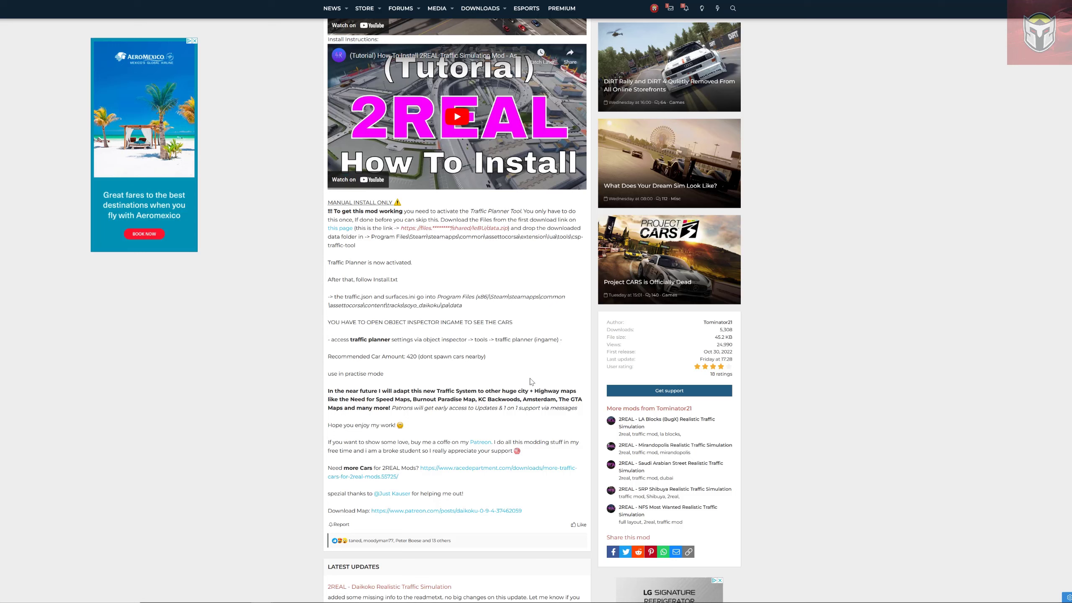
pyautogui.moveTo(470, 262)
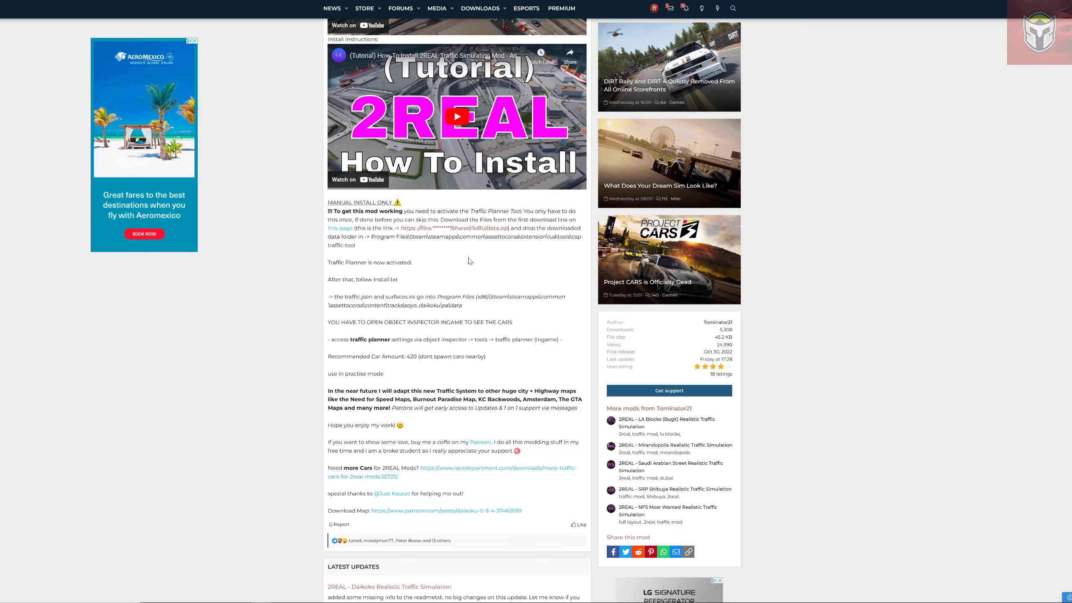
pyautogui.moveTo(326, 219)
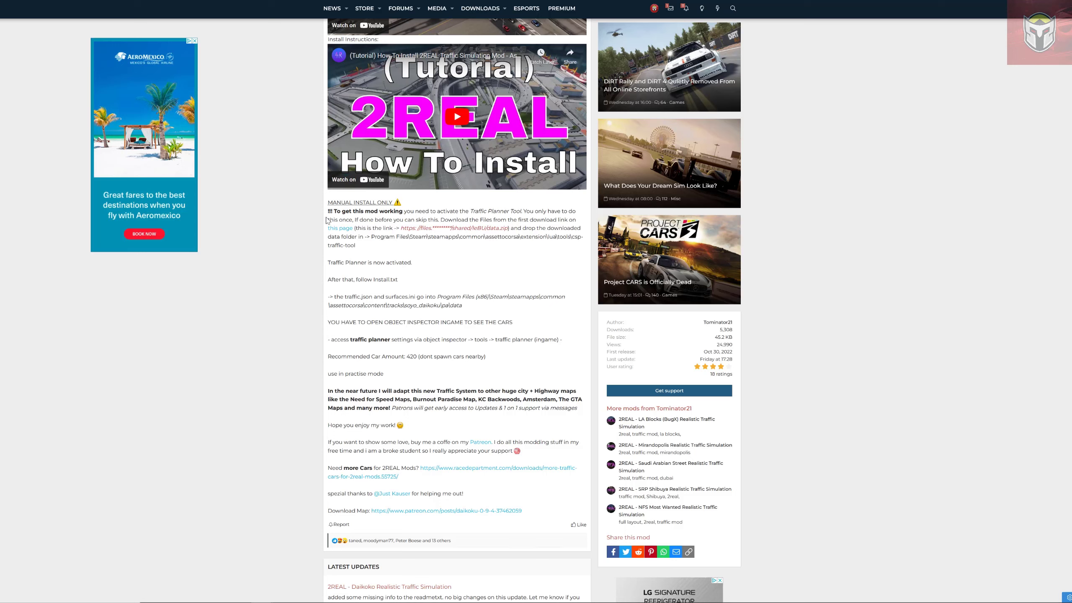
pyautogui.moveTo(345, 228)
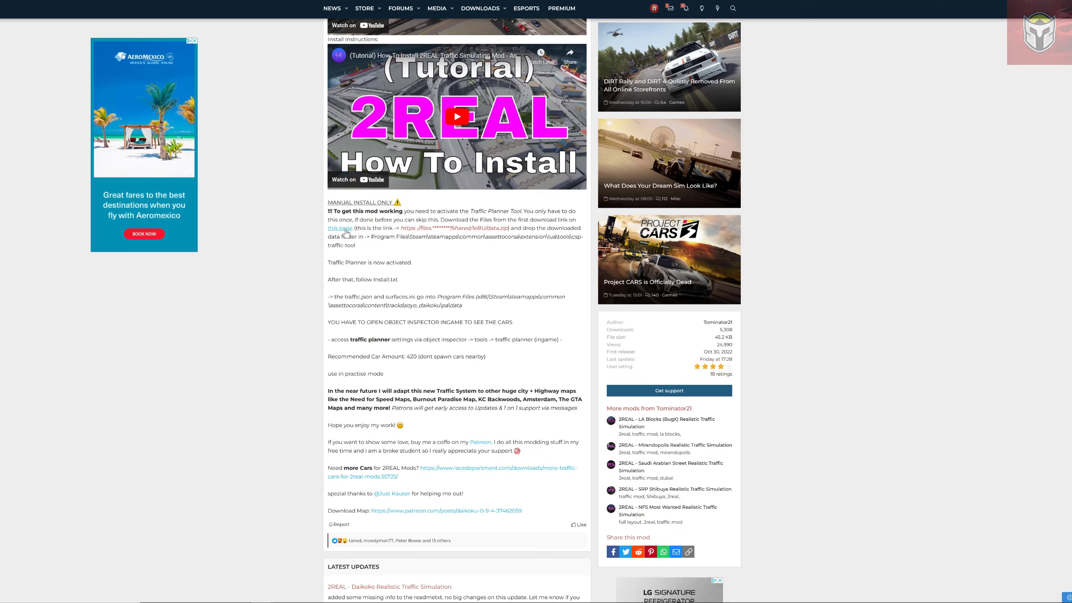
pyautogui.moveTo(345, 229)
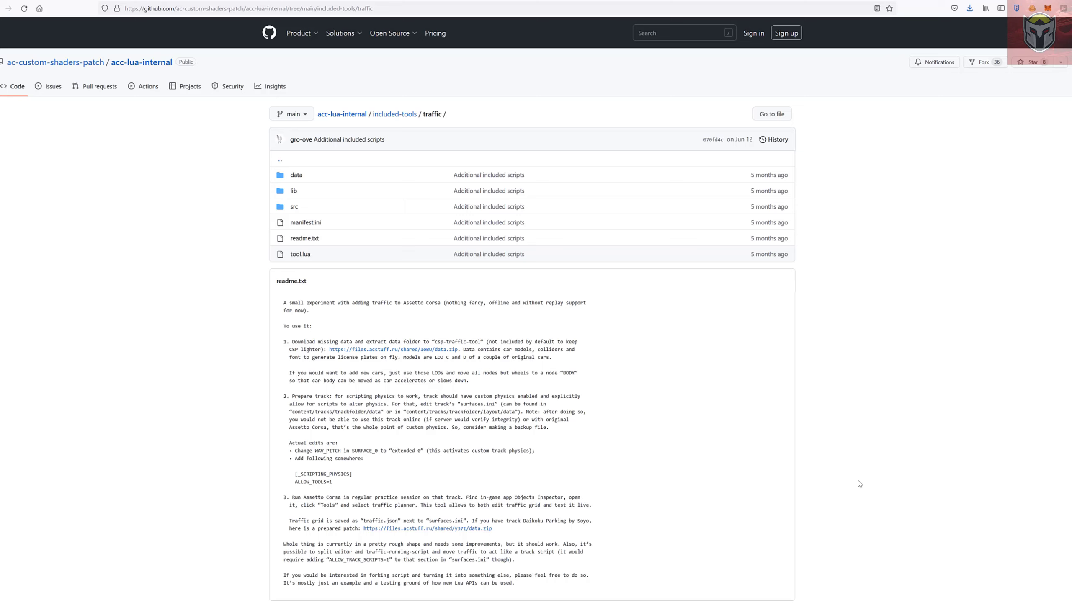
pyautogui.moveTo(561, 290)
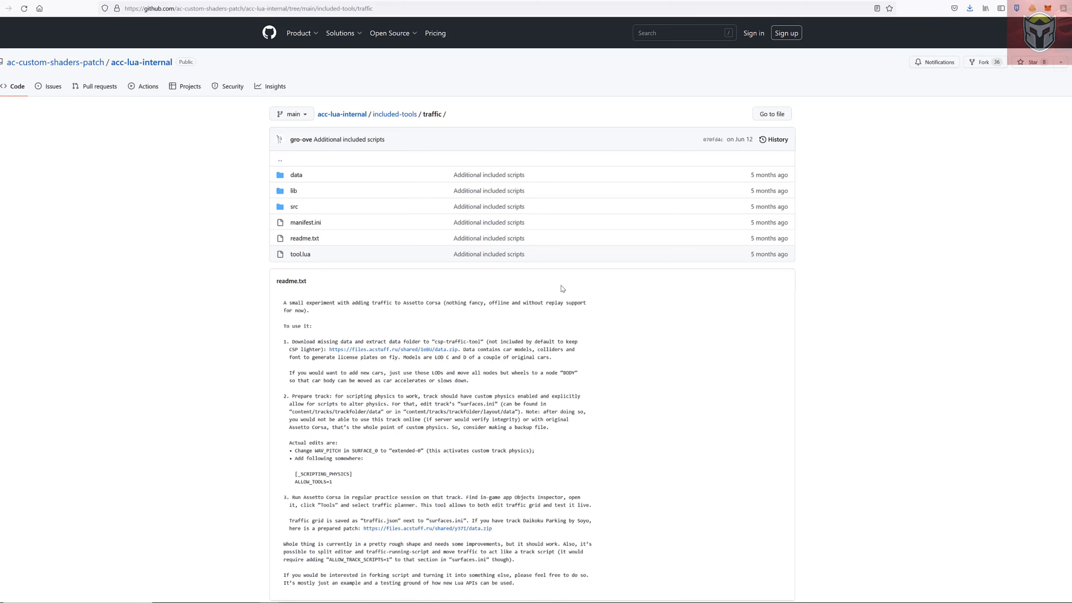
pyautogui.moveTo(368, 21)
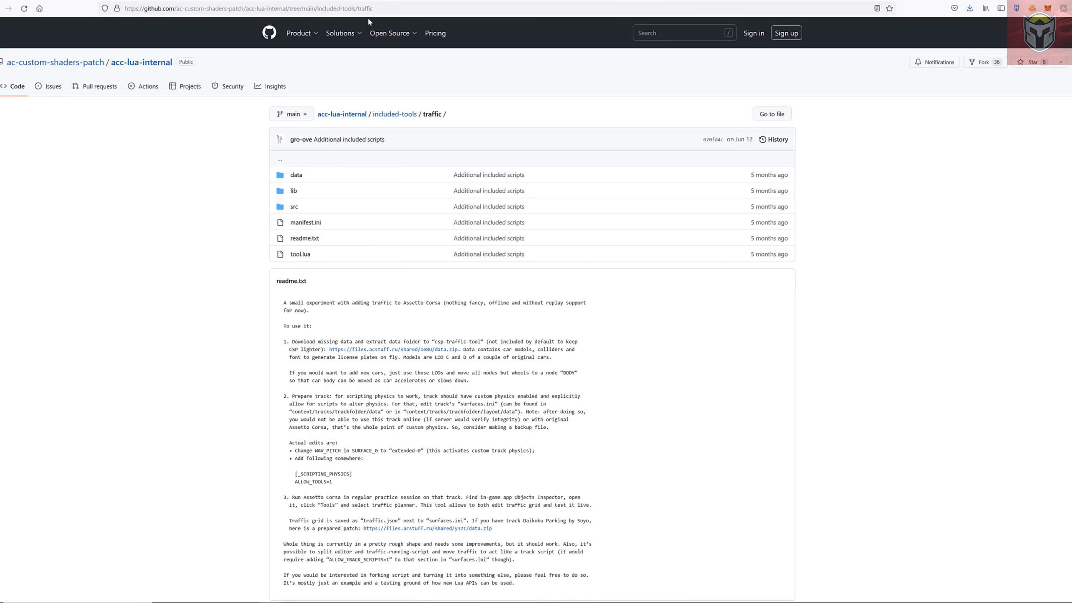
pyautogui.moveTo(245, 164)
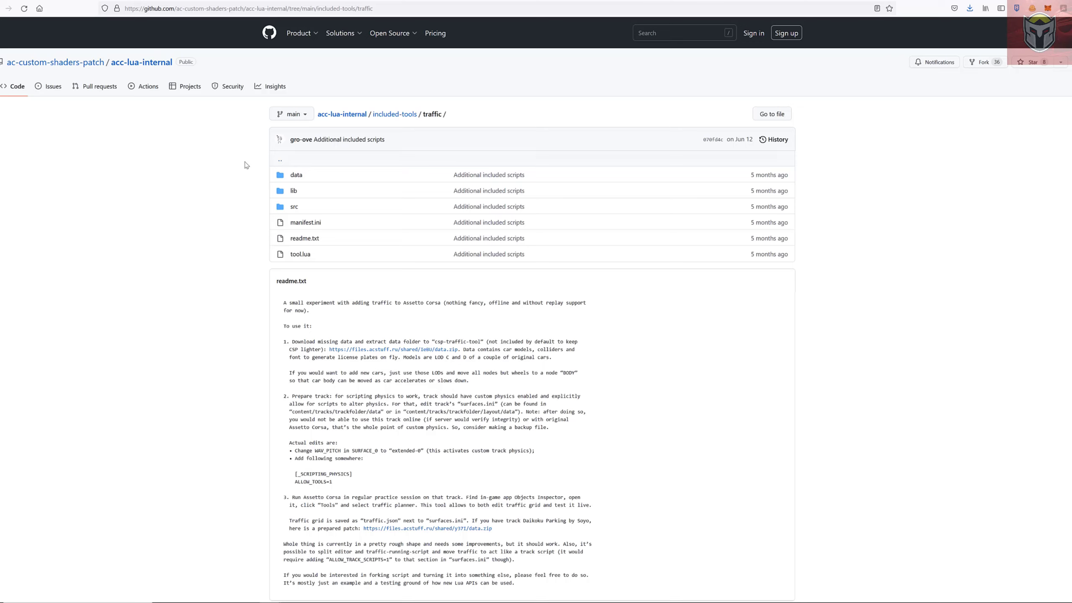
pyautogui.moveTo(249, 266)
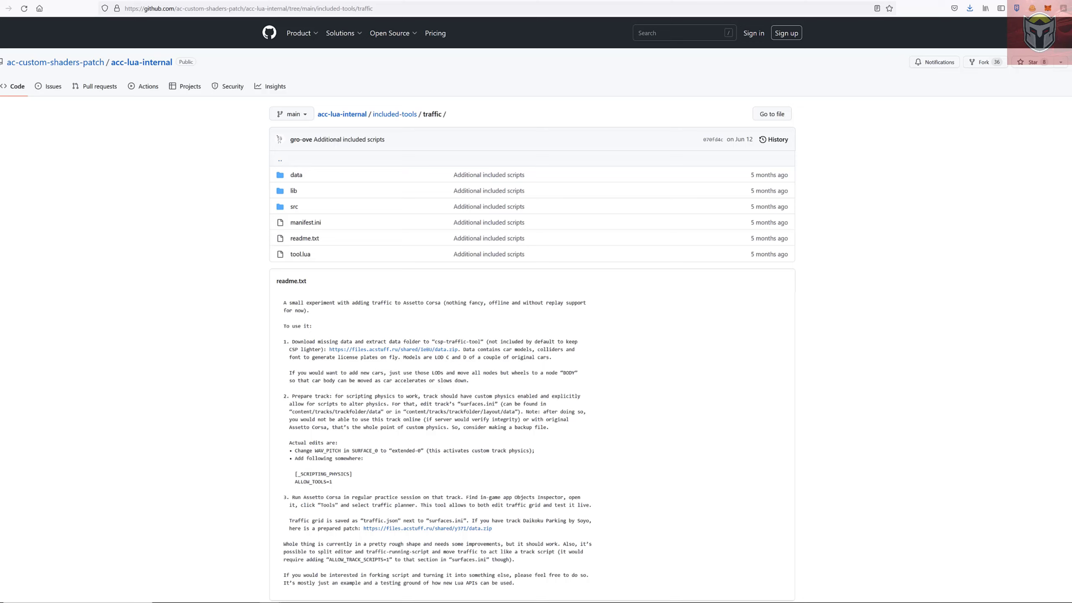
pyautogui.moveTo(349, 357)
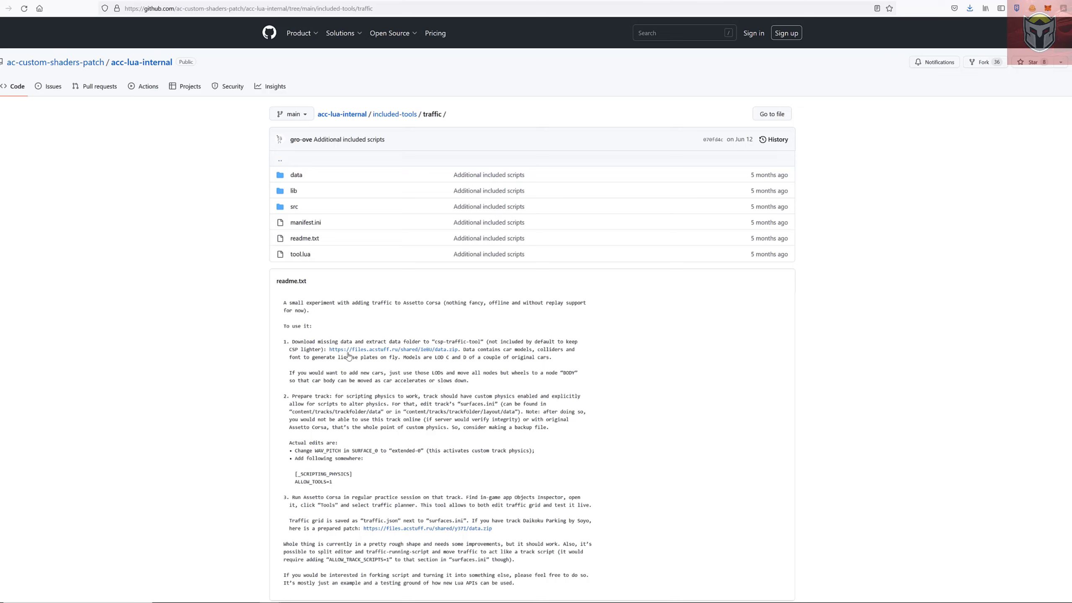
pyautogui.moveTo(349, 356)
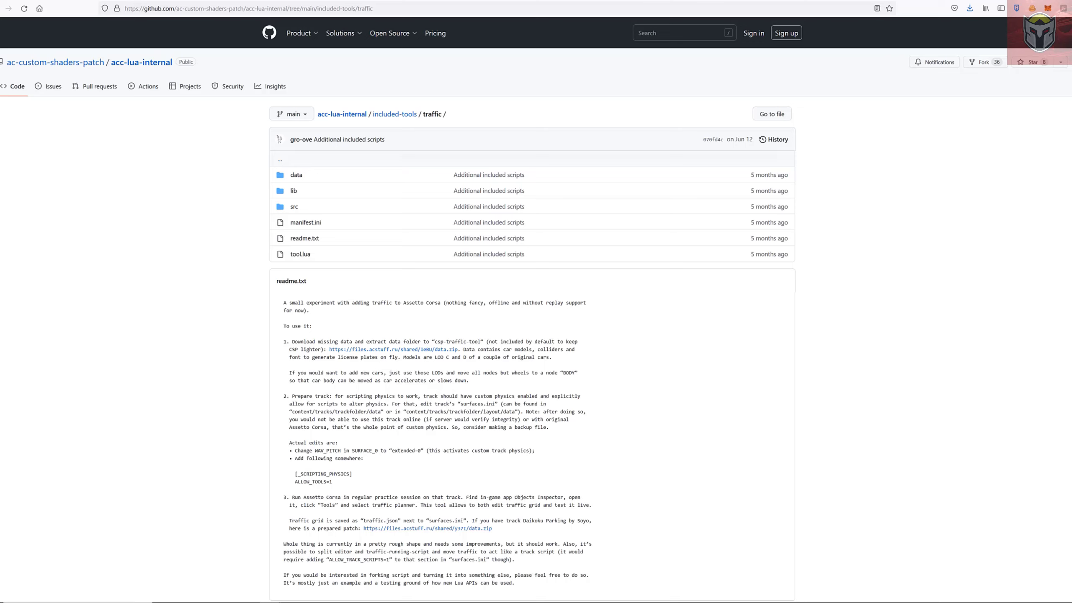
pyautogui.moveTo(554, 363)
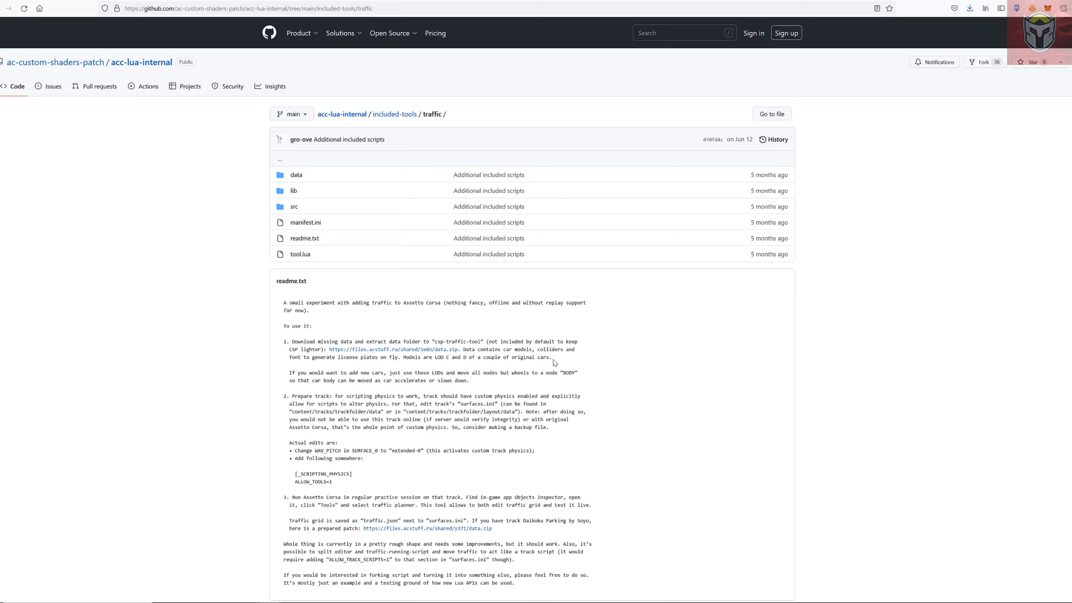
pyautogui.moveTo(579, 352)
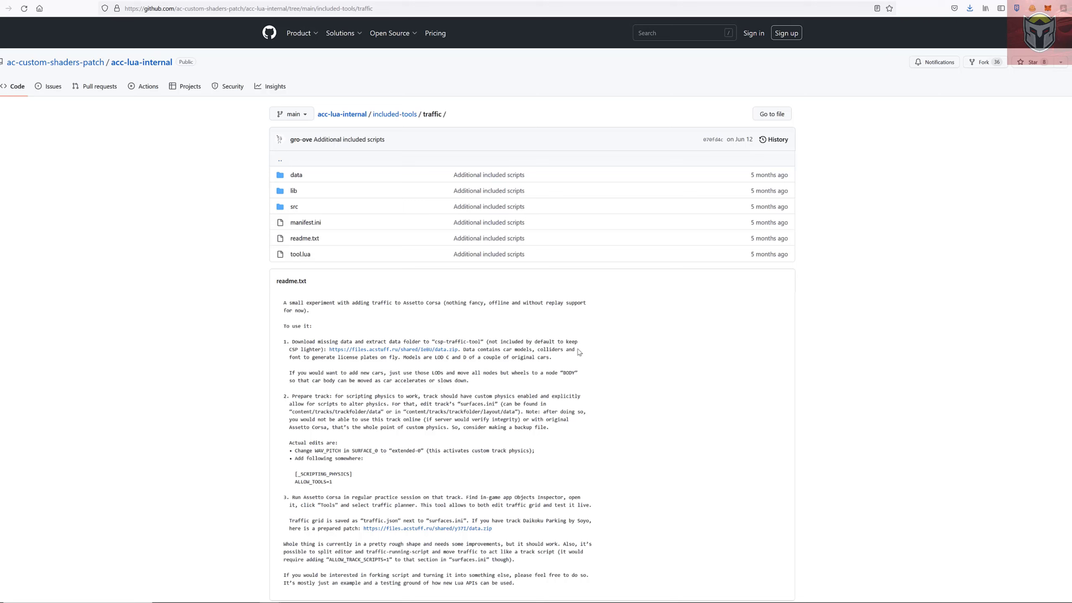
pyautogui.moveTo(395, 349)
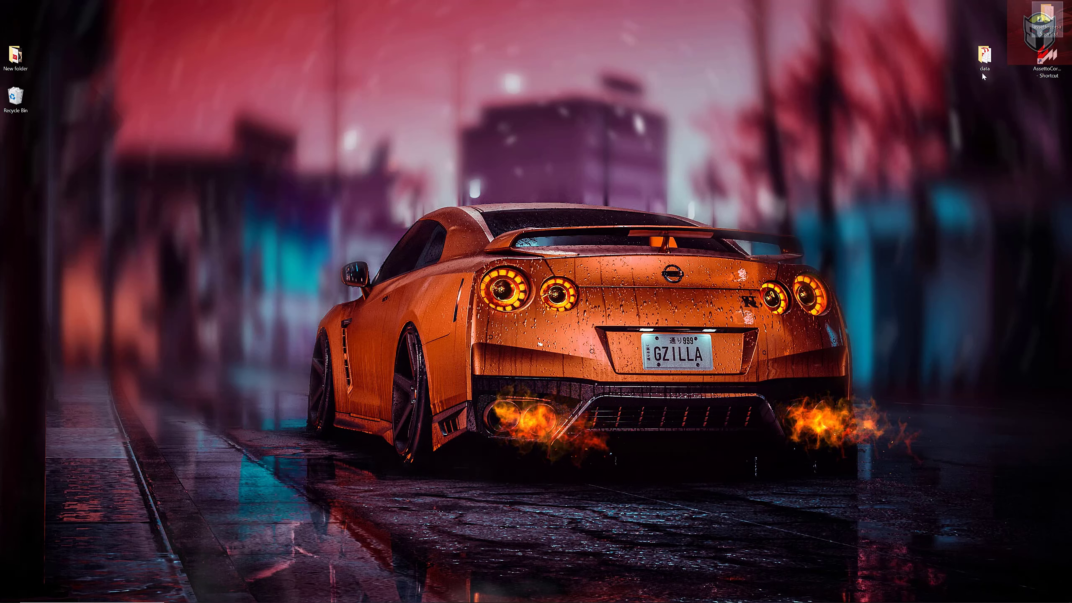
# - Inspect the desktop data folder's car model files, then select extension in assettocorsa
pyautogui.doubleClick(984, 53)
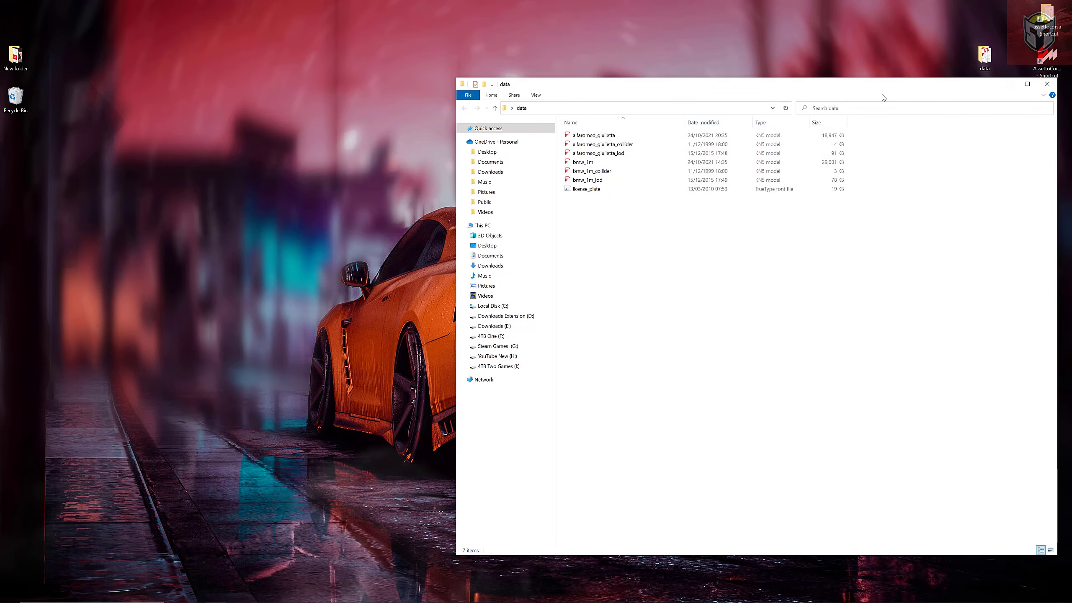
pyautogui.moveTo(674, 218)
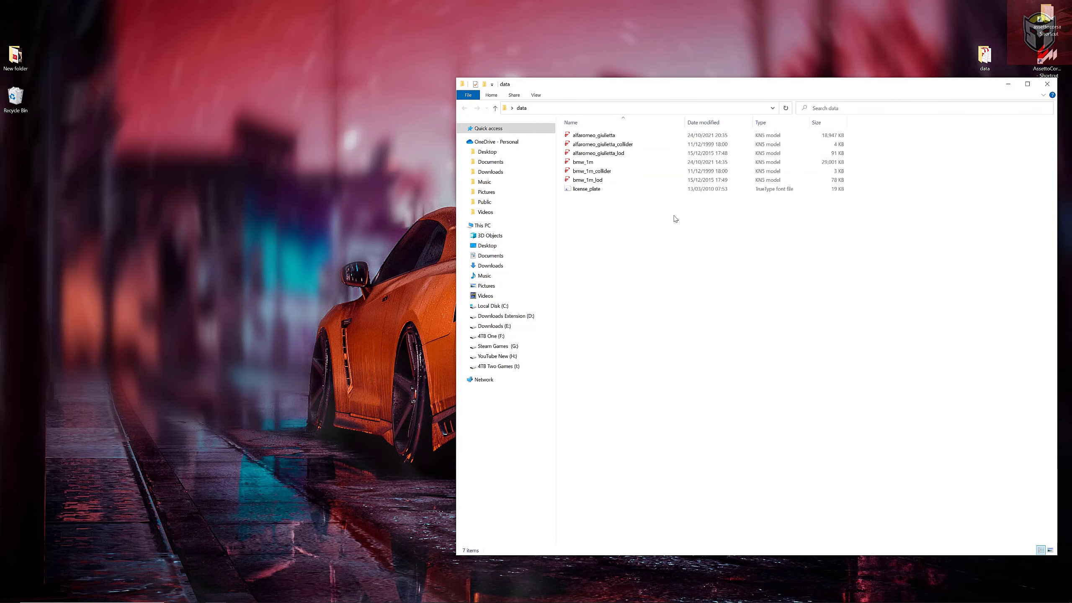
pyautogui.click(598, 153)
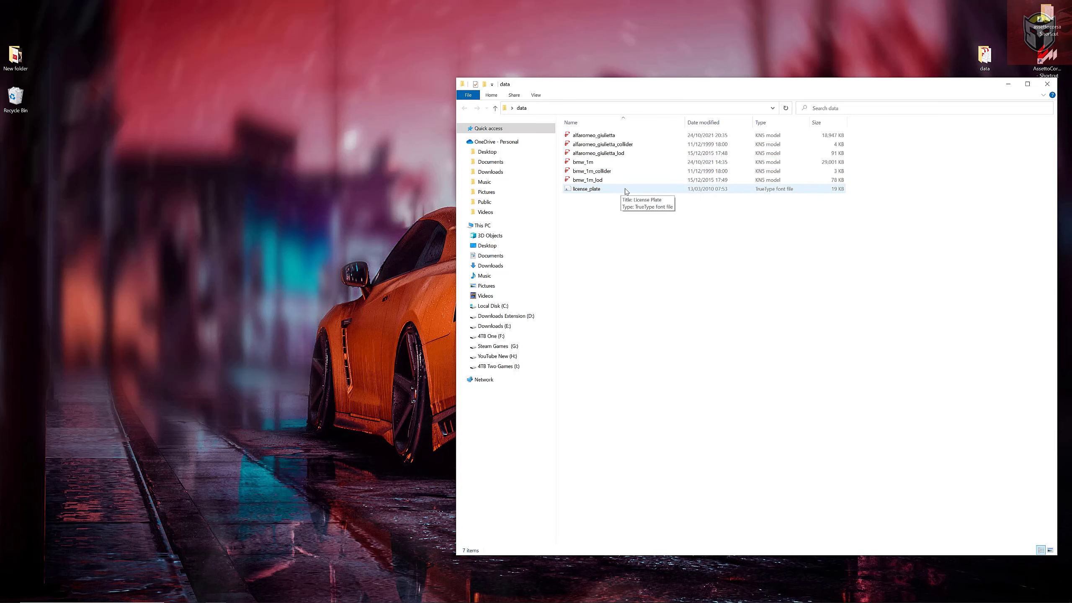
pyautogui.moveTo(1065, 84)
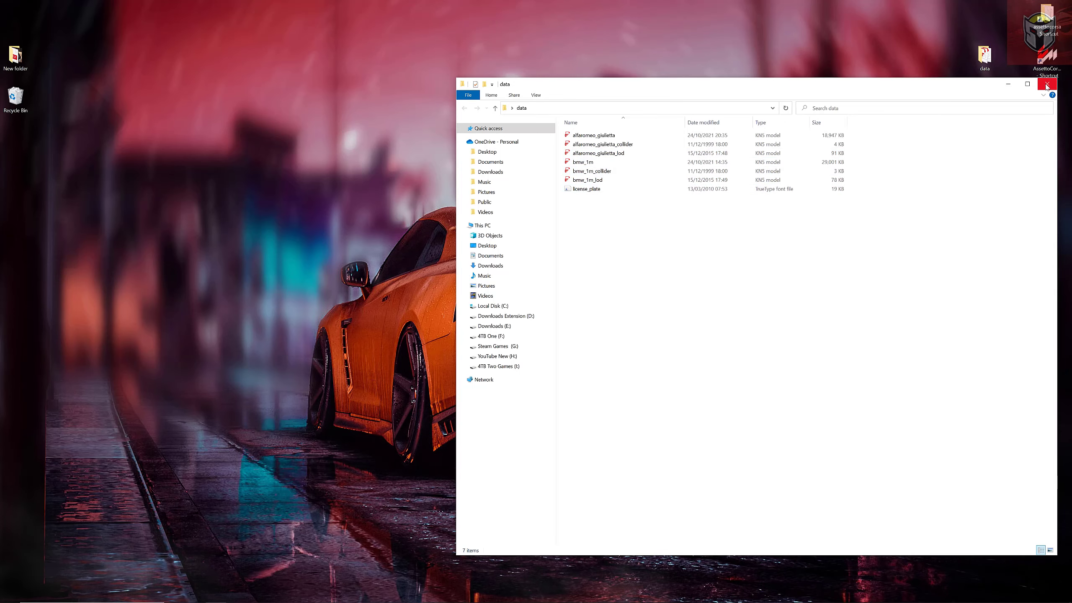
pyautogui.click(1044, 83)
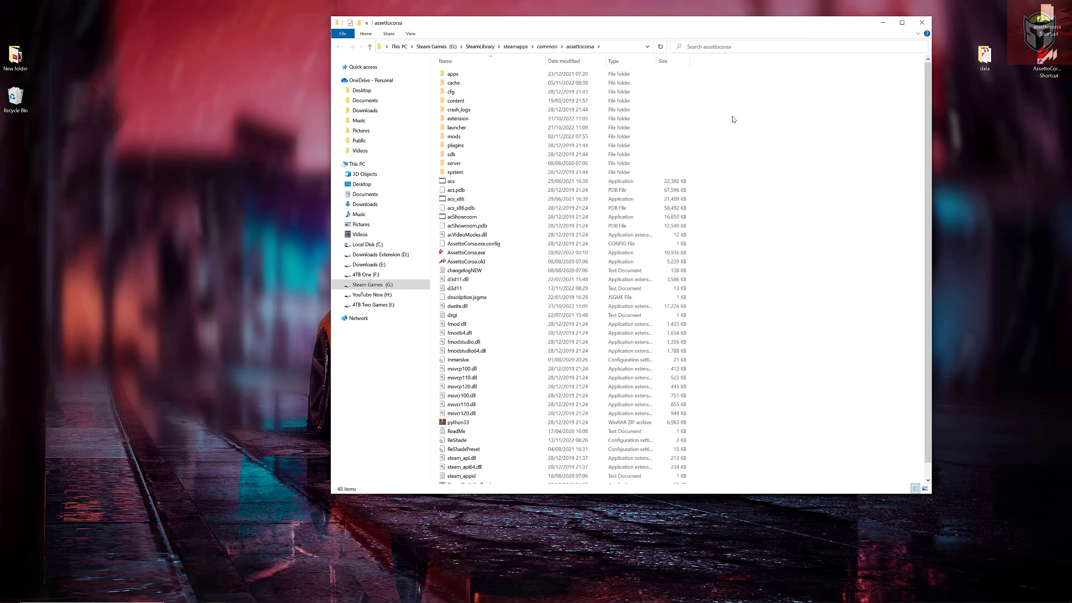
pyautogui.moveTo(430, 52)
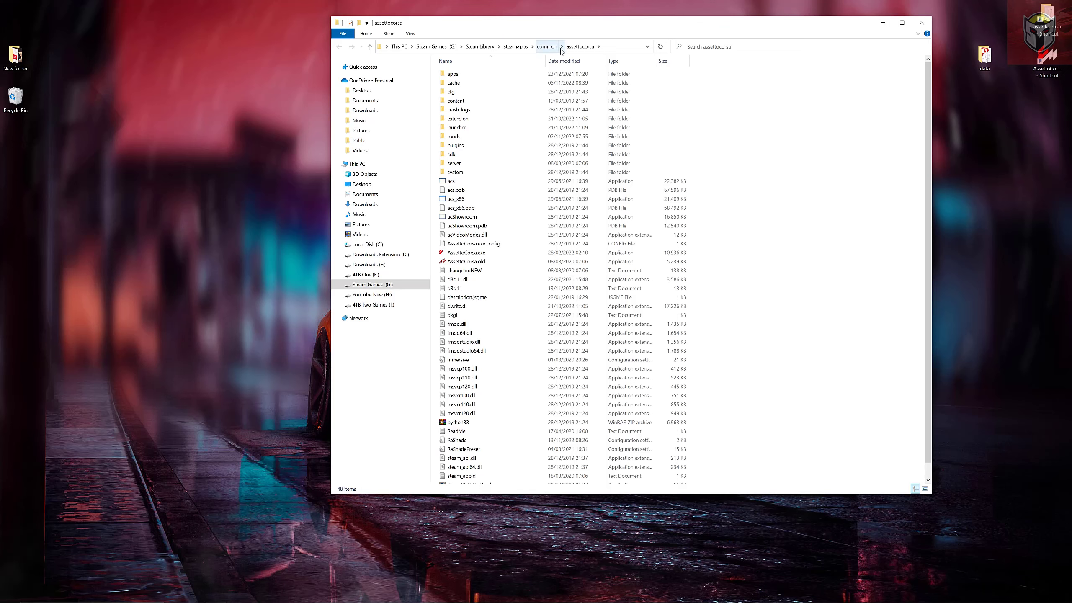
pyautogui.moveTo(455, 118)
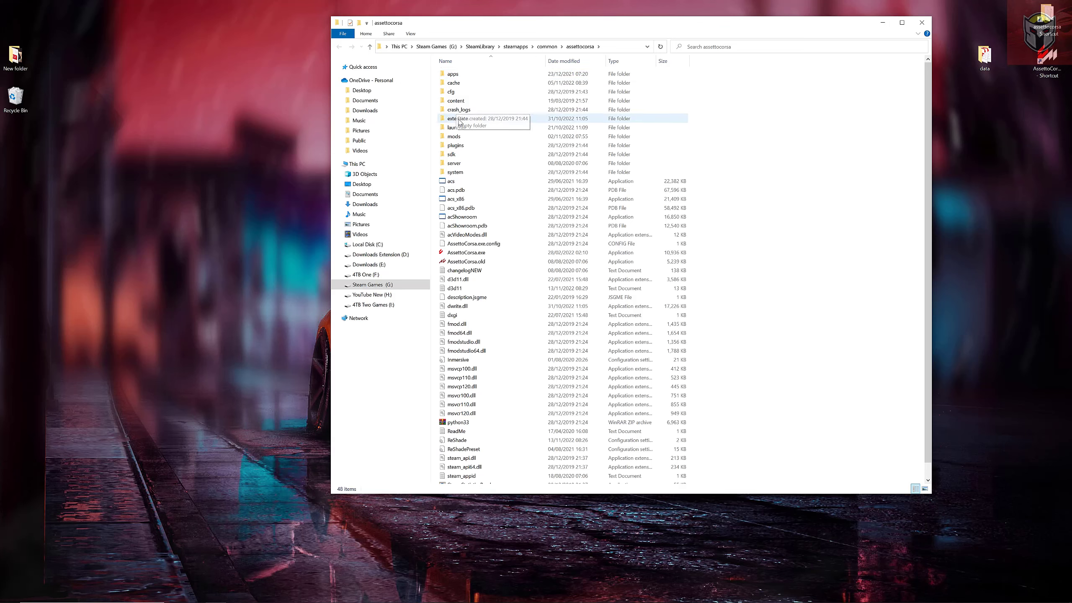
pyautogui.click(456, 118)
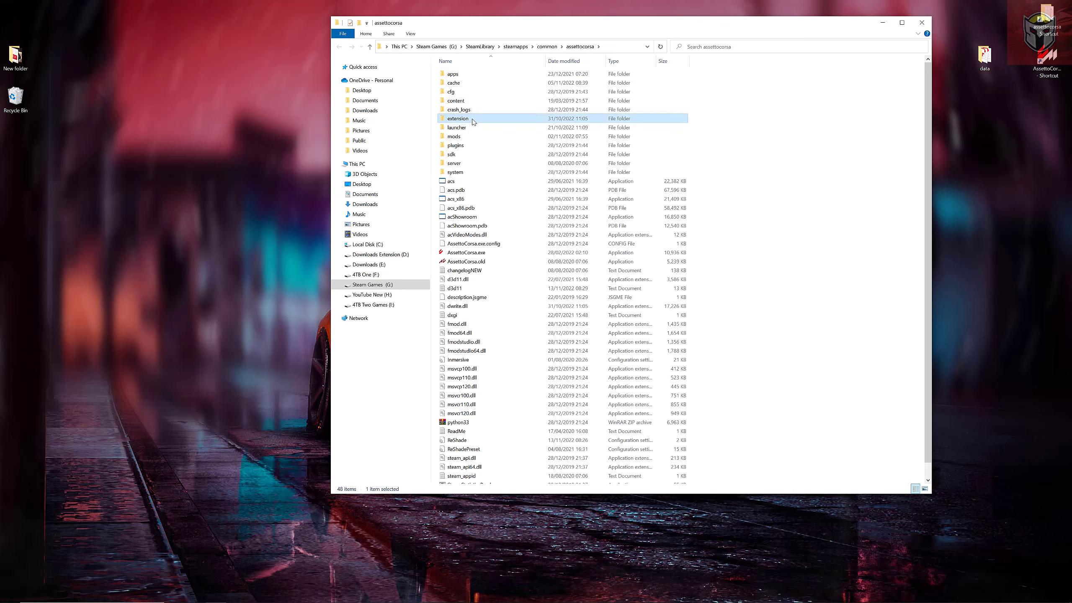
# - Go through extension > lua > tools > csp-traffic-tool and select its data folder
pyautogui.doubleClick(457, 118)
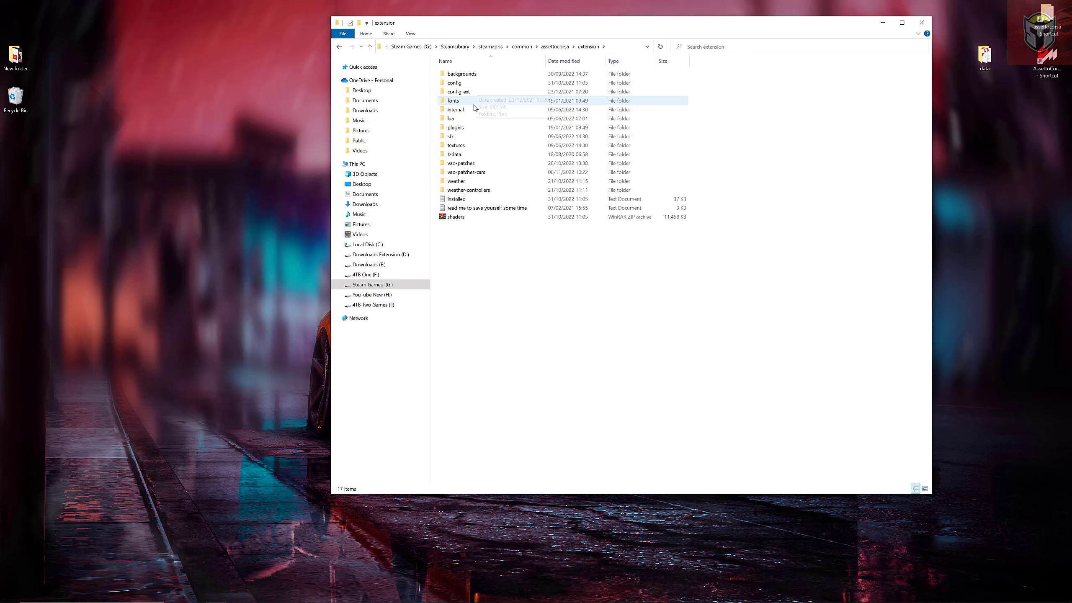
pyautogui.doubleClick(451, 118)
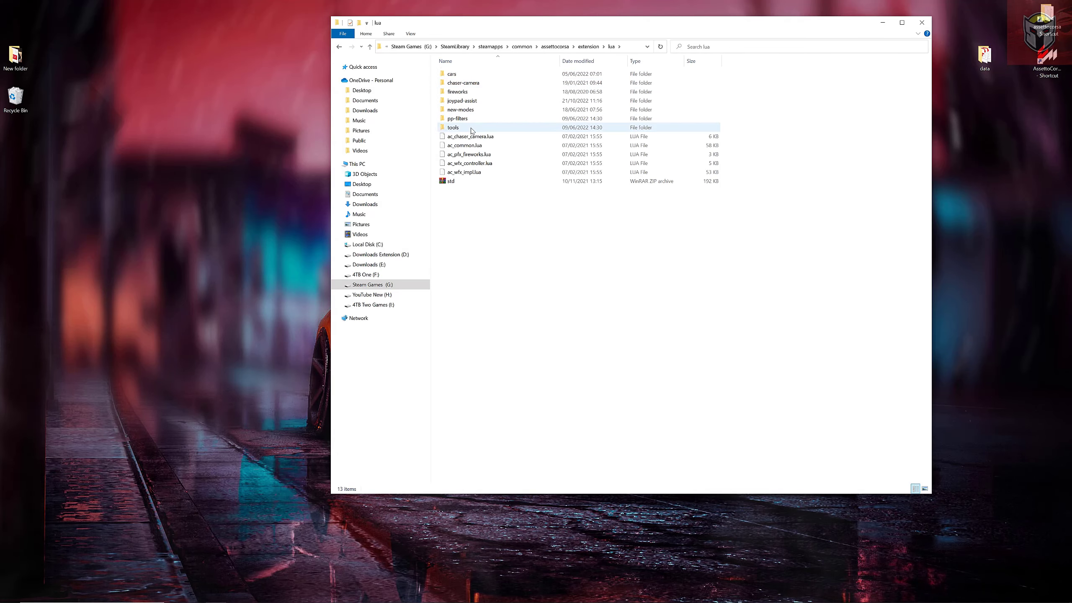
pyautogui.doubleClick(453, 127)
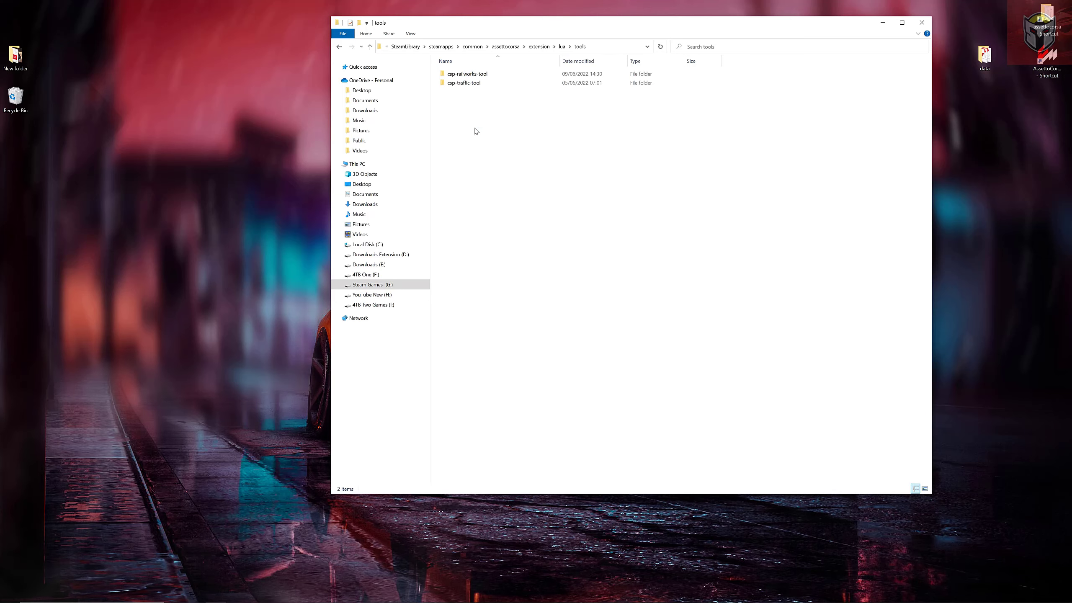
pyautogui.click(467, 73)
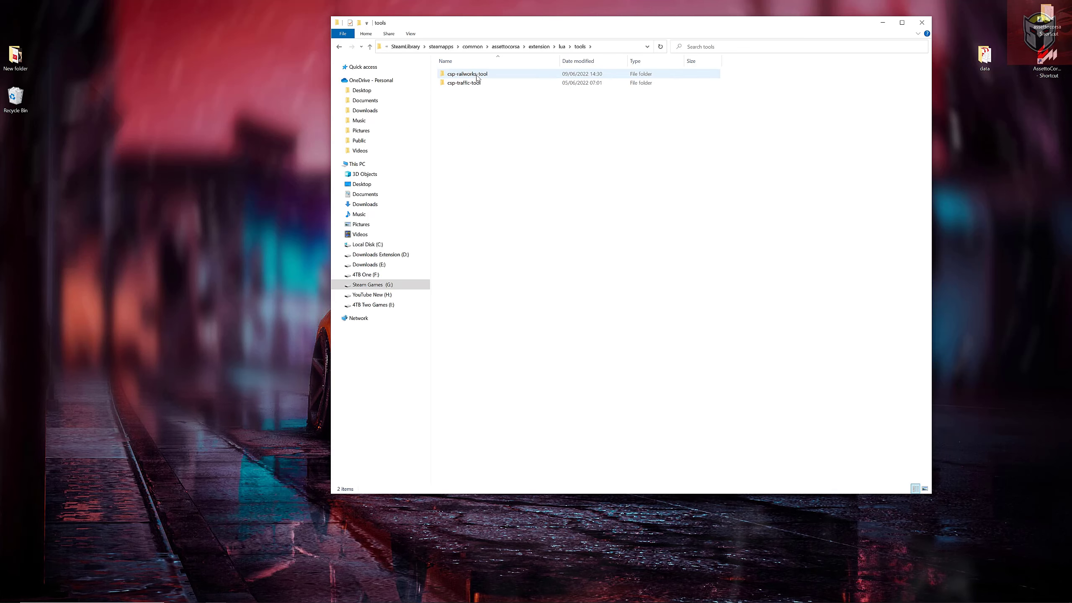
pyautogui.click(463, 83)
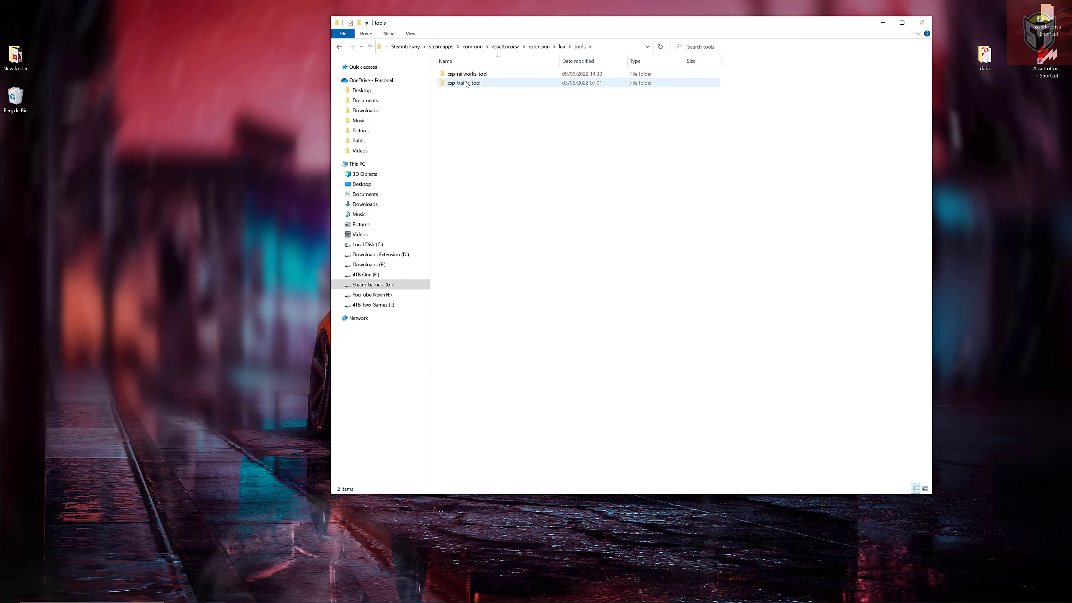
pyautogui.moveTo(467, 73)
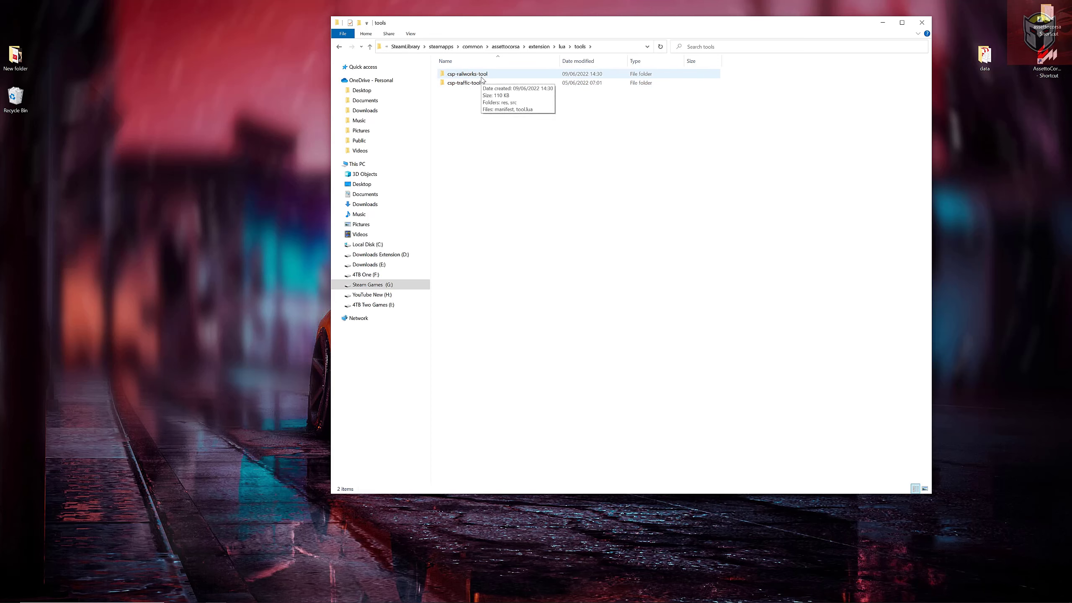
pyautogui.moveTo(463, 83)
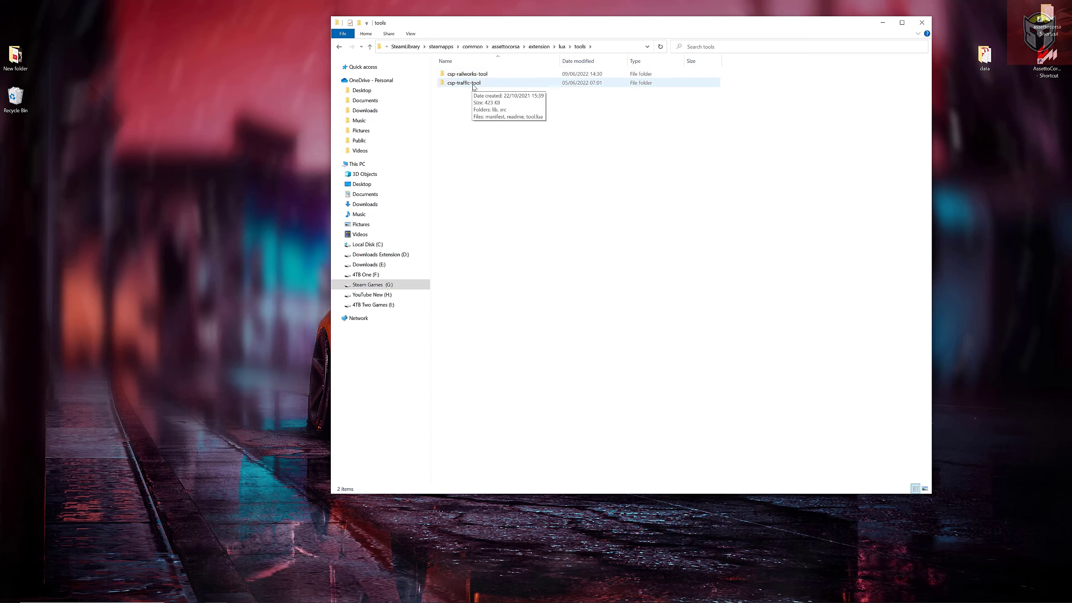
pyautogui.doubleClick(463, 83)
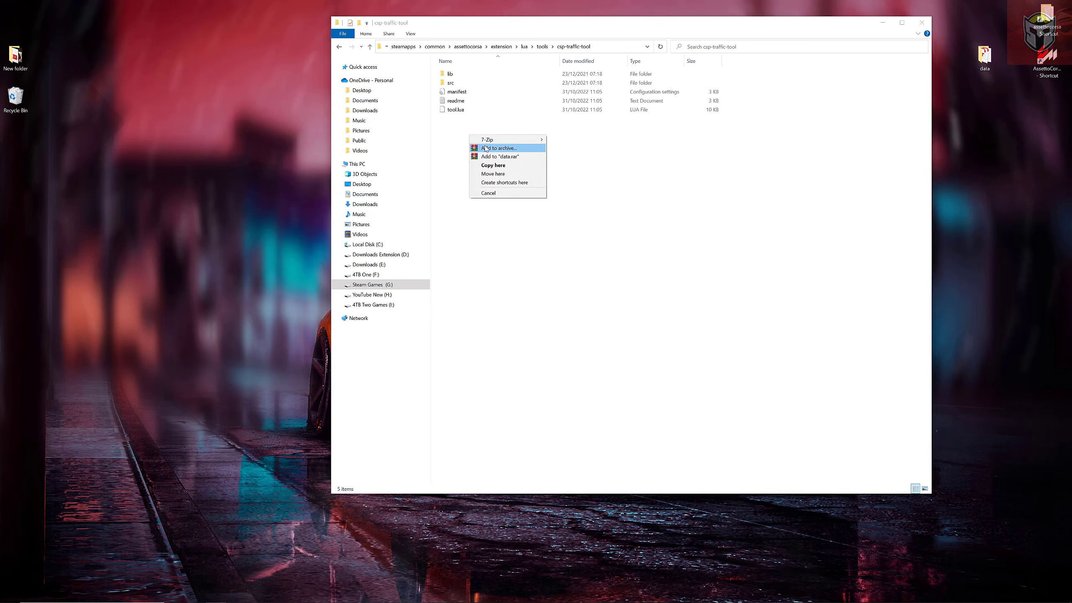
pyautogui.click(492, 173)
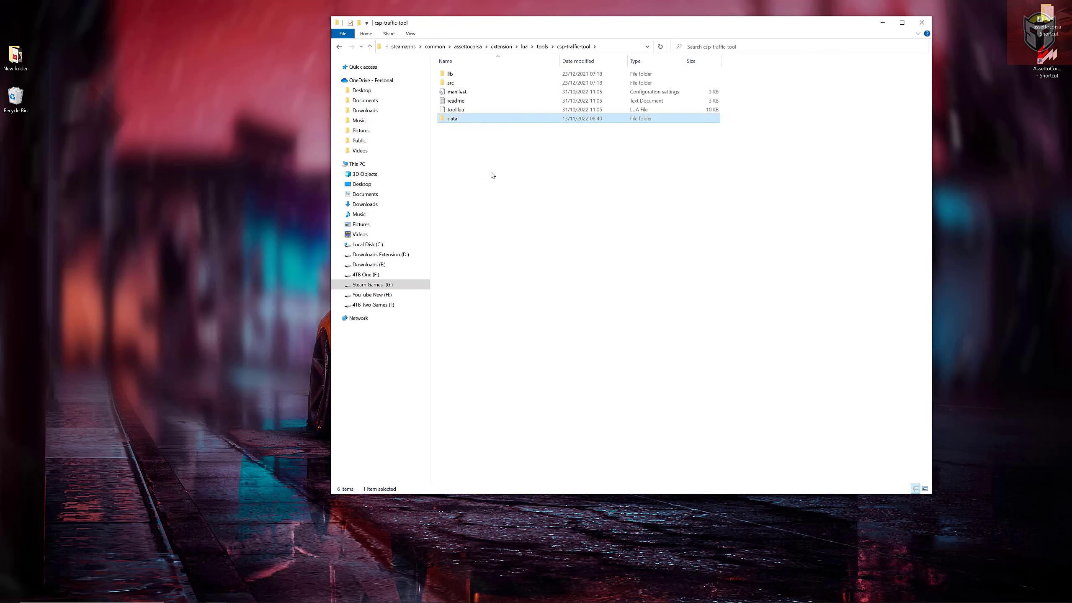
pyautogui.click(458, 129)
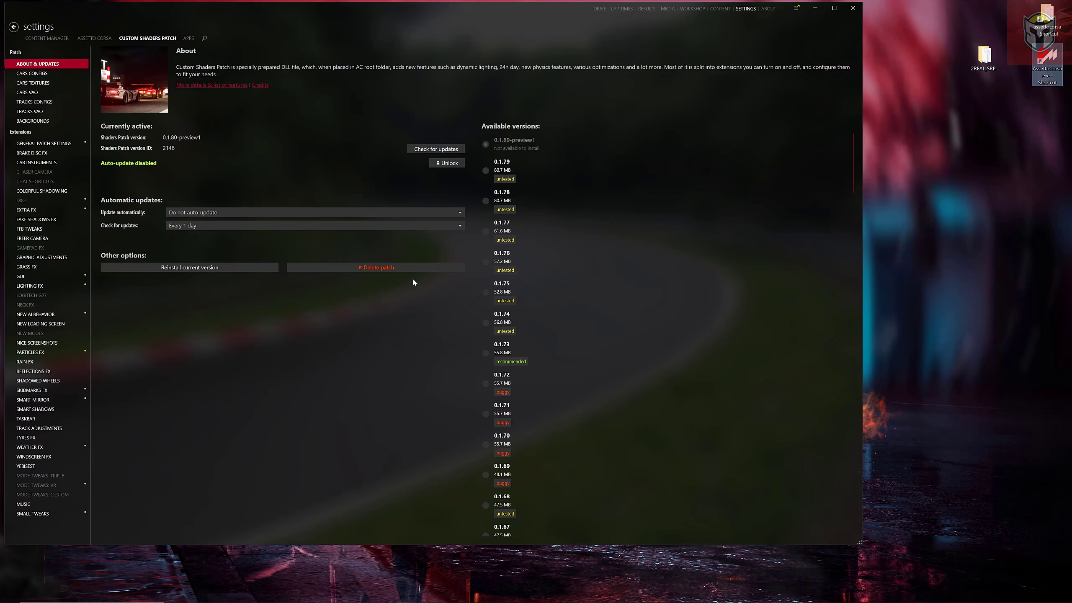
pyautogui.moveTo(36, 218)
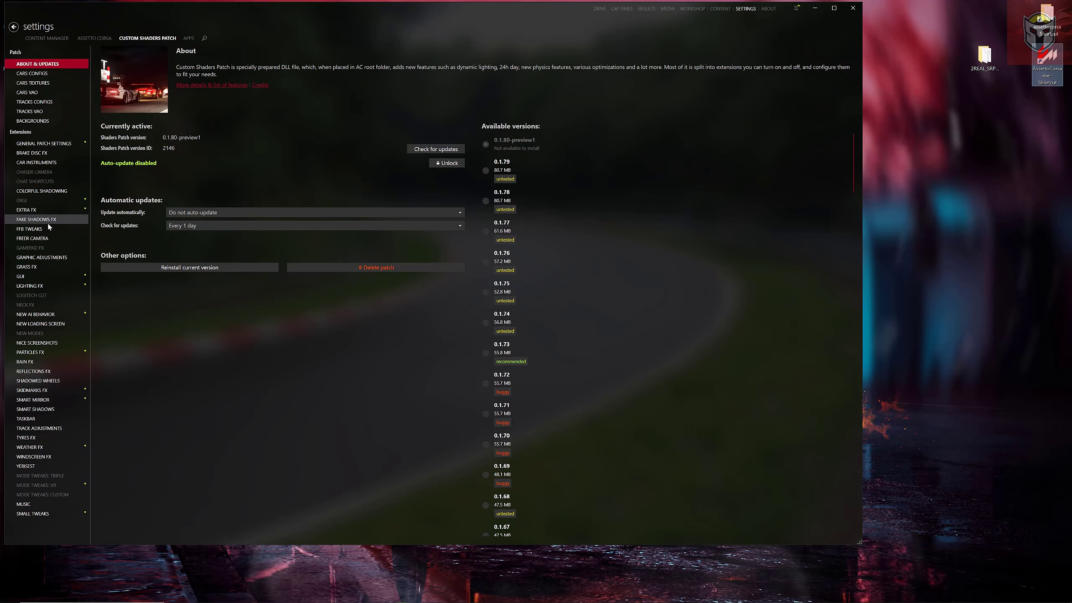
pyautogui.moveTo(22, 276)
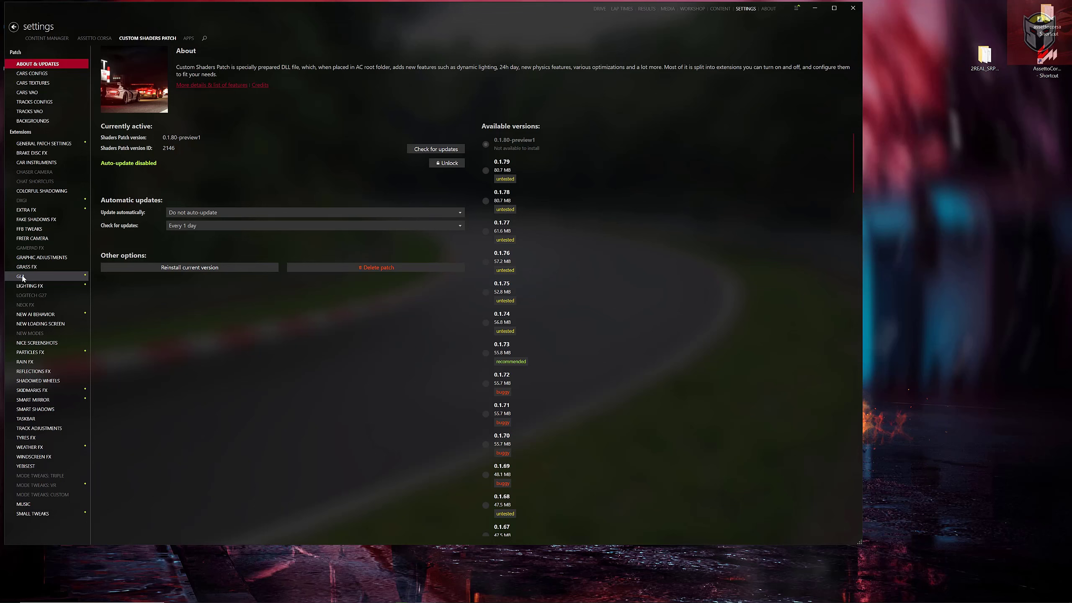
# - Show the GUI extension settings with the point-and-click objects inspector option
pyautogui.click(21, 275)
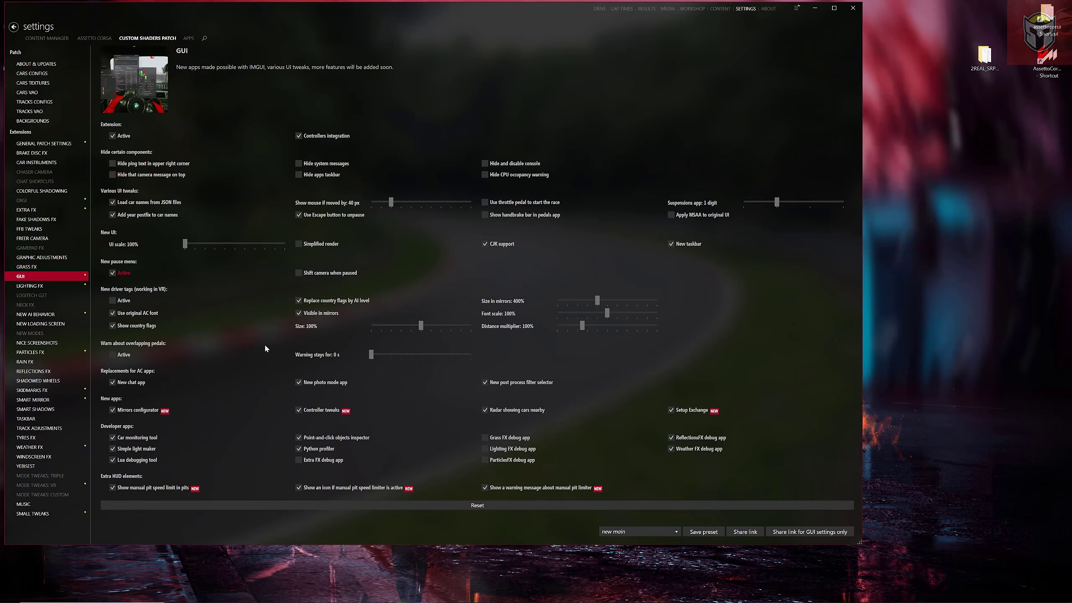
pyautogui.moveTo(603, 376)
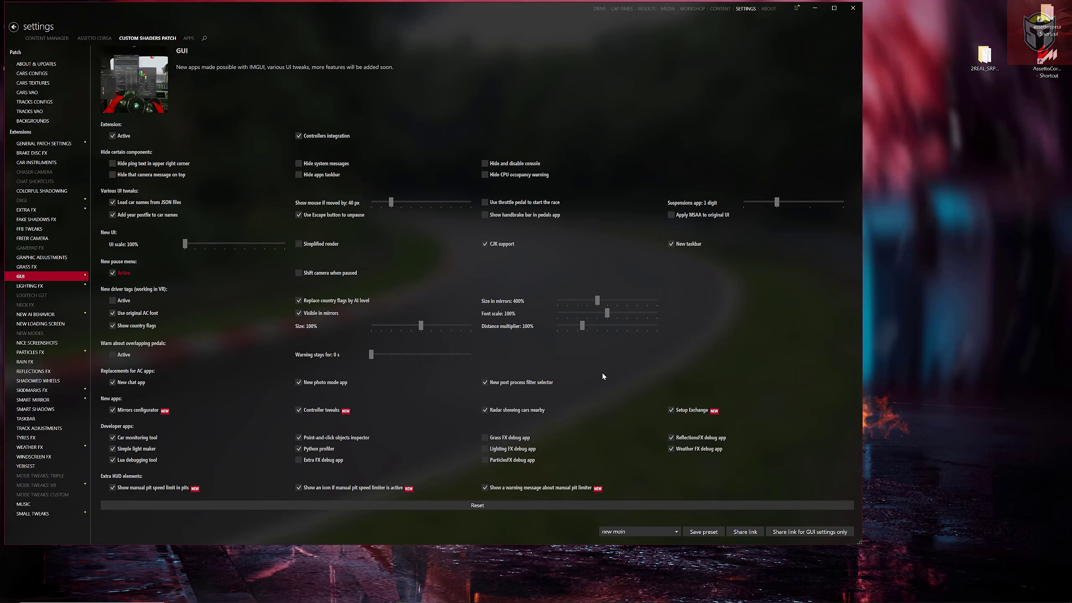
pyautogui.moveTo(365, 427)
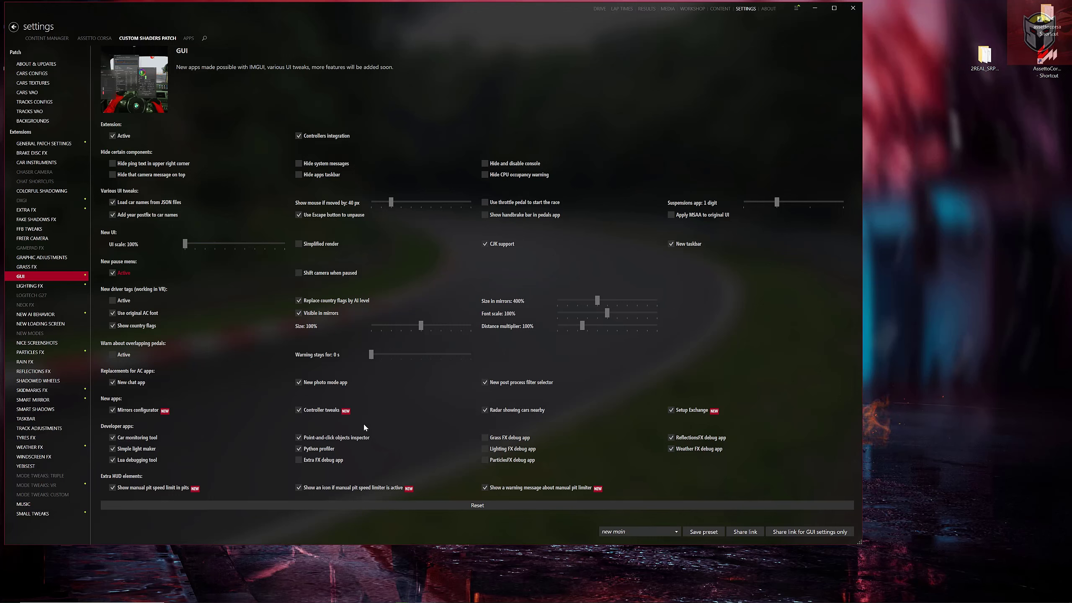
pyautogui.moveTo(314, 475)
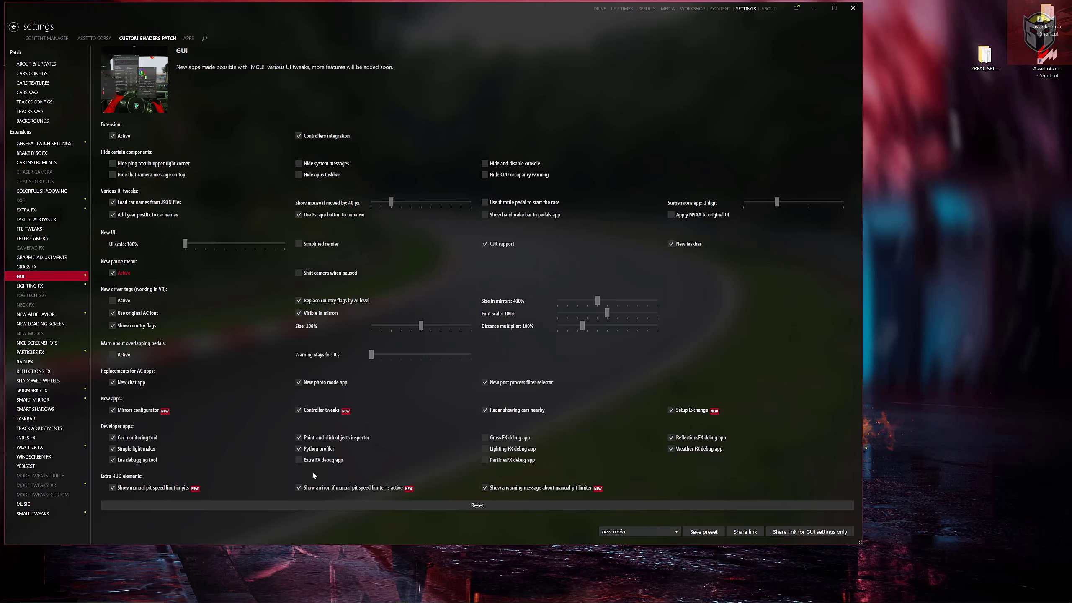
pyautogui.moveTo(332, 438)
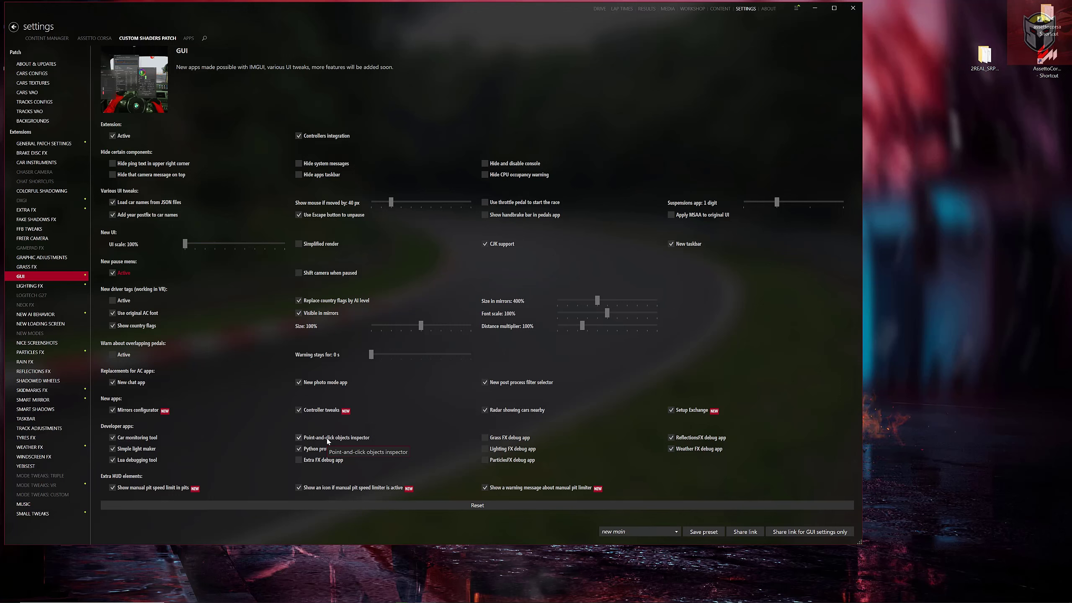
pyautogui.moveTo(401, 431)
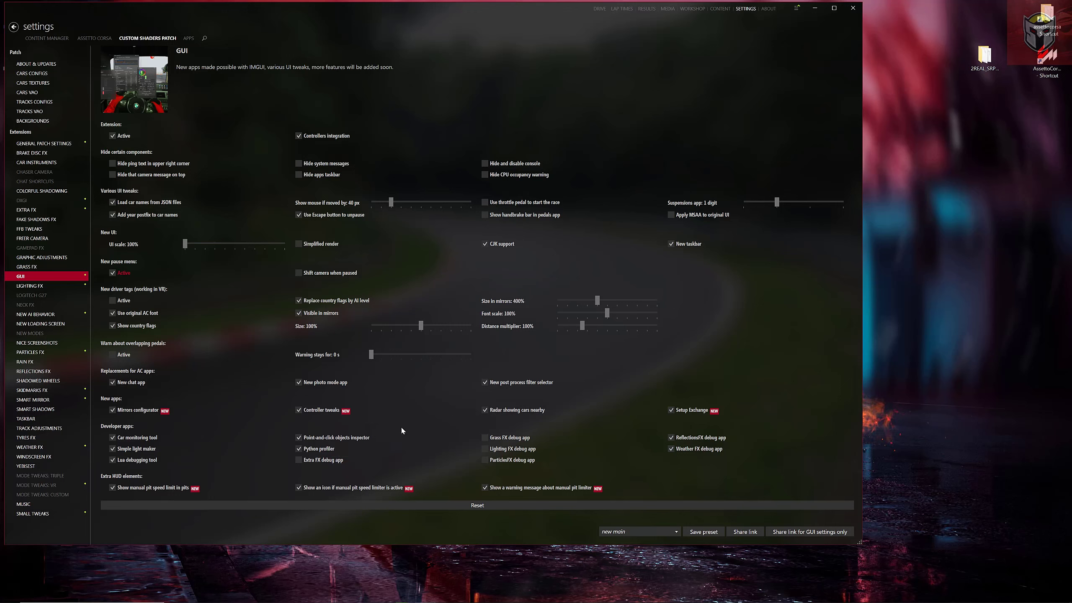
pyautogui.moveTo(32, 73)
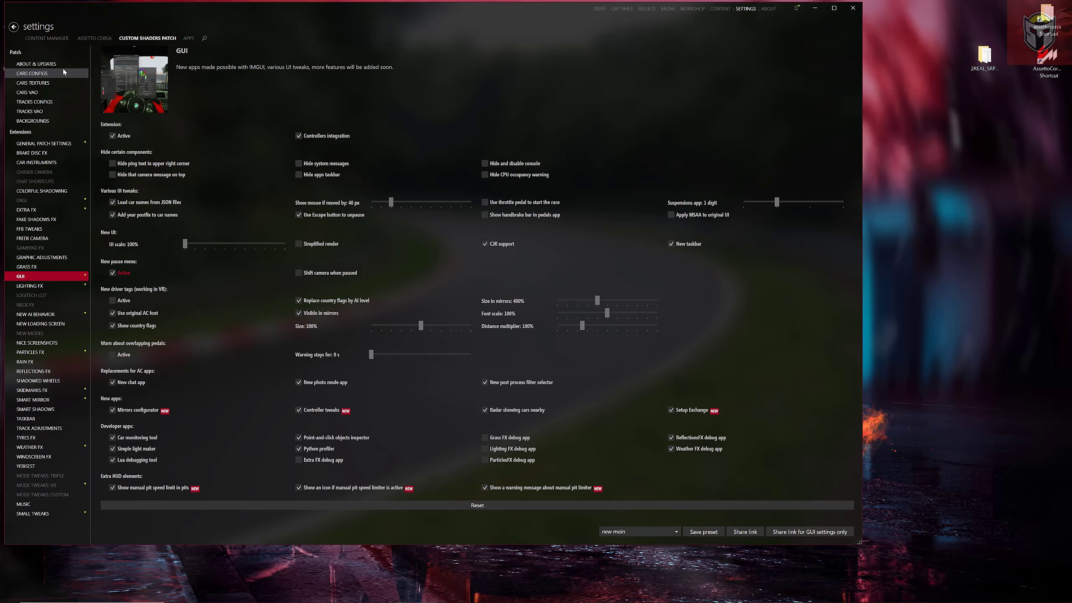
# - Open the 2REAL SRP Tatsumi traffic mod page and scroll through its install notes
pyautogui.click(35, 63)
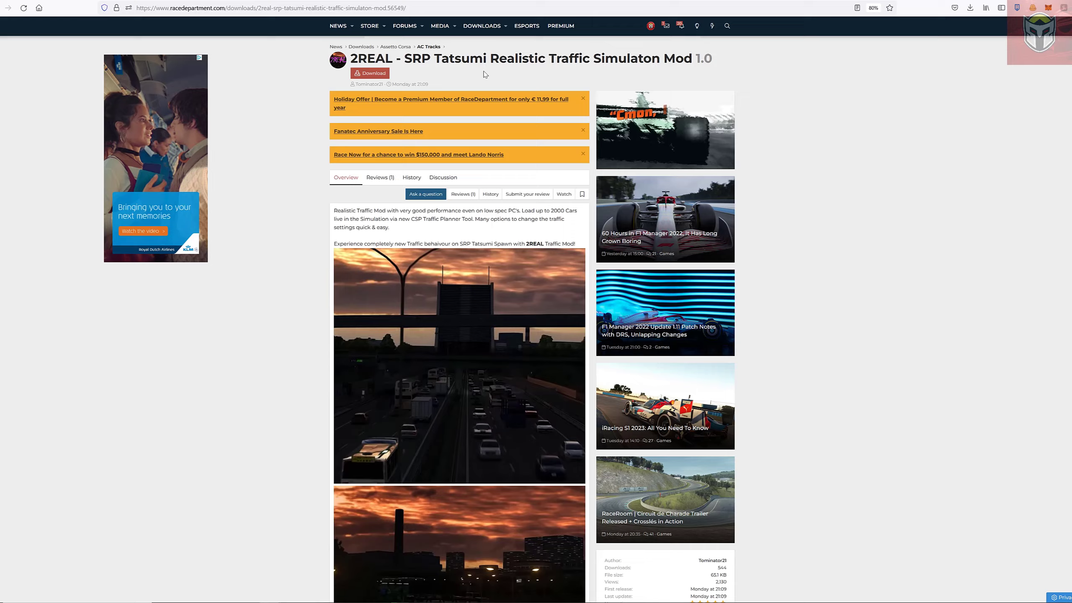
pyautogui.scroll(-3)
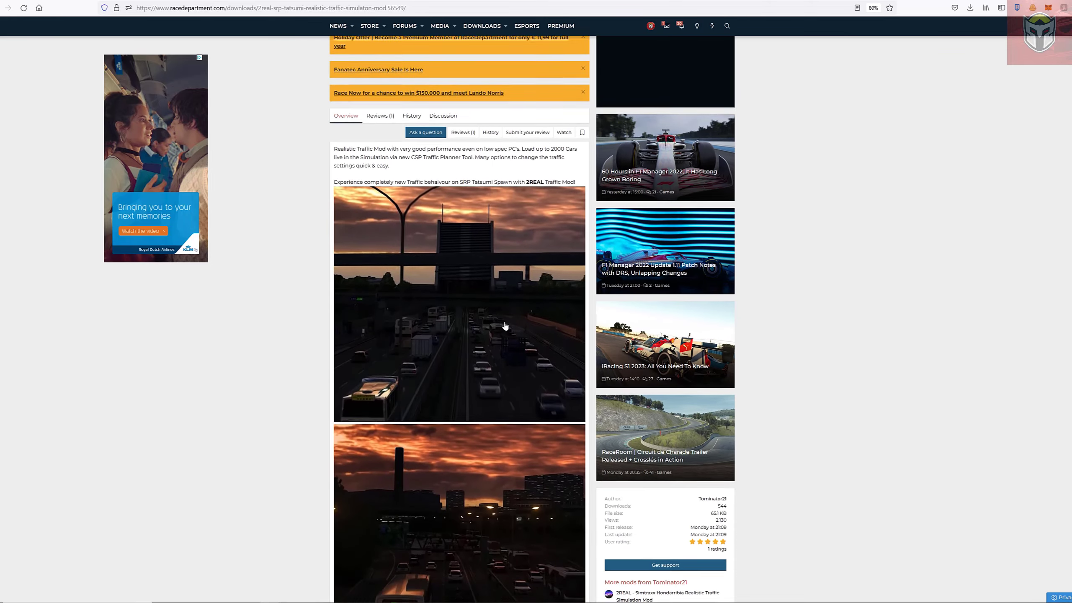
pyautogui.scroll(-3)
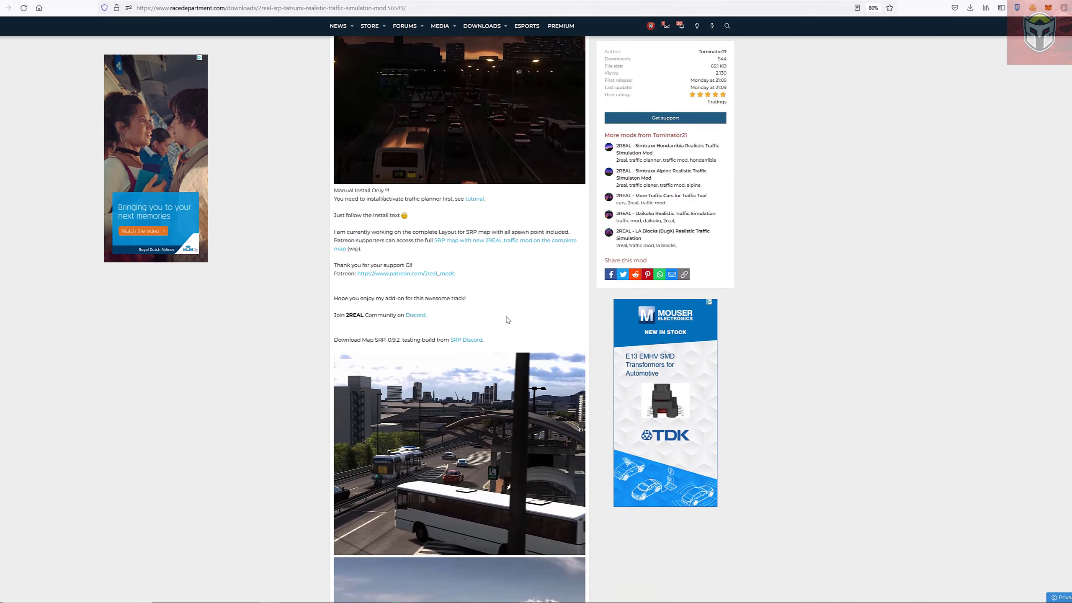
pyautogui.scroll(-3)
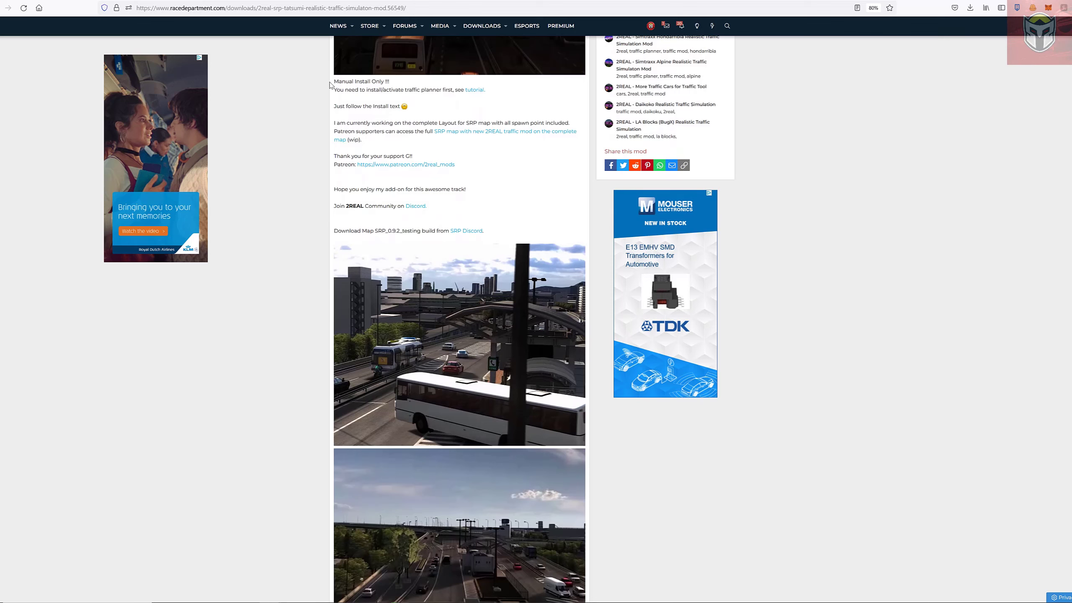
pyautogui.moveTo(360, 71)
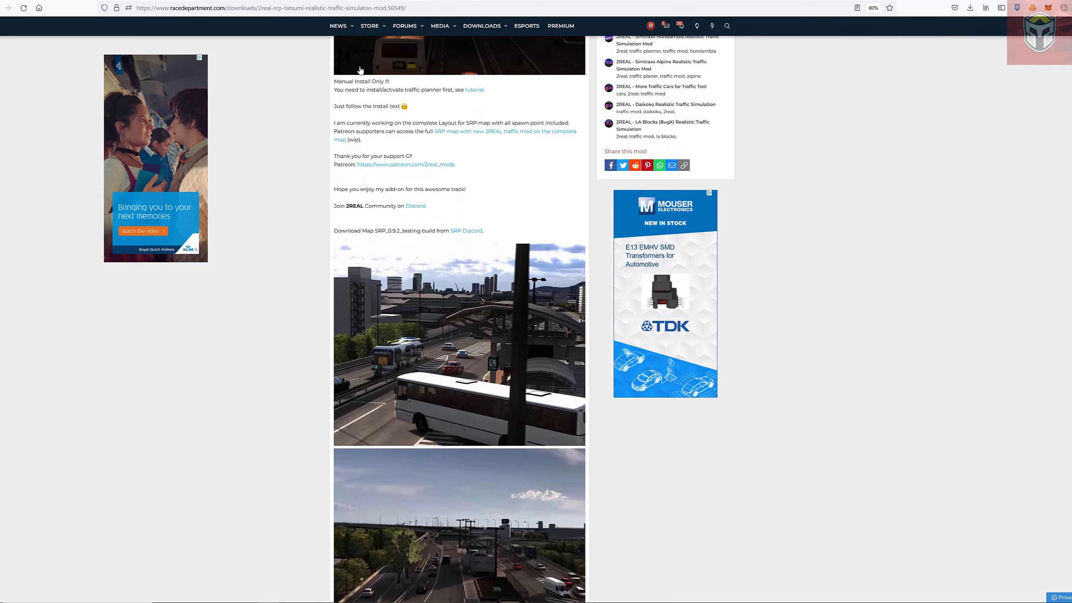
pyautogui.moveTo(462, 97)
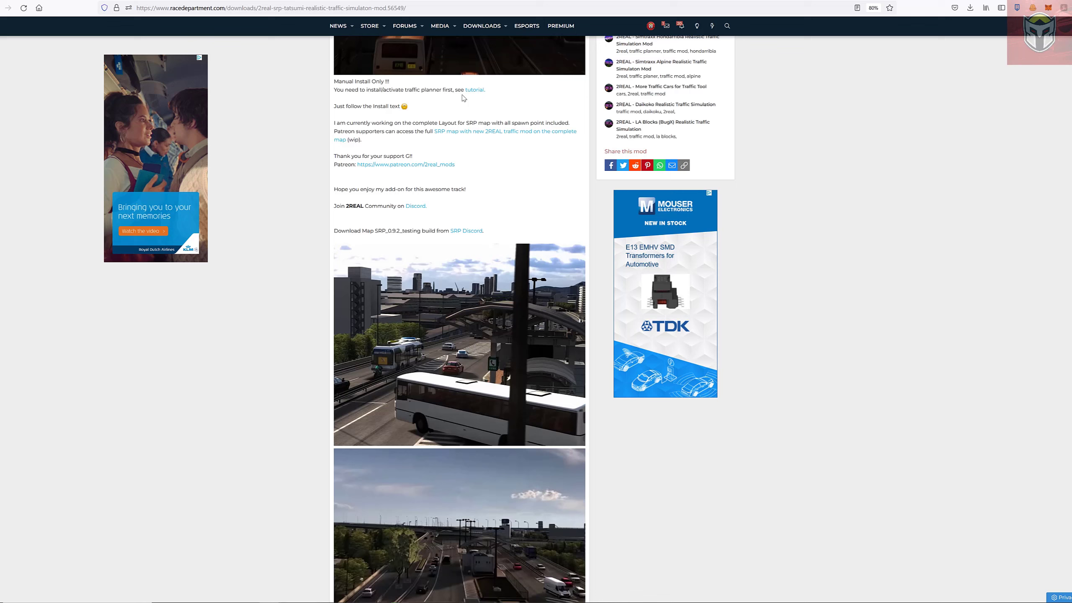
pyautogui.moveTo(365, 121)
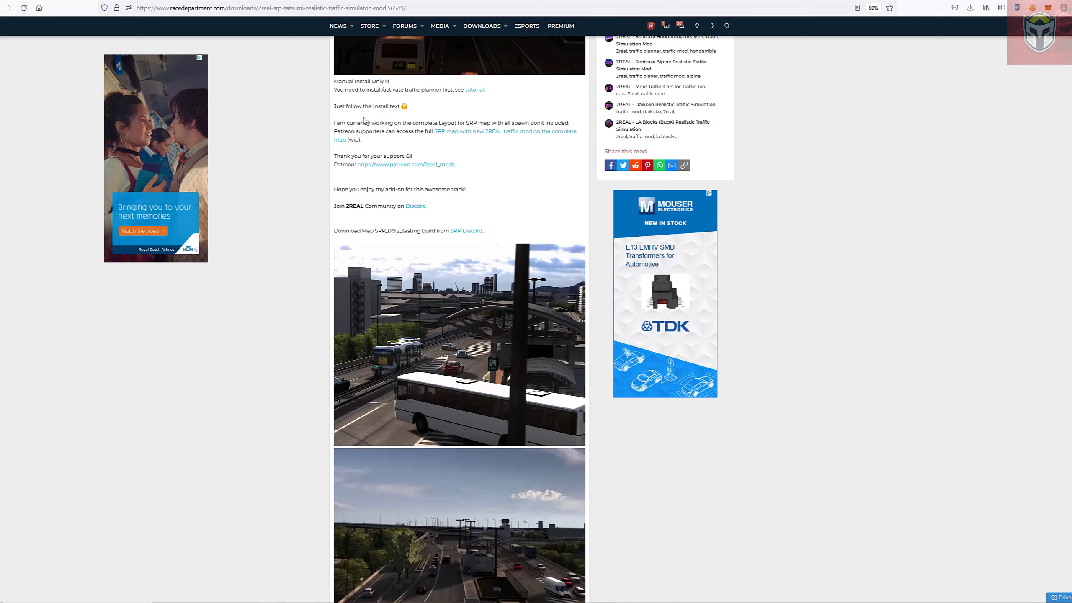
pyautogui.moveTo(310, 152)
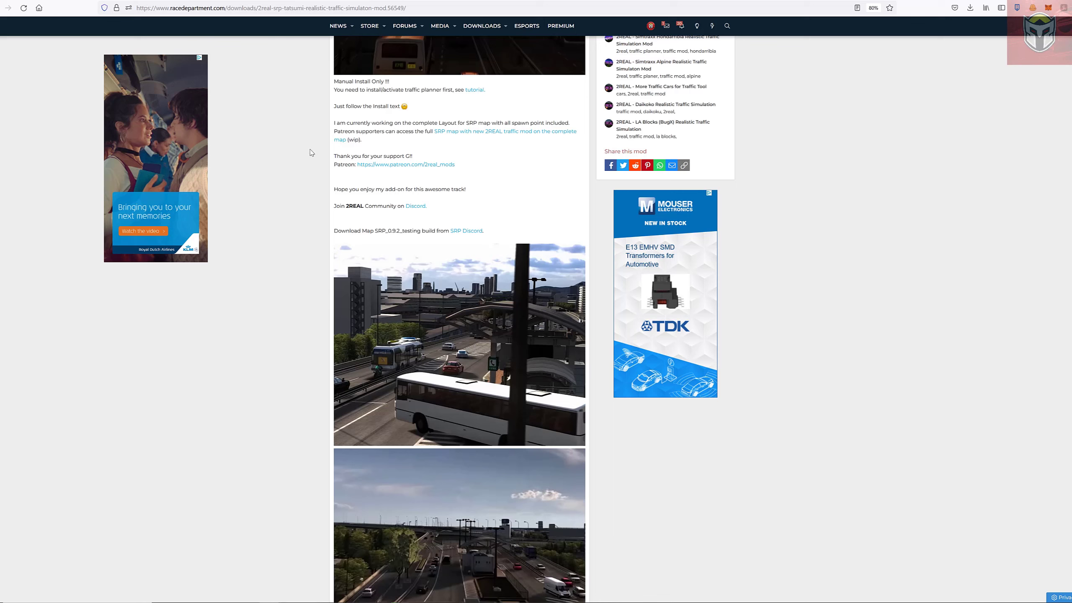
pyautogui.moveTo(463, 181)
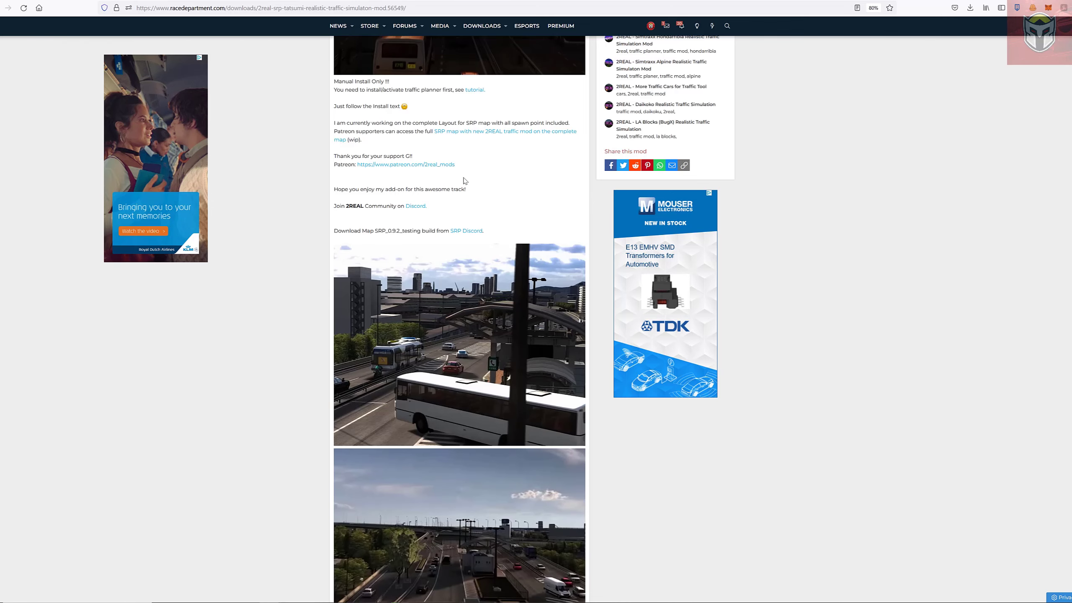
pyautogui.scroll(-3)
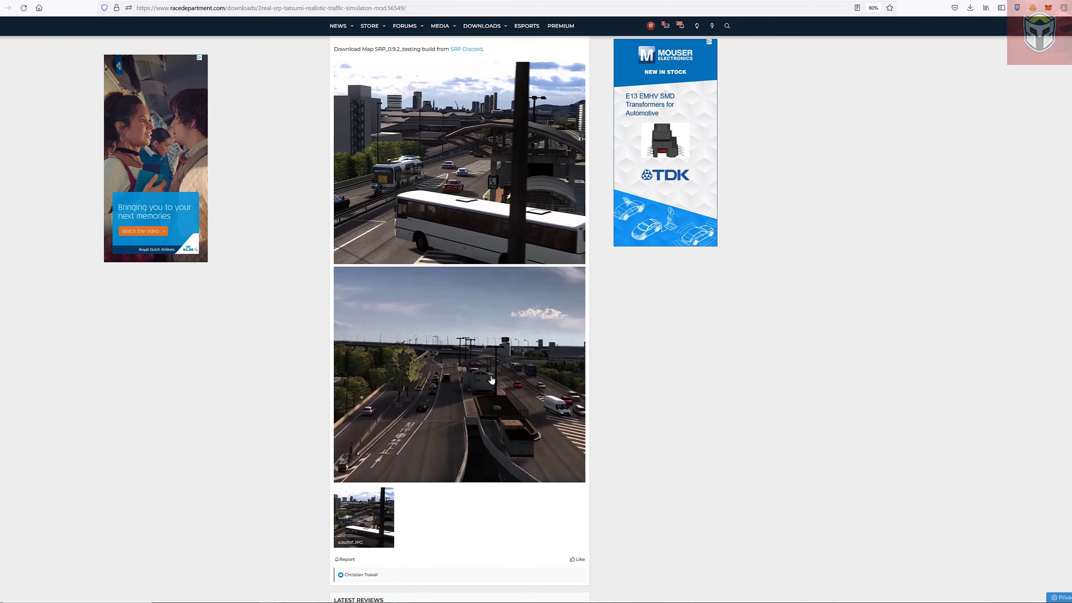
pyautogui.scroll(3)
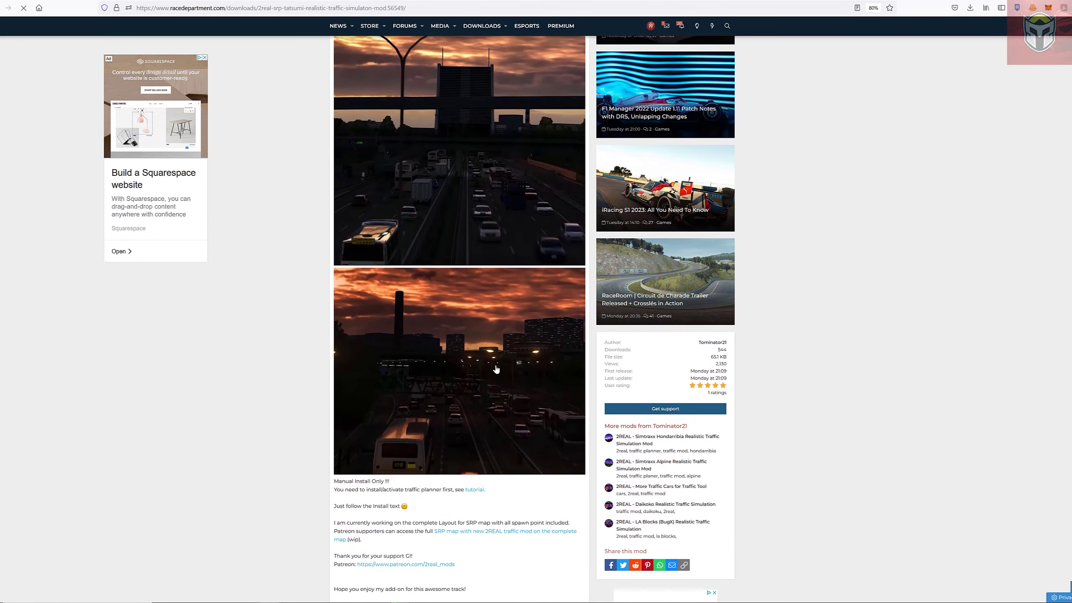
pyautogui.scroll(3)
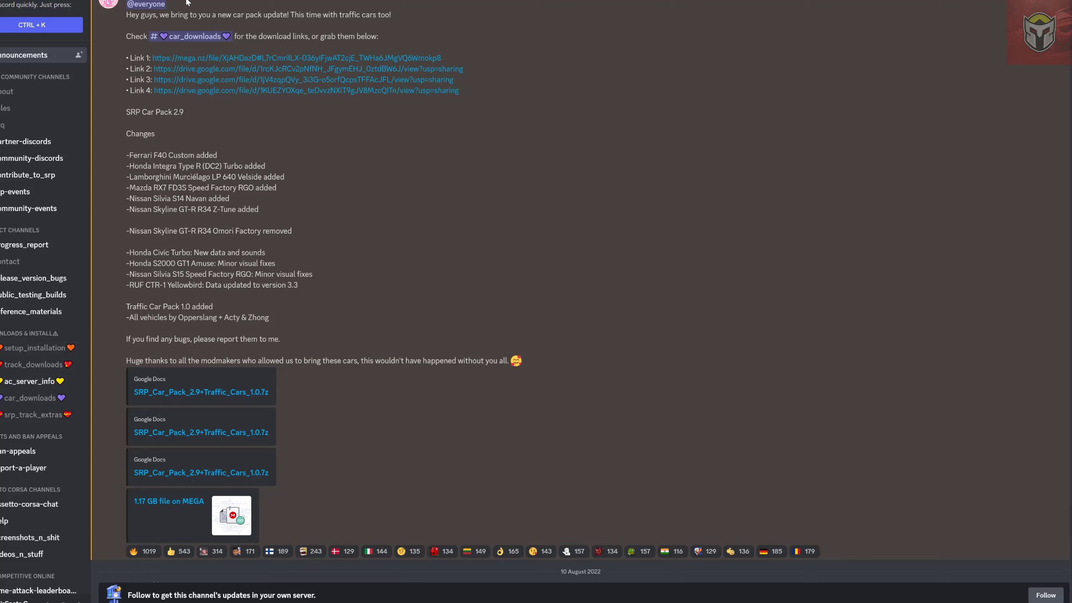
pyautogui.moveTo(449, 27)
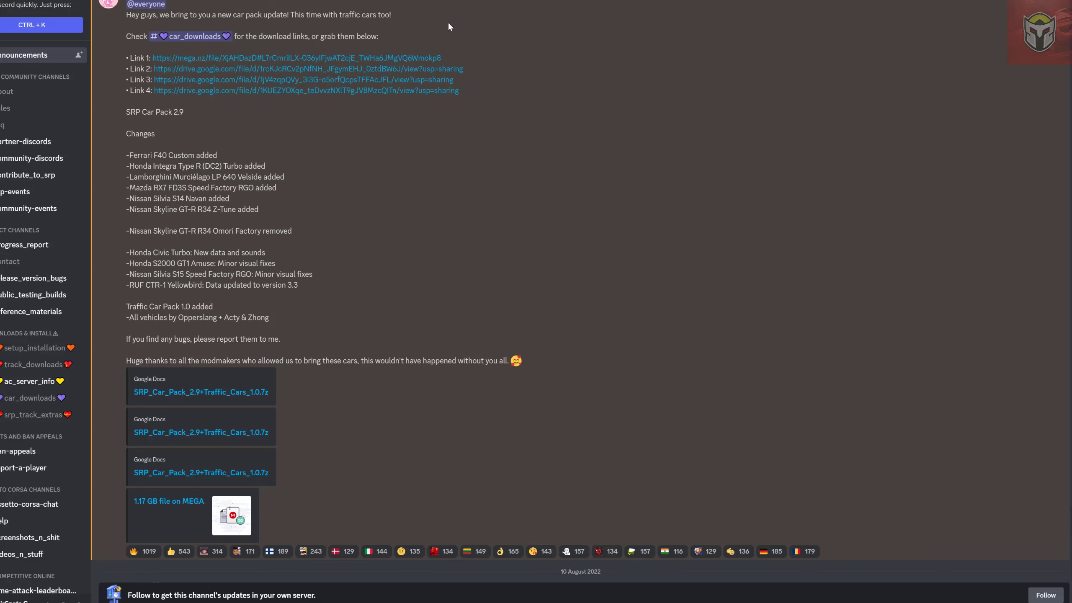
pyautogui.moveTo(324, 135)
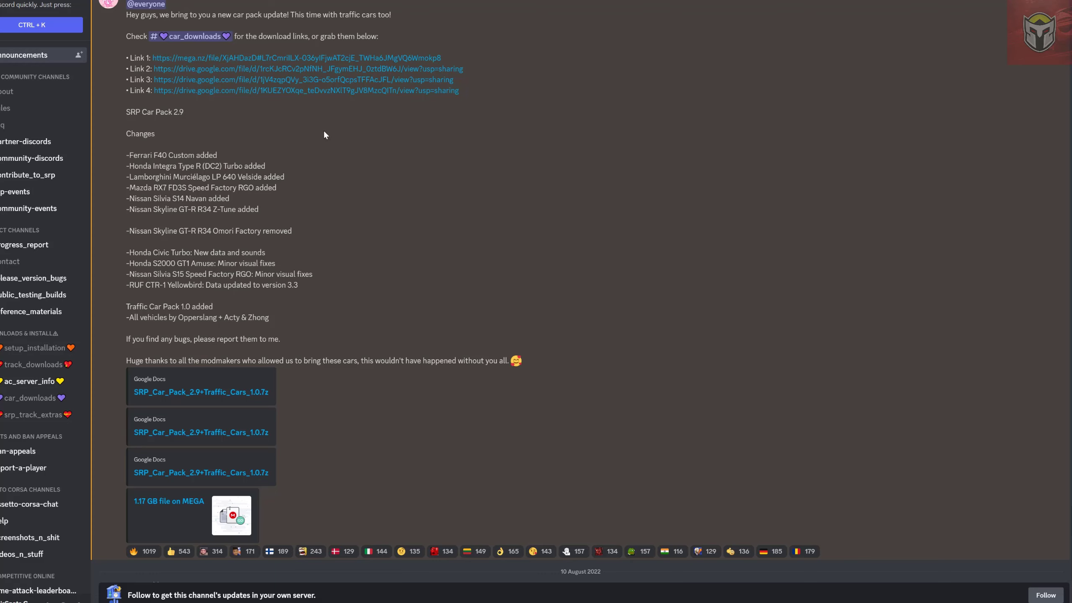
pyautogui.moveTo(131, 303)
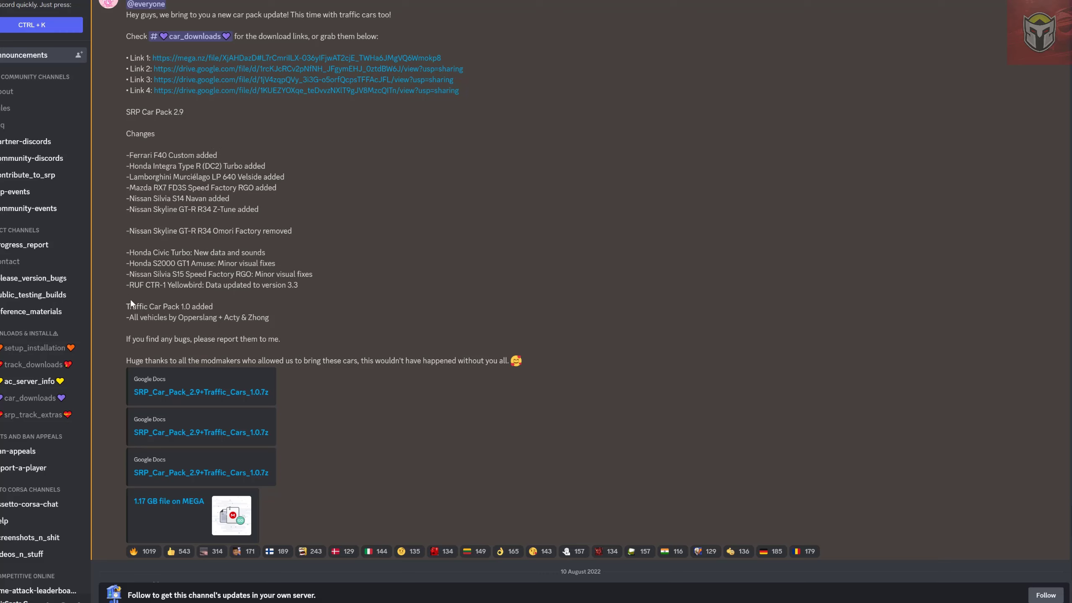
pyautogui.moveTo(264, 149)
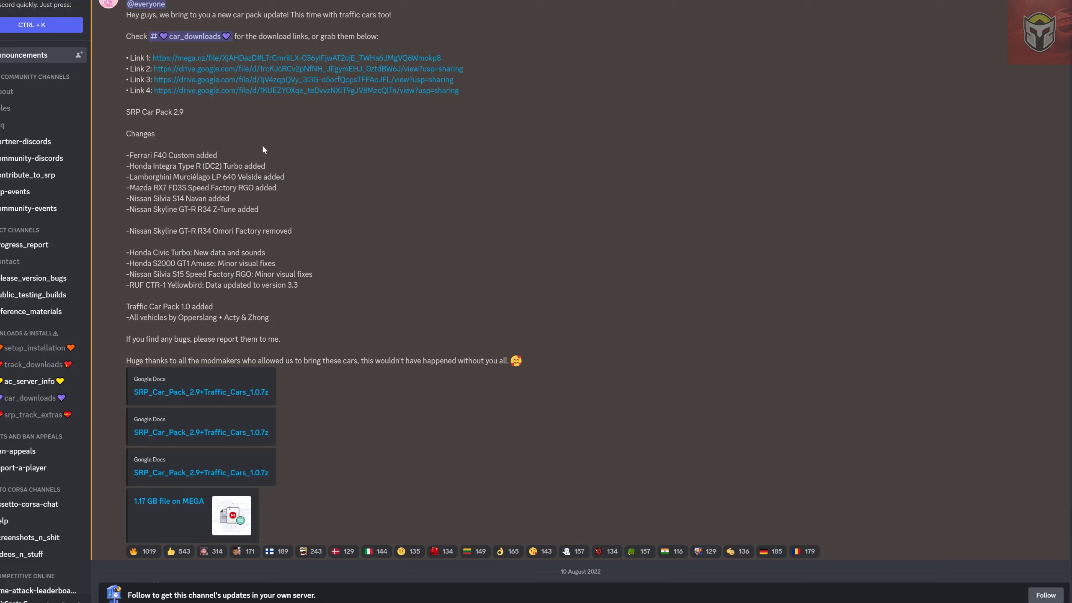
pyautogui.moveTo(370, 416)
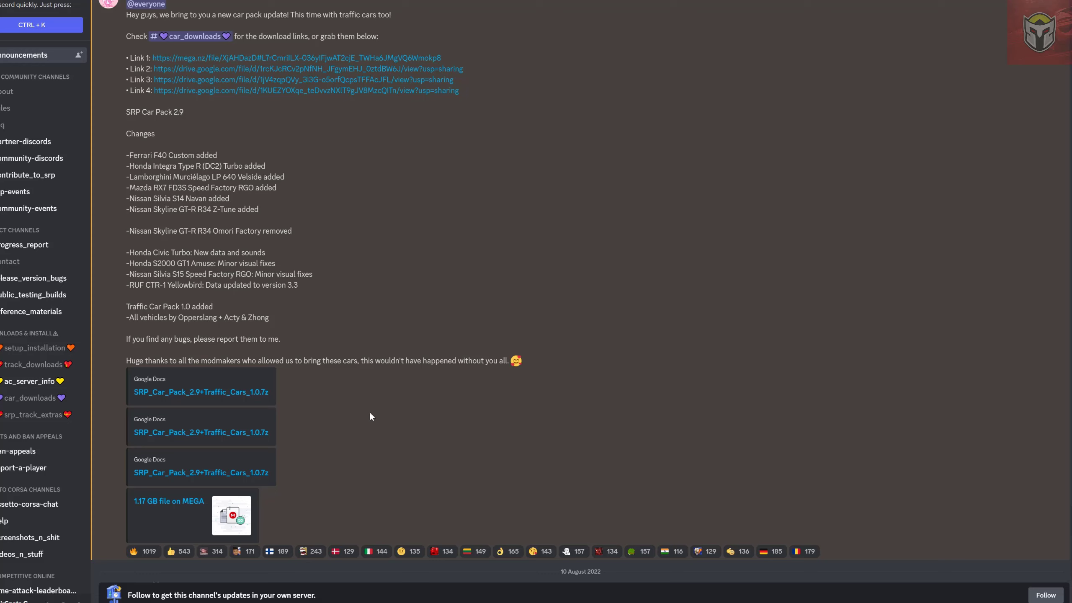
pyautogui.moveTo(284, 394)
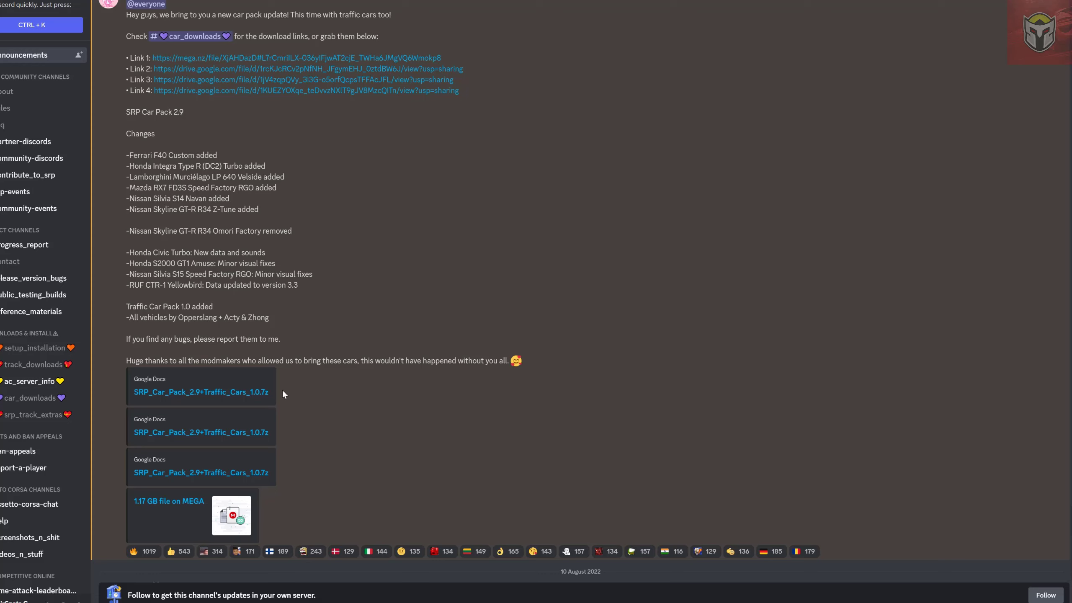
pyautogui.moveTo(272, 396)
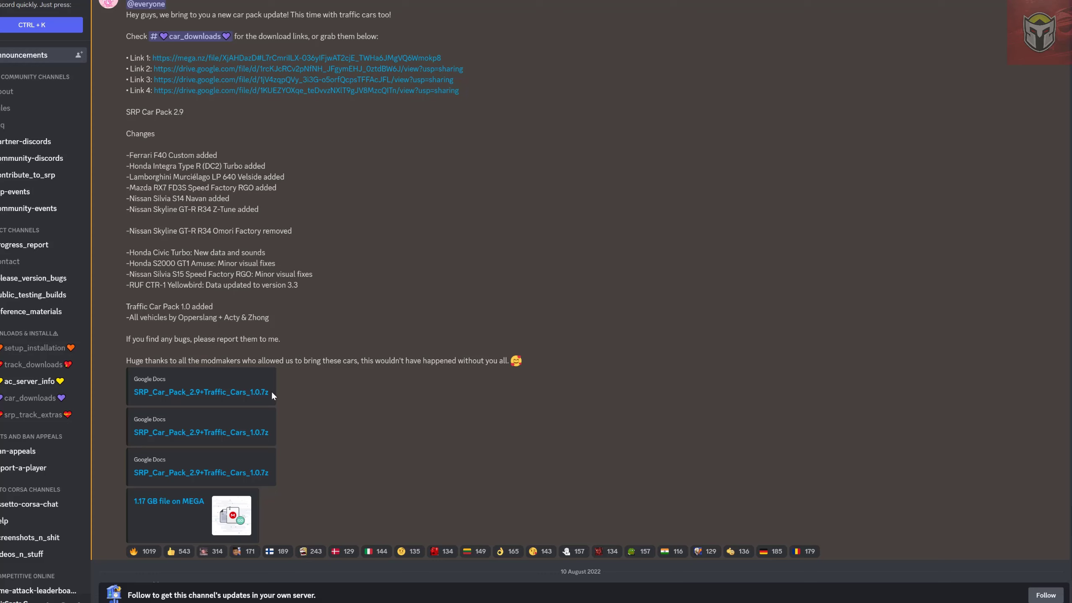
pyautogui.moveTo(1032, 546)
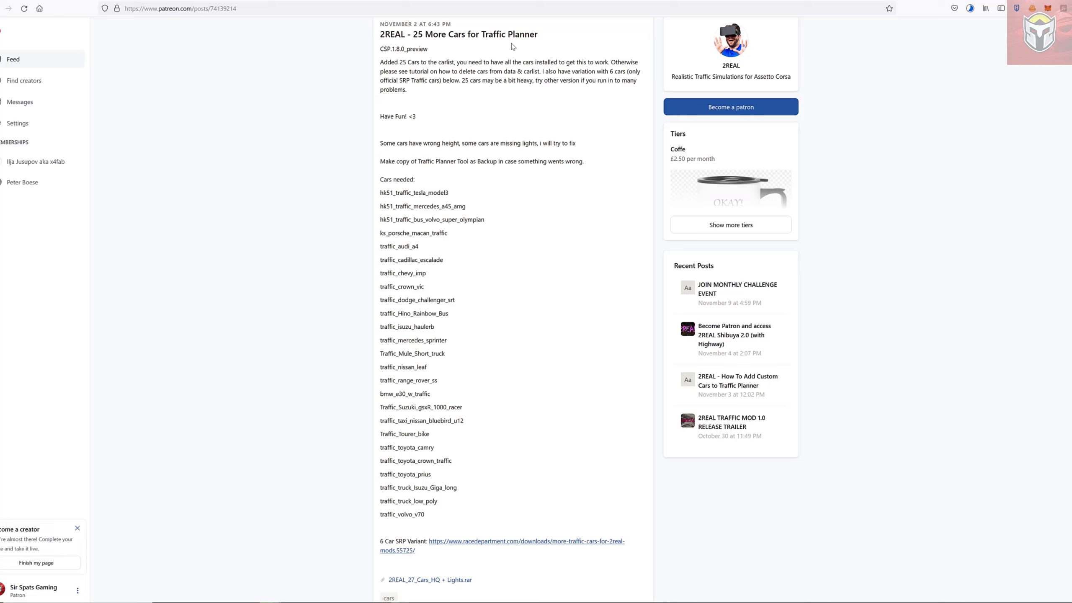
pyautogui.moveTo(463, 95)
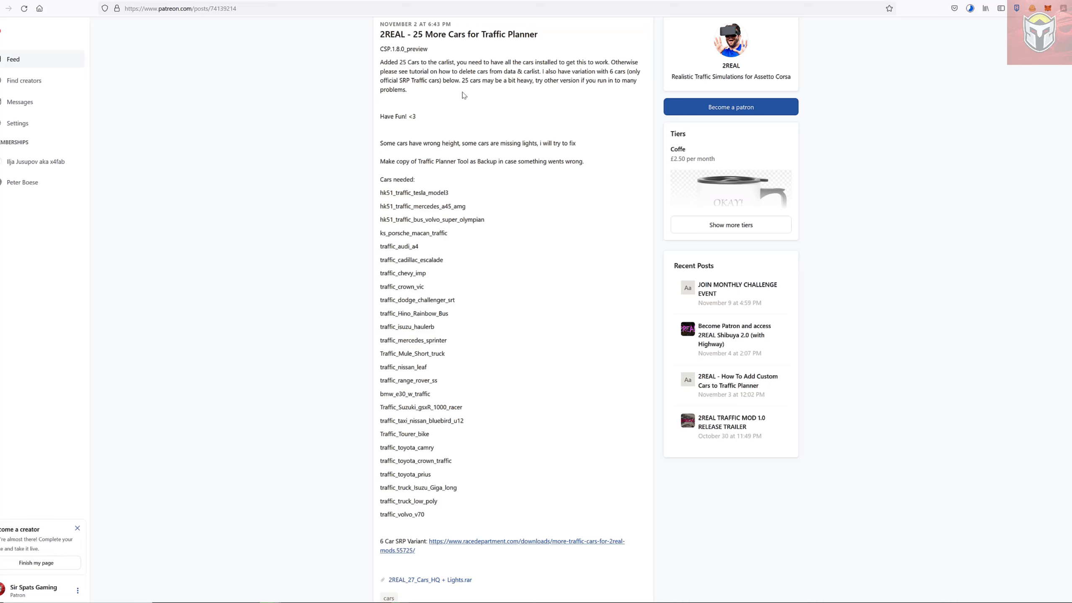
pyautogui.moveTo(643, 88)
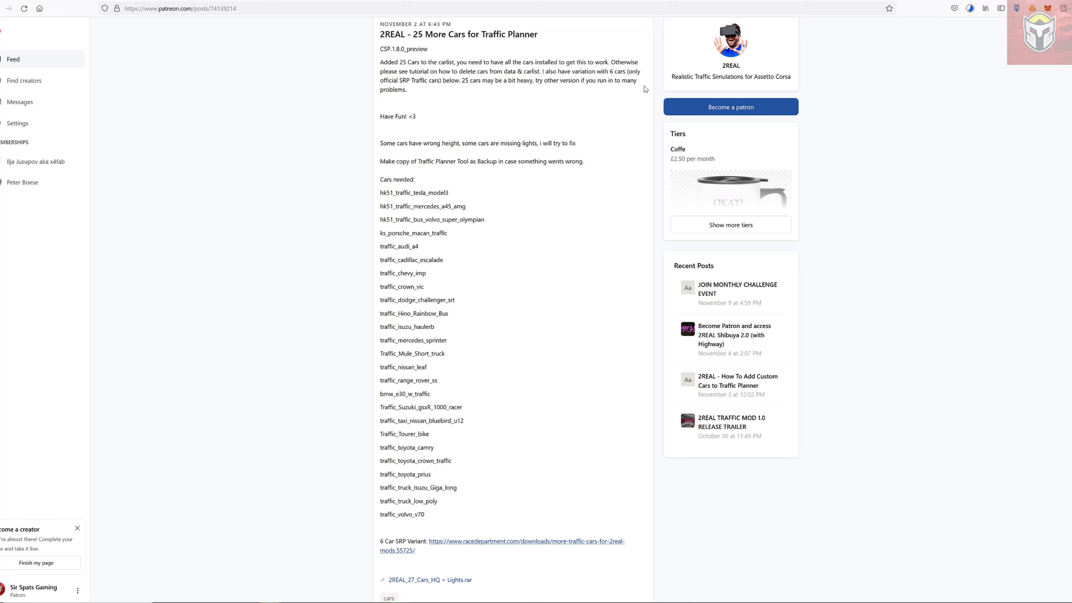
pyautogui.moveTo(600, 153)
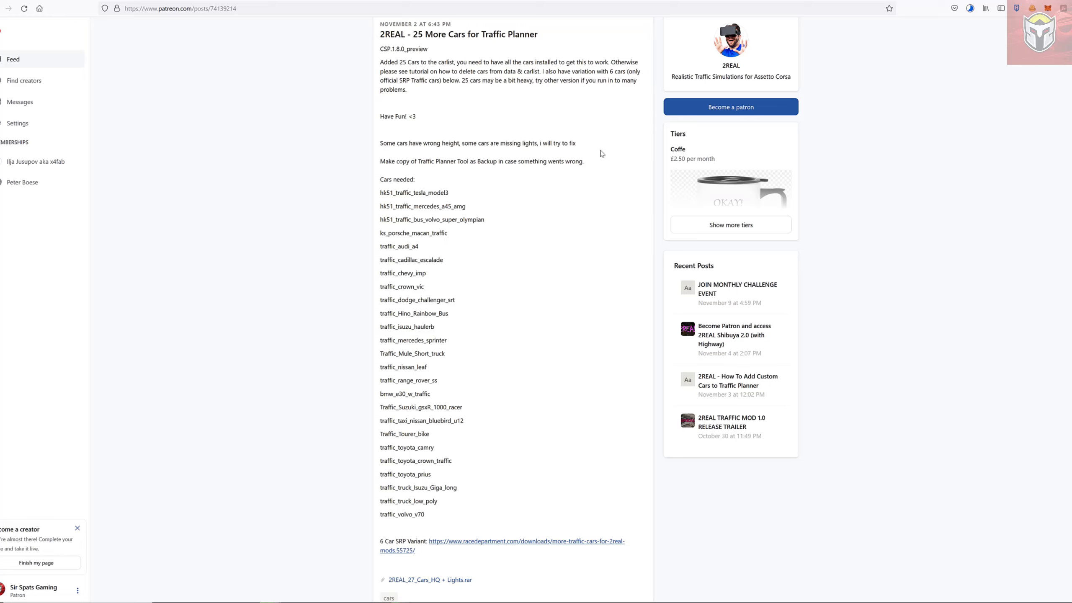
pyautogui.moveTo(482, 367)
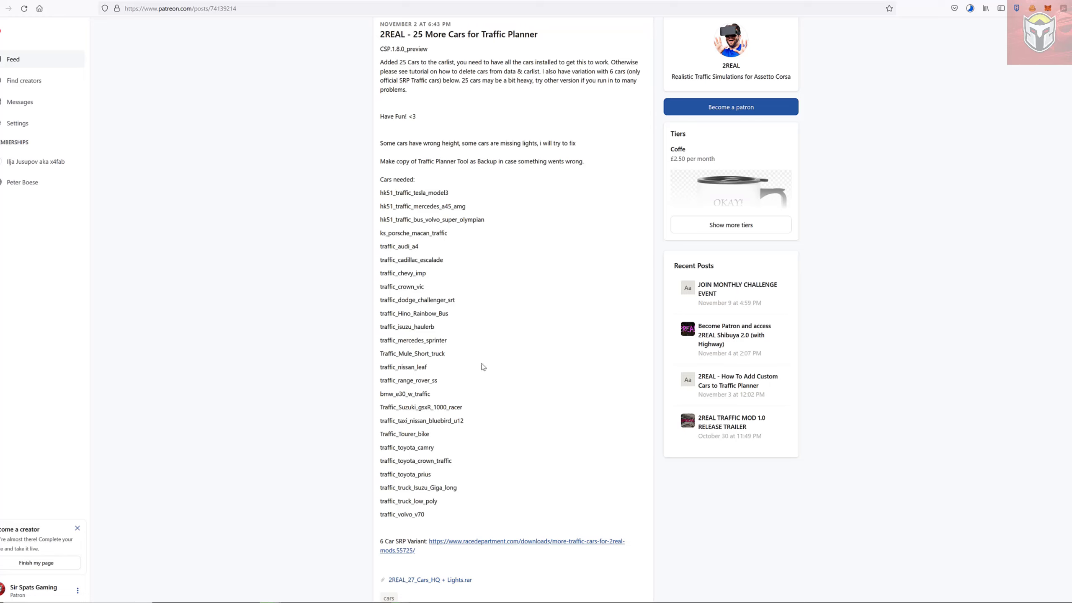
pyautogui.moveTo(414, 534)
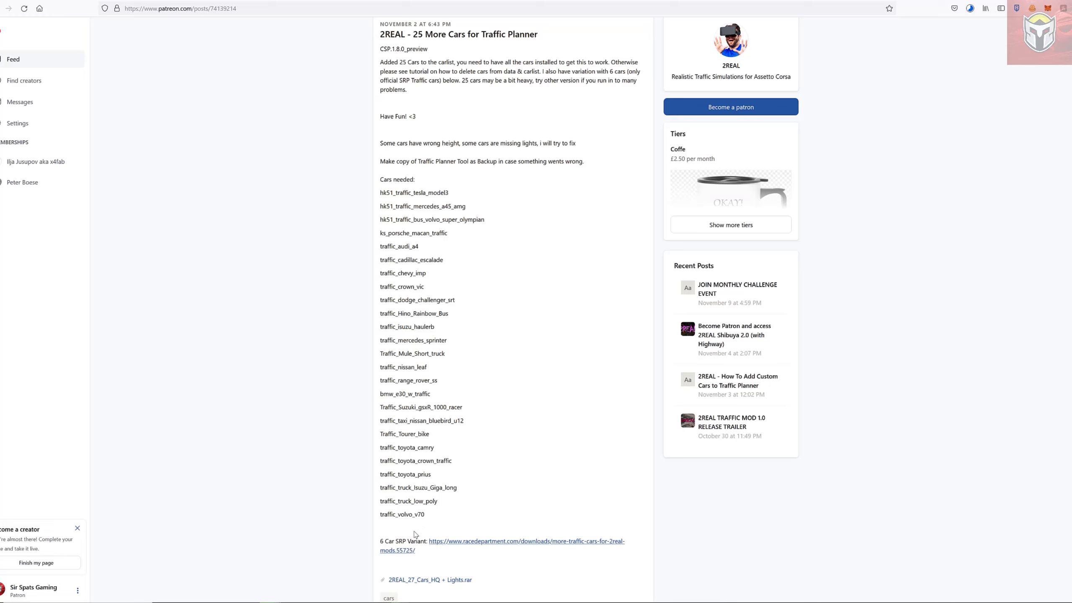
pyautogui.moveTo(430, 552)
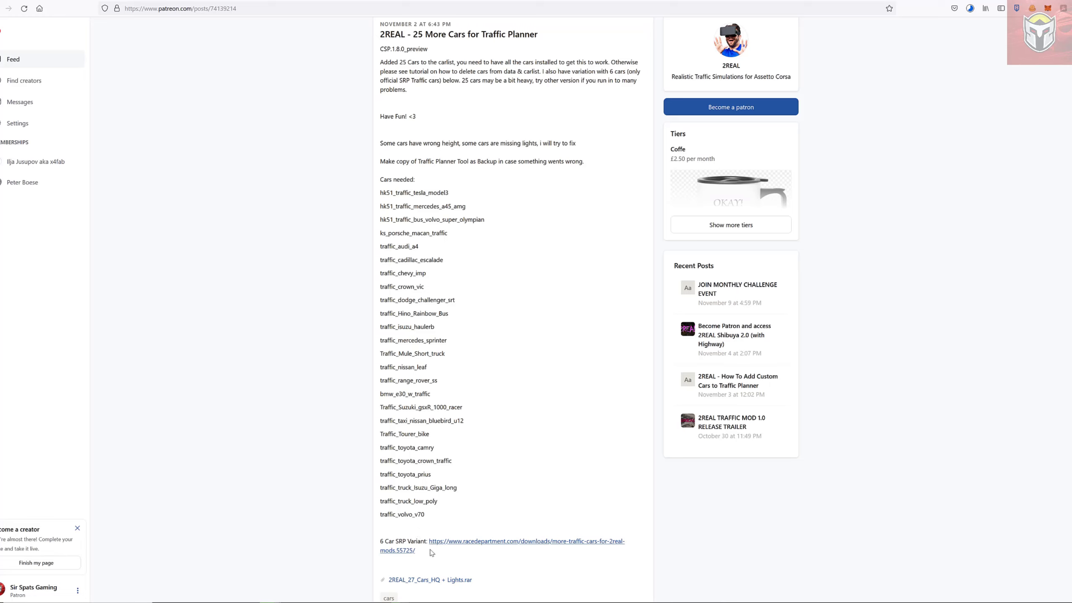
pyautogui.moveTo(440, 565)
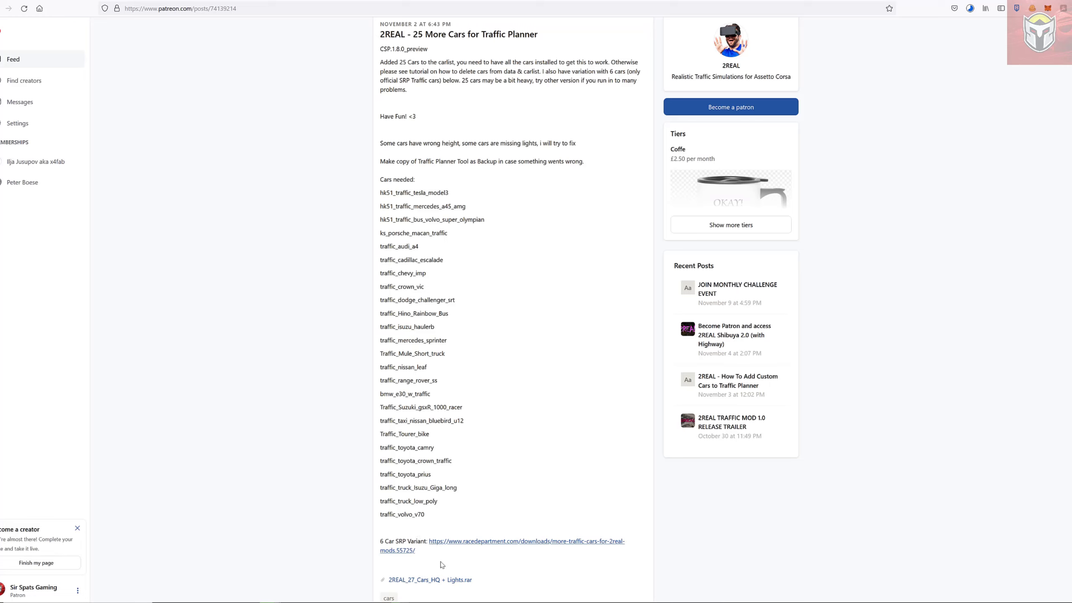
pyautogui.moveTo(463, 565)
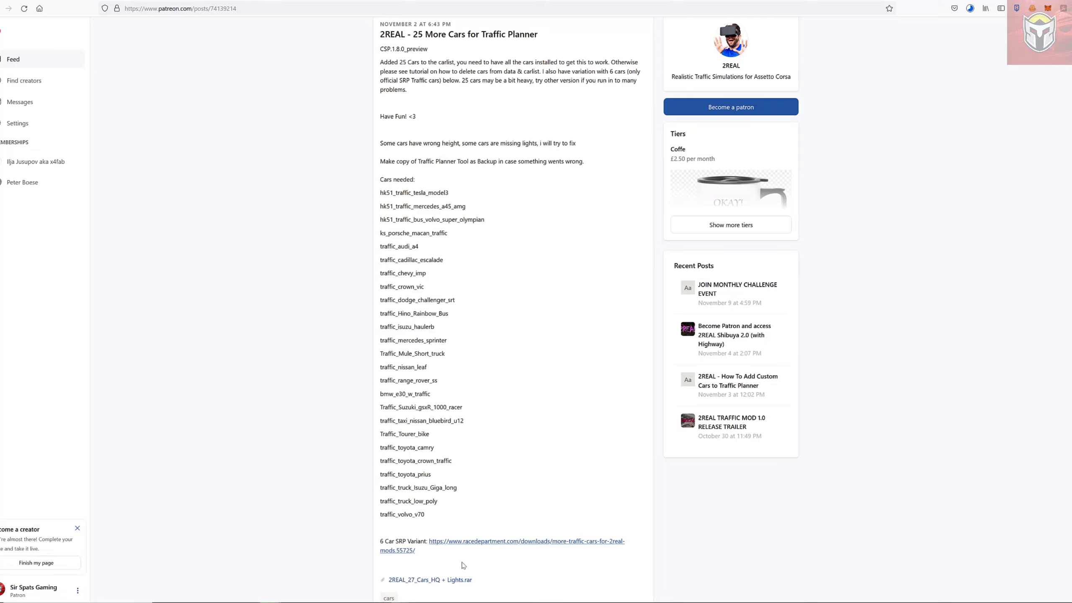
pyautogui.moveTo(842, 539)
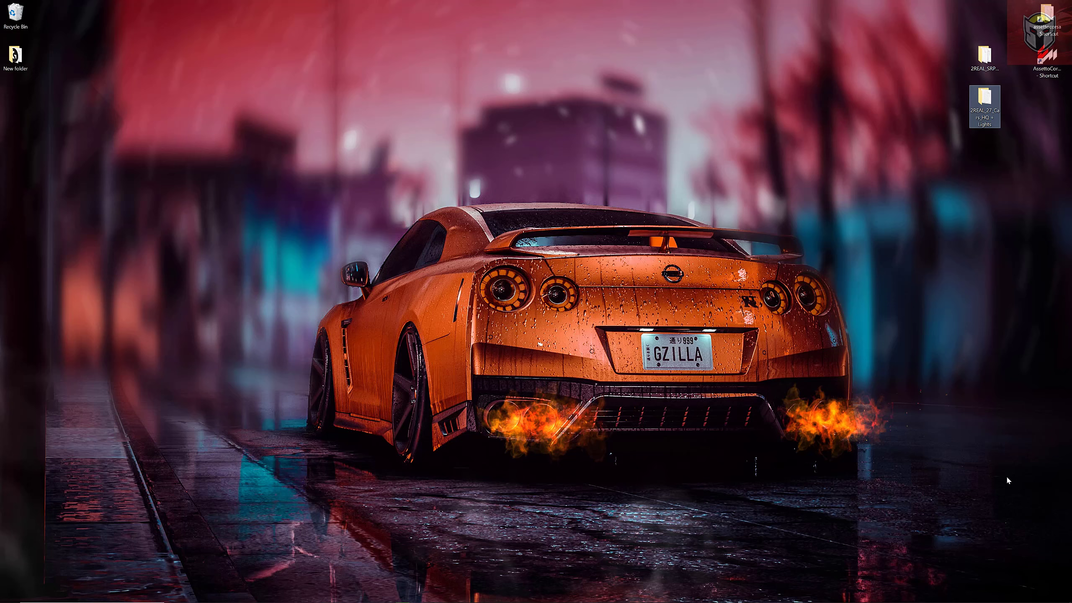
pyautogui.moveTo(975, 136)
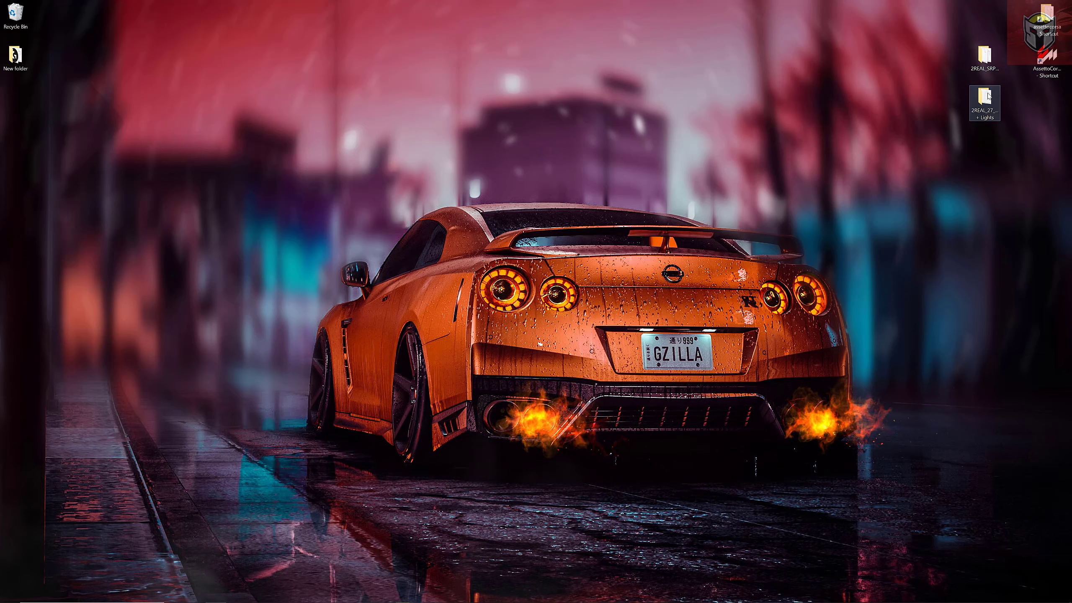
# - Open csp-traffic-tool inside the desktop 2REAL_27_Cars_HQ + Lights folder
pyautogui.doubleClick(983, 96)
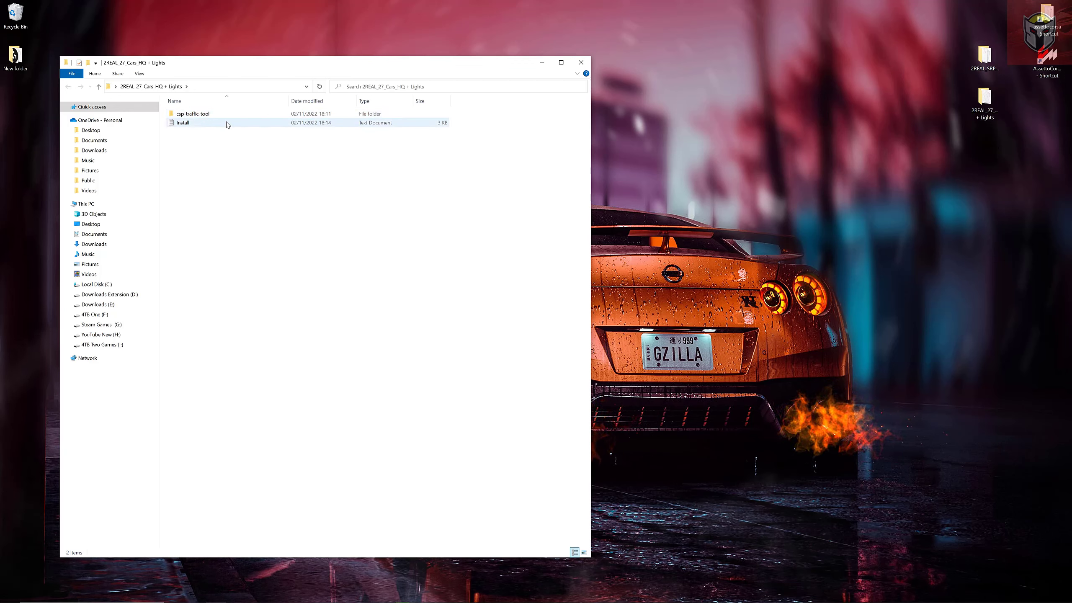
pyautogui.click(193, 114)
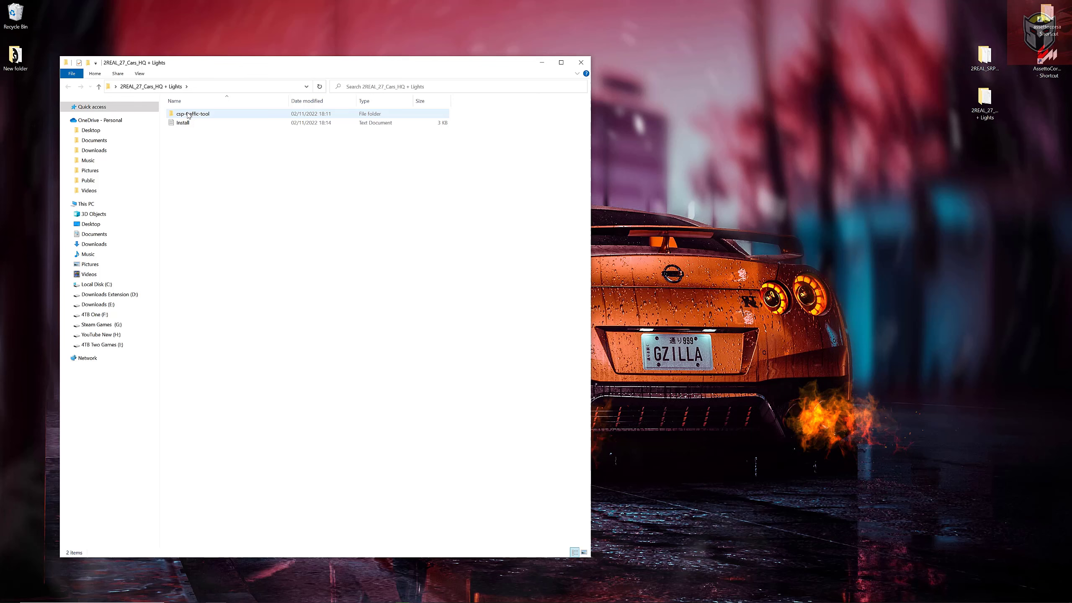
pyautogui.click(192, 114)
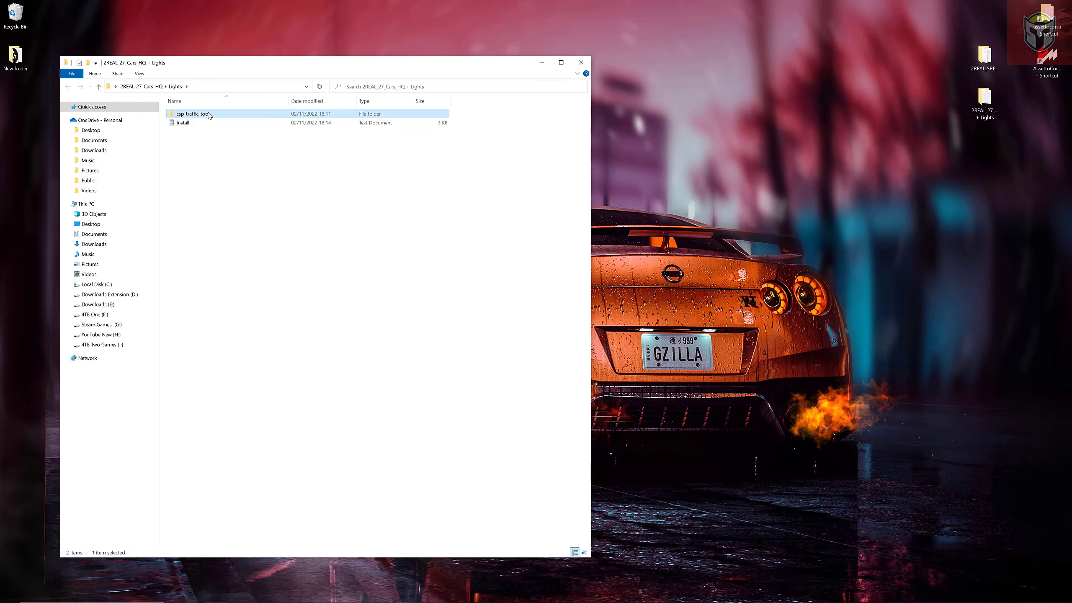
pyautogui.doubleClick(191, 113)
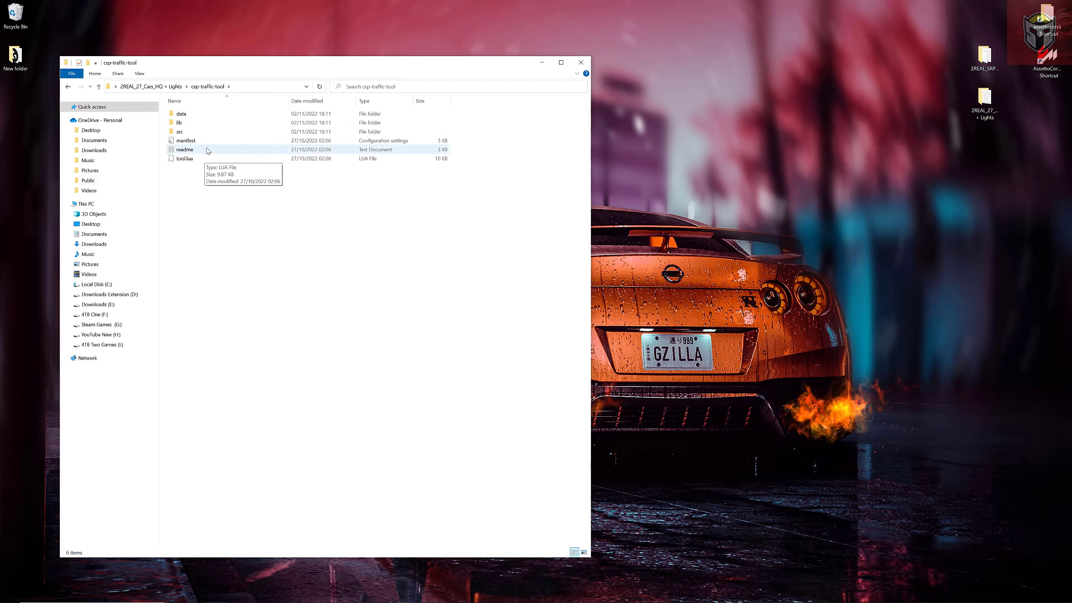
pyautogui.moveTo(179, 113)
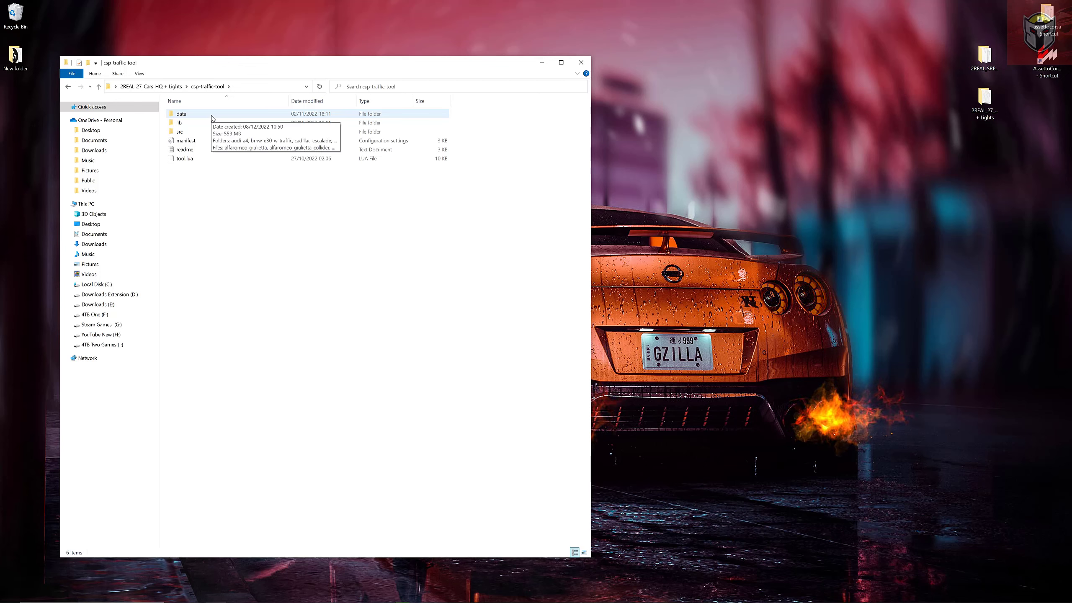
pyautogui.press('ctrl+a')
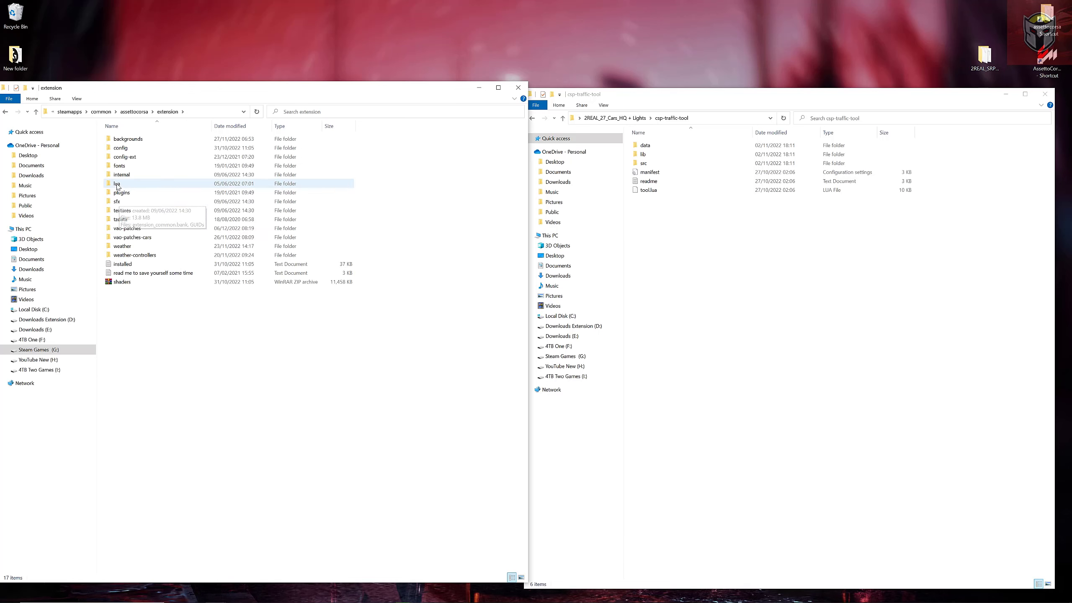
# - Browse the game's extension > lua > tools into its csp-traffic-tool folder
pyautogui.doubleClick(117, 183)
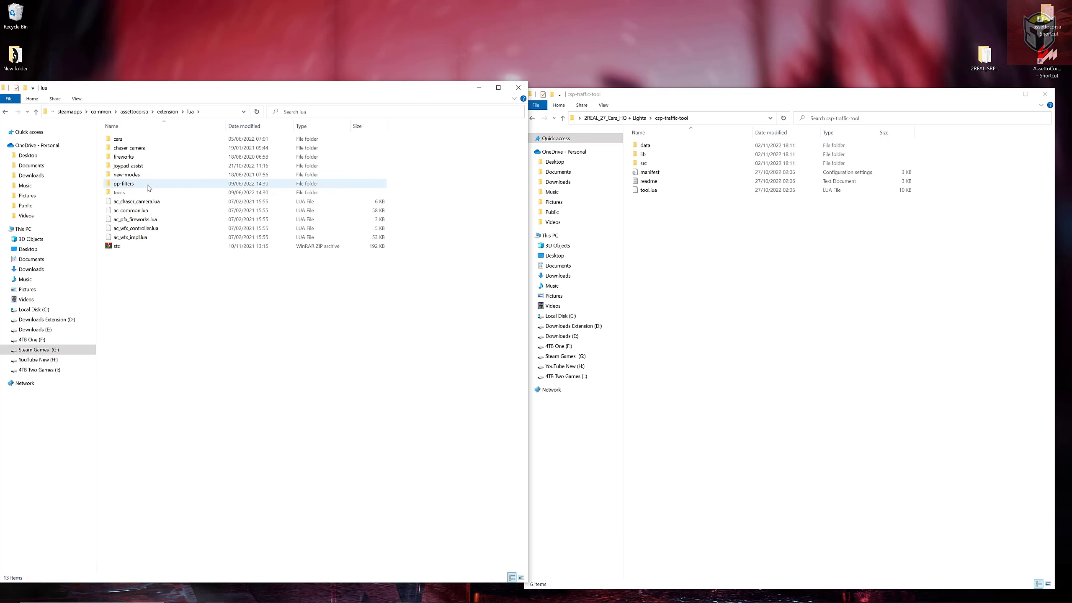
pyautogui.click(119, 192)
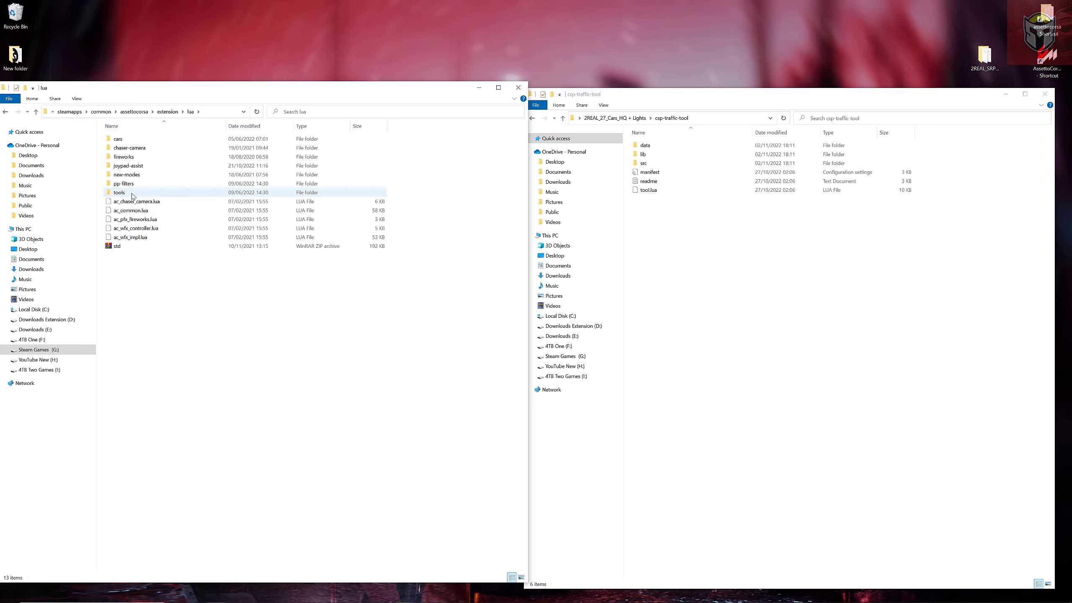
pyautogui.doubleClick(118, 192)
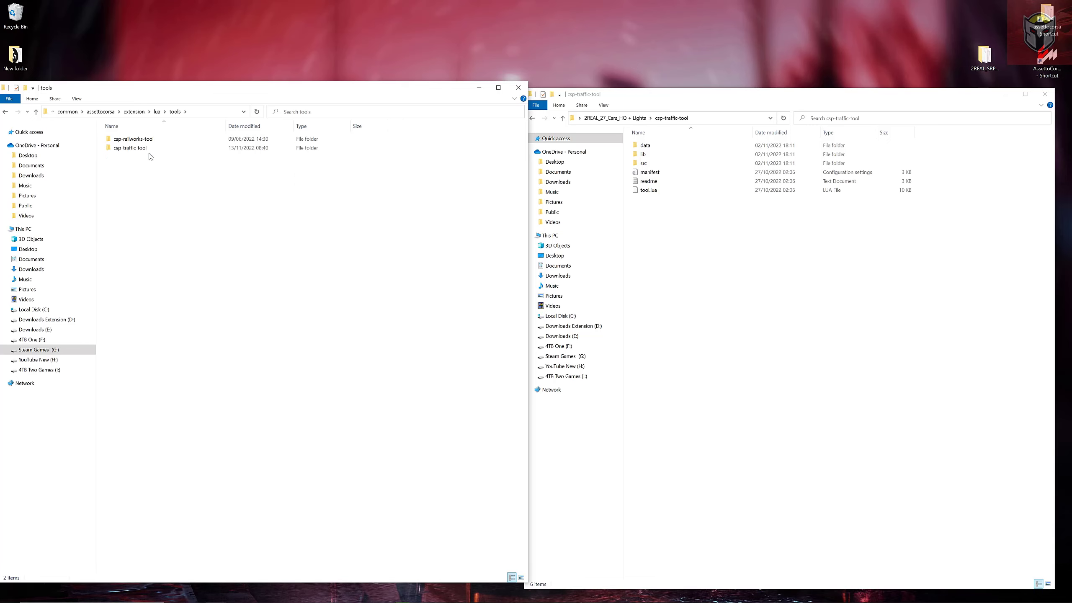
pyautogui.doubleClick(129, 148)
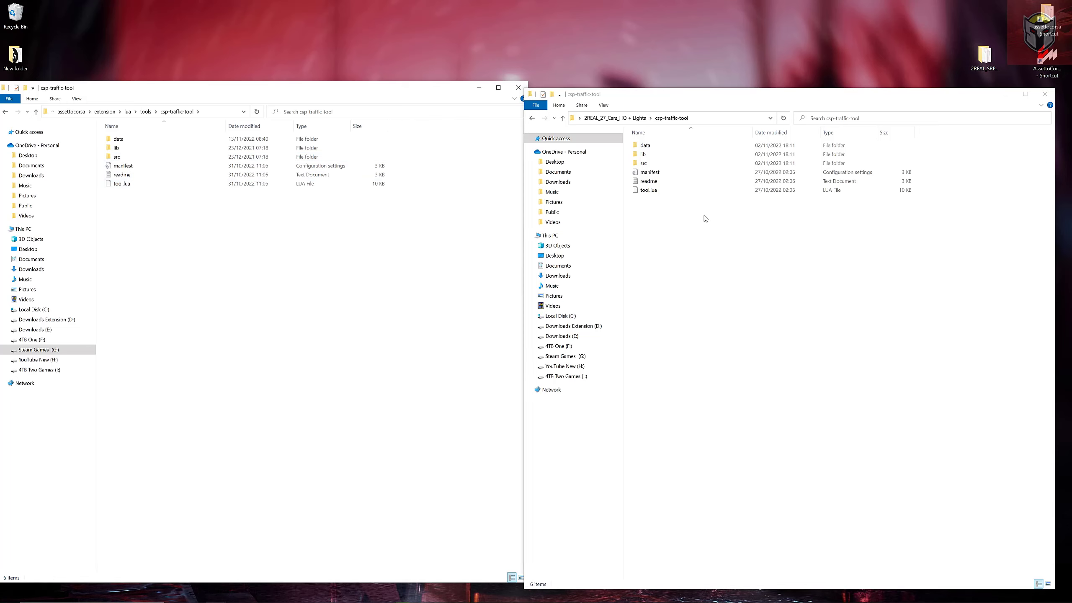
# - Paste a backup of csp-traffic-tool on the desktop and reopen the installed folder
pyautogui.press('ctrl+a')
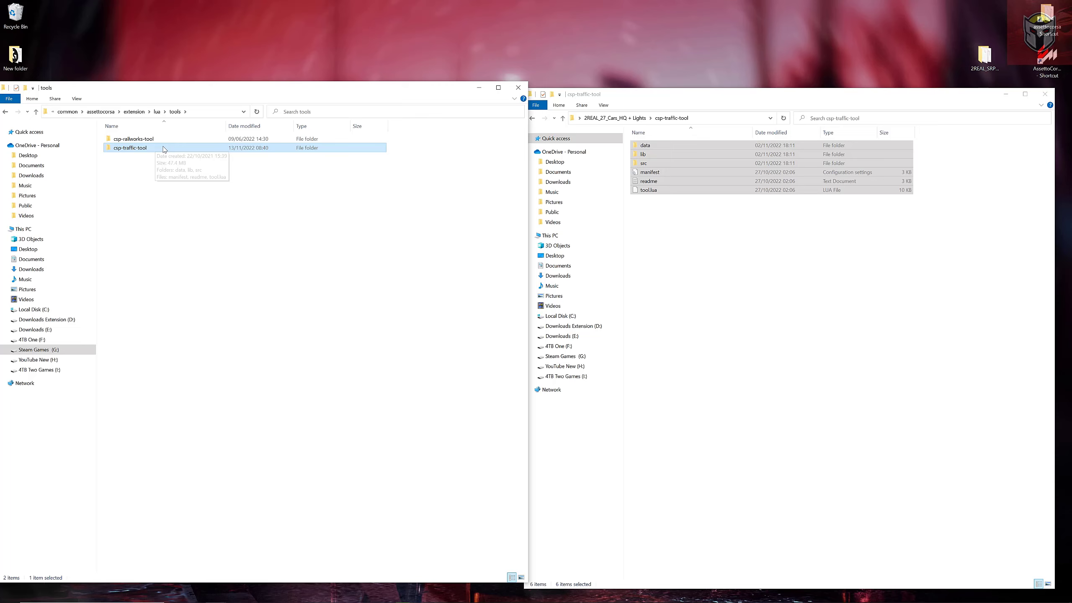
pyautogui.rightClick(129, 147)
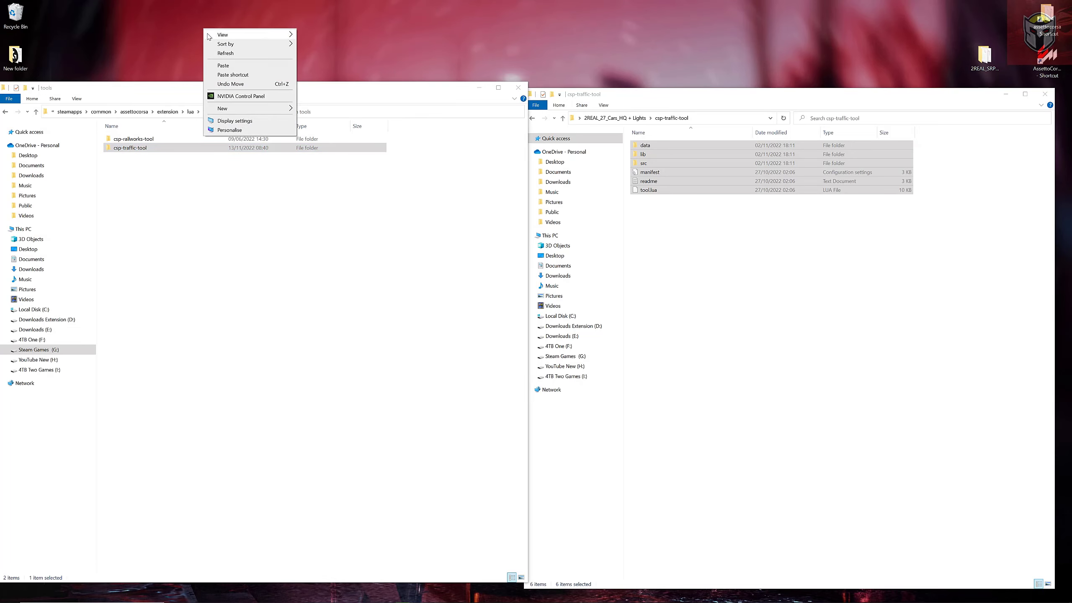
pyautogui.click(222, 65)
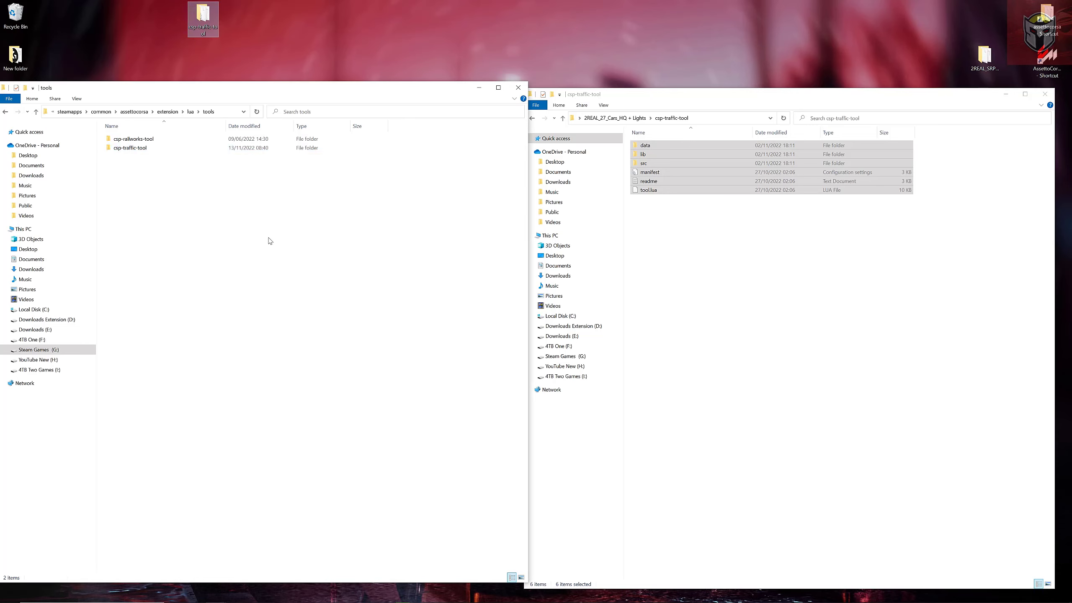
pyautogui.doubleClick(129, 148)
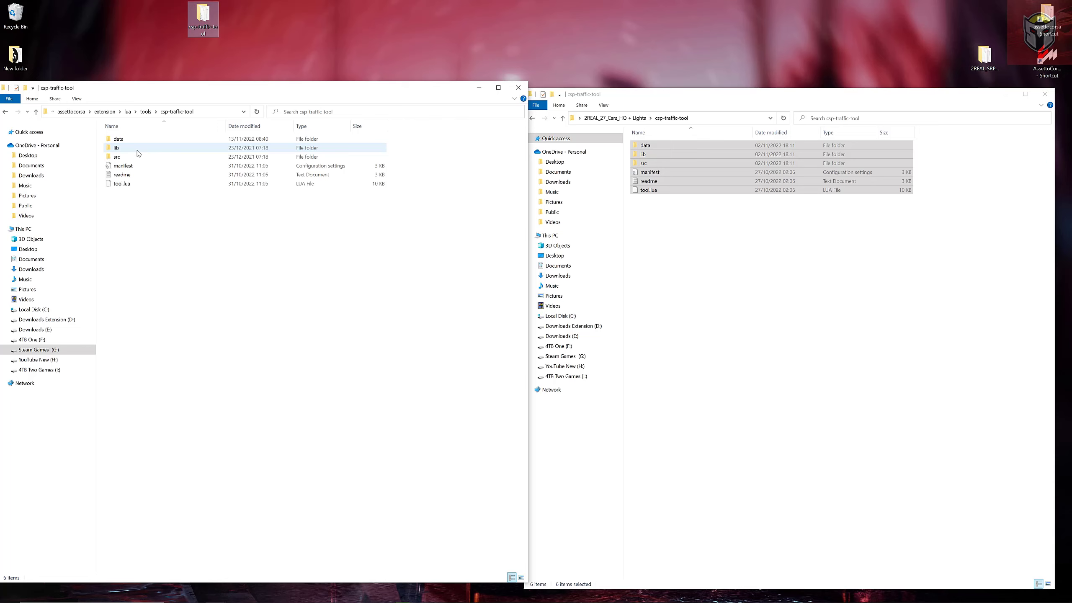
# - Copy the downloaded tool files into the game's csp-traffic-tool folder, replacing existing files
pyautogui.click(645, 145)
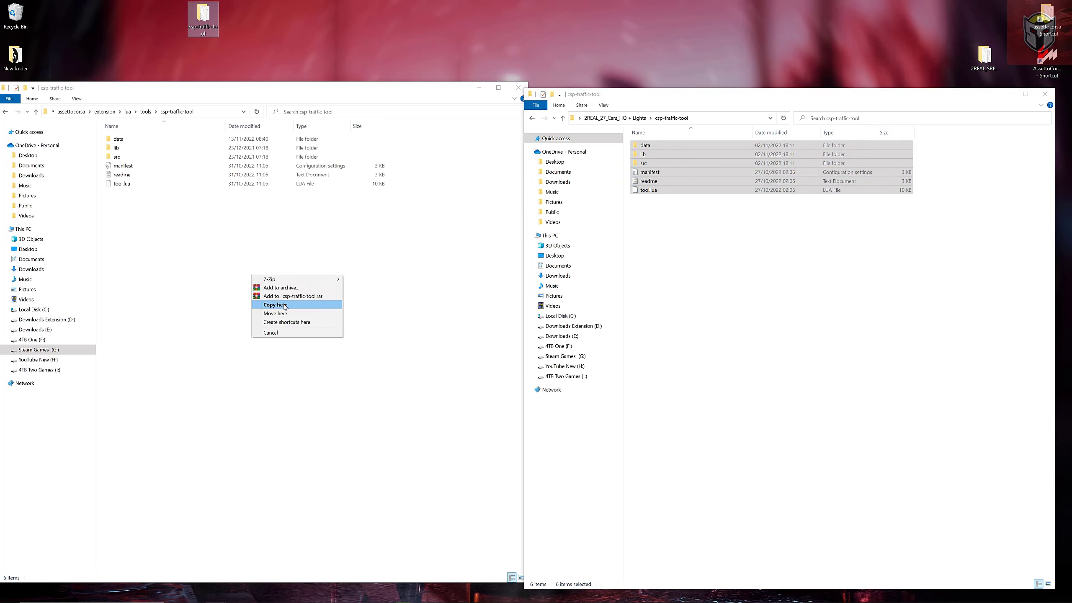
pyautogui.click(274, 305)
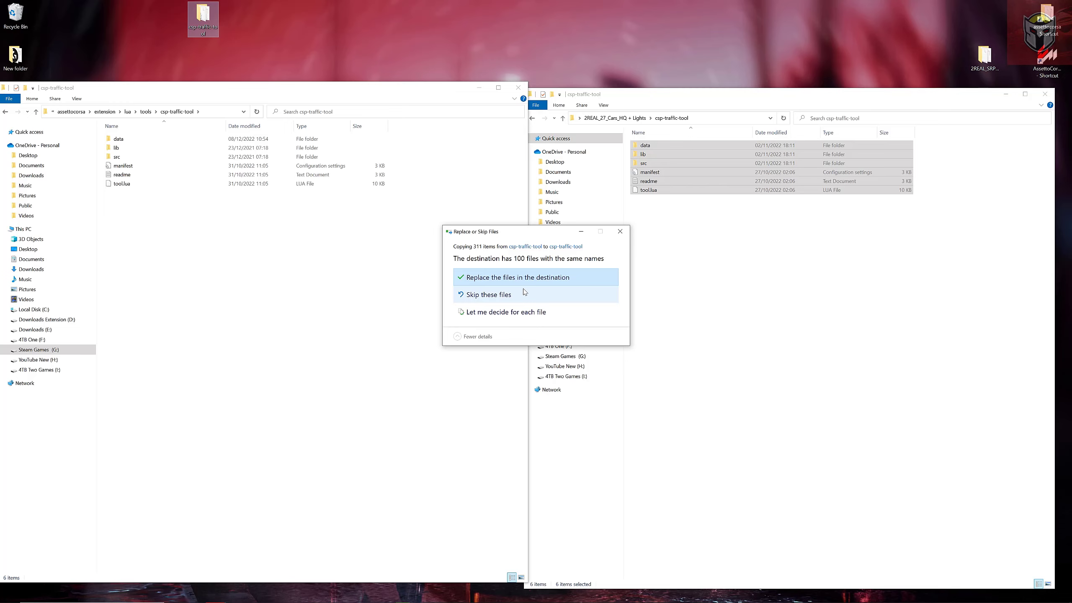
pyautogui.moveTo(608, 266)
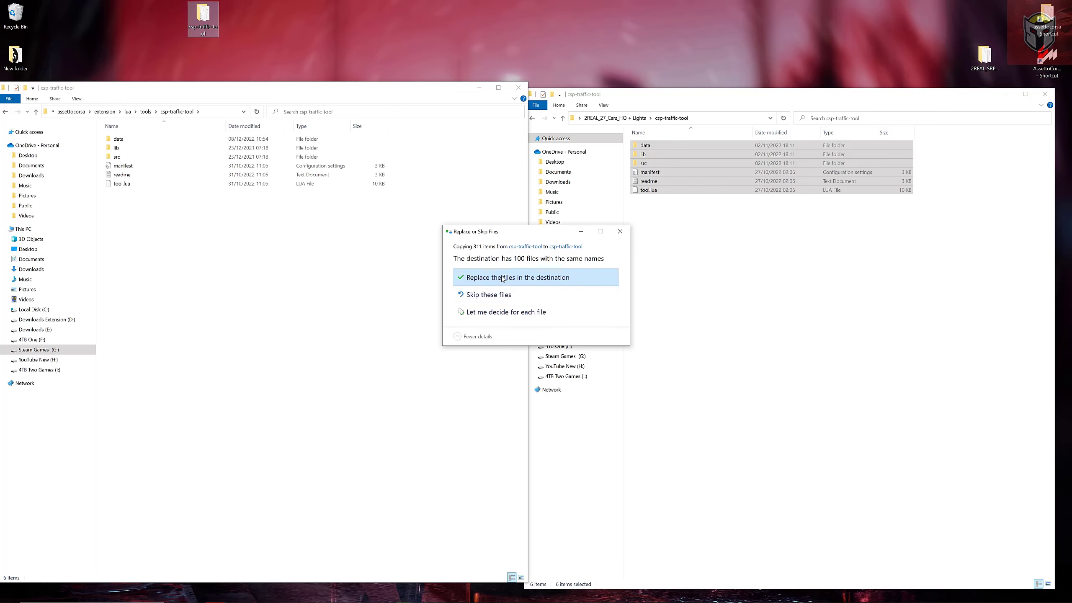
pyautogui.click(517, 276)
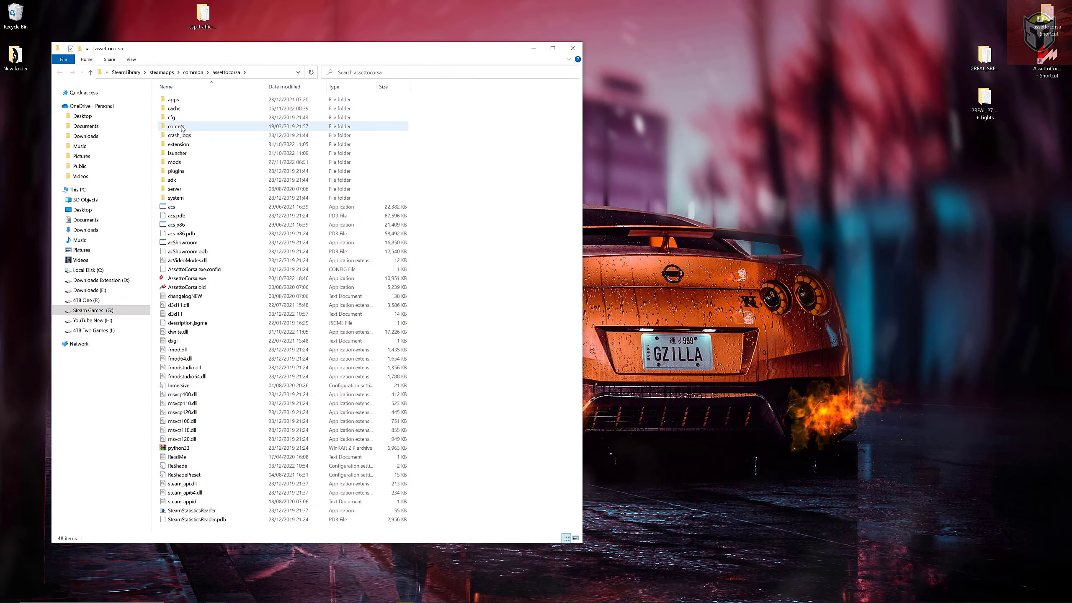
# - Browse content > tracks > shuto_revival_project_beta and open its tatsumi_pa folder
pyautogui.doubleClick(176, 126)
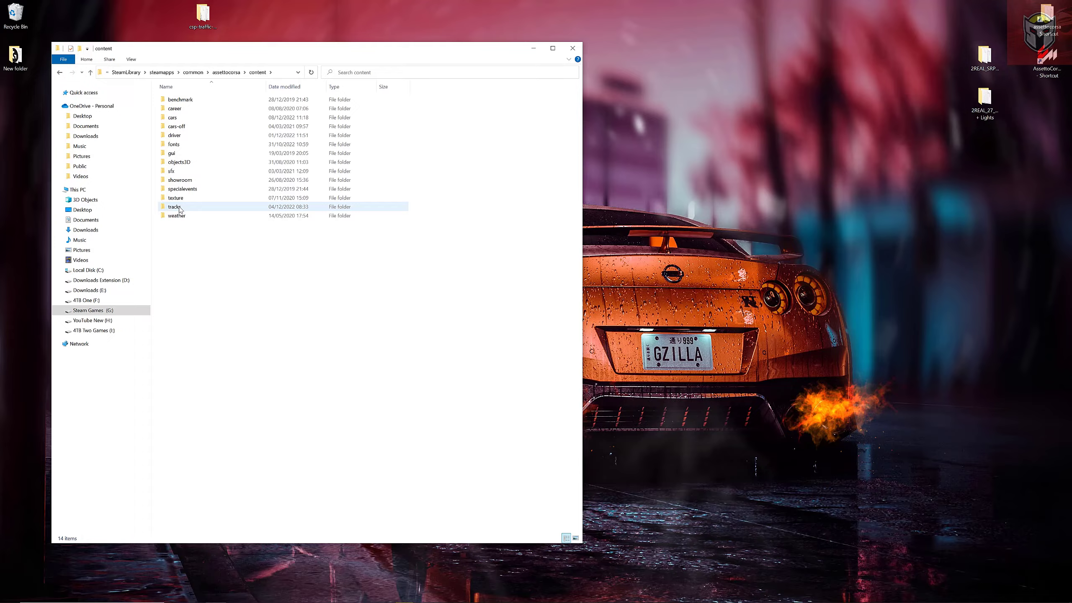
pyautogui.doubleClick(175, 207)
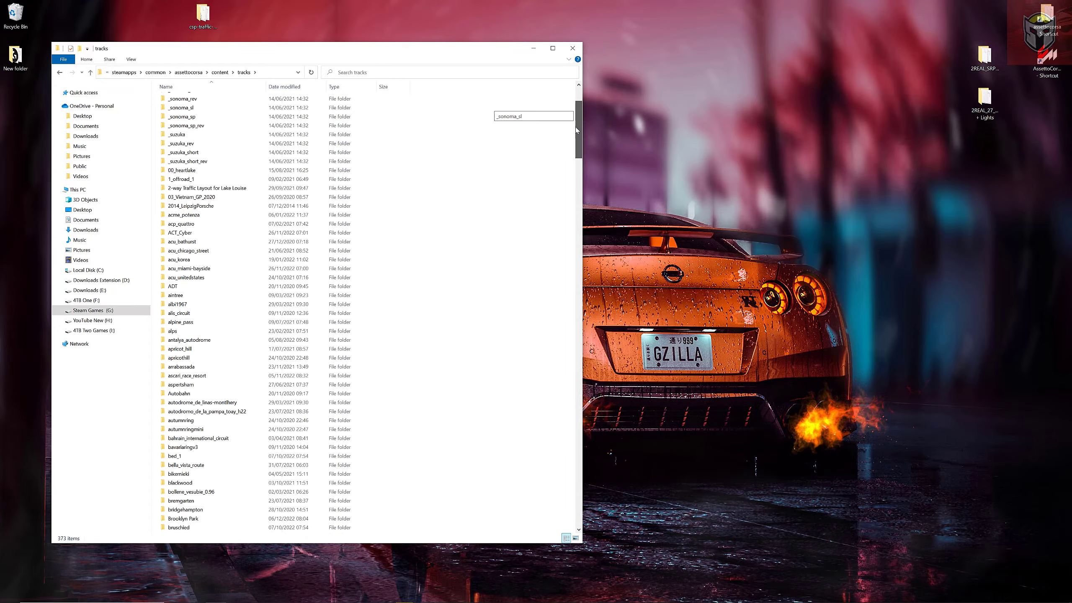
pyautogui.scroll(-3)
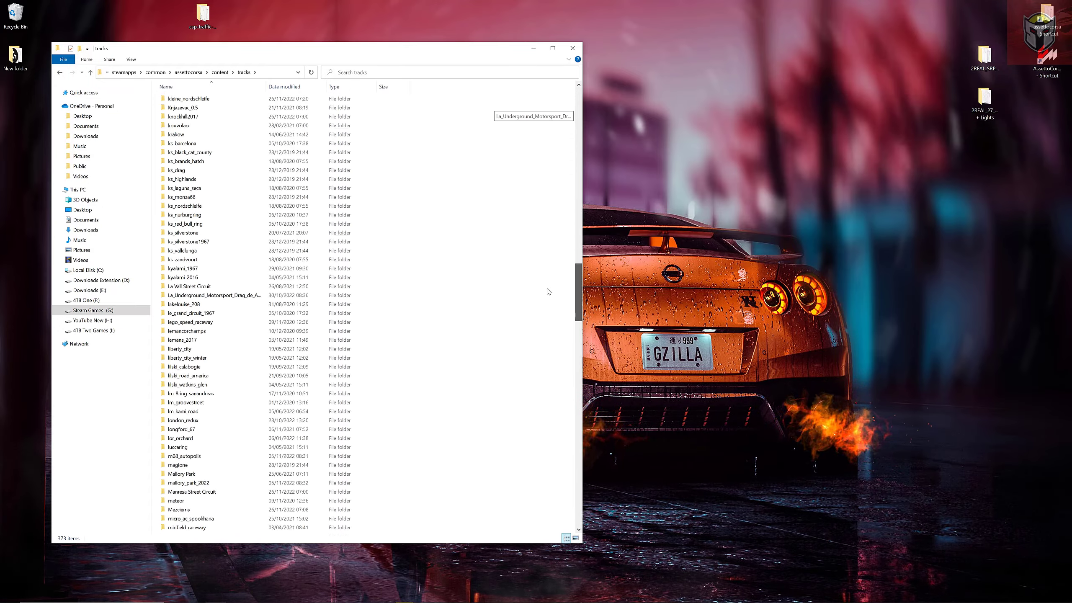
pyautogui.scroll(-3)
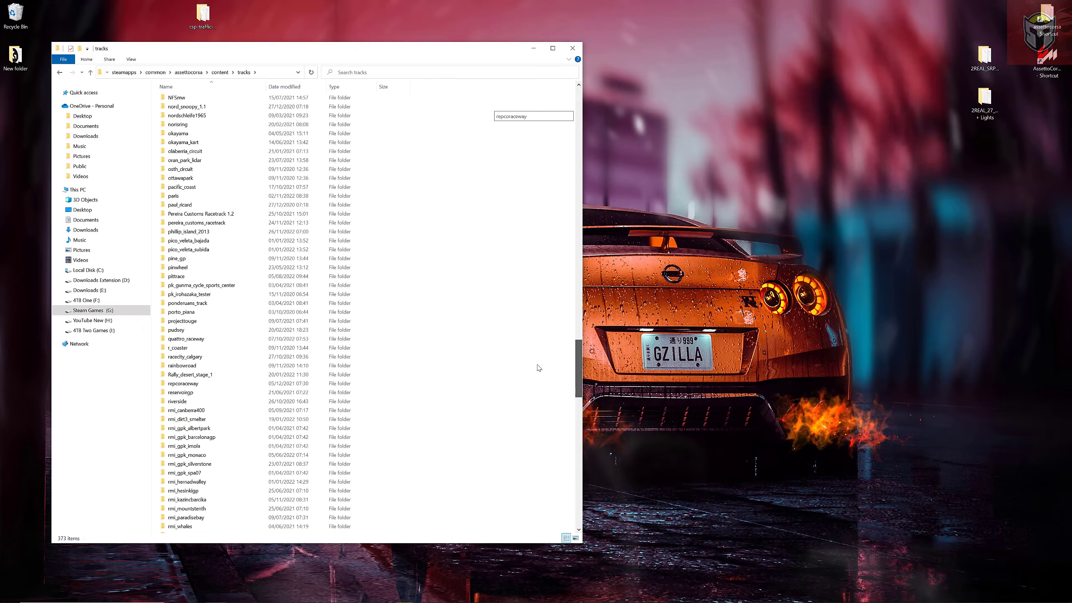
pyautogui.scroll(-3)
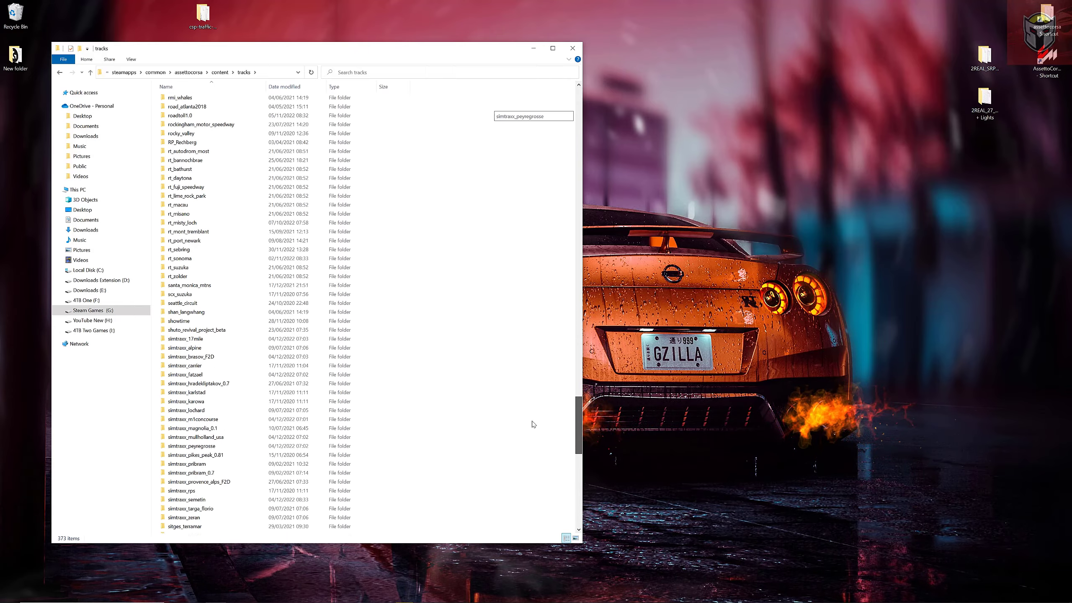
pyautogui.scroll(-3)
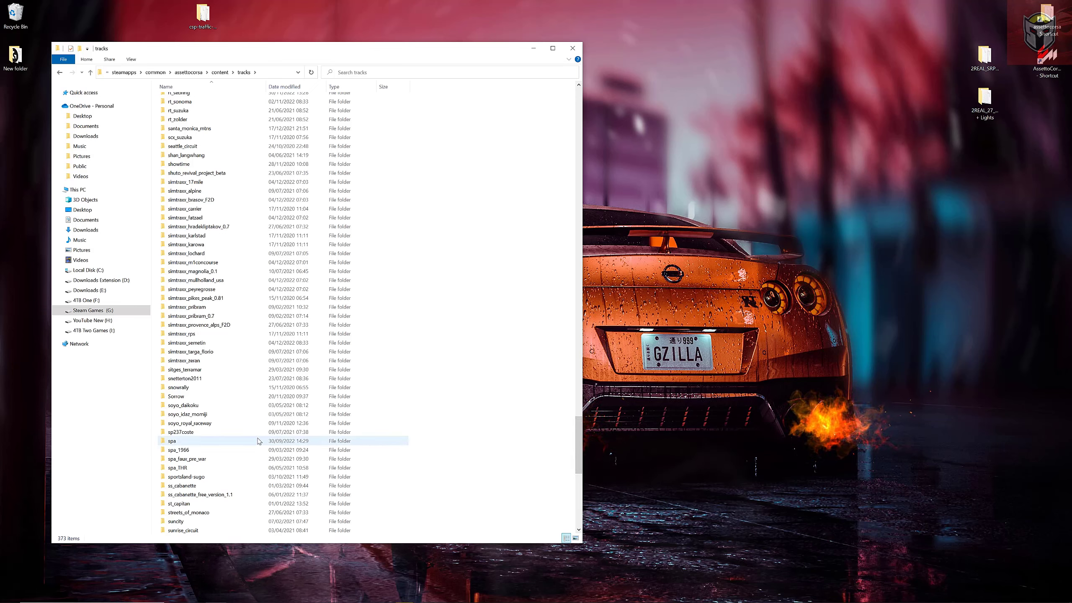
pyautogui.moveTo(230, 425)
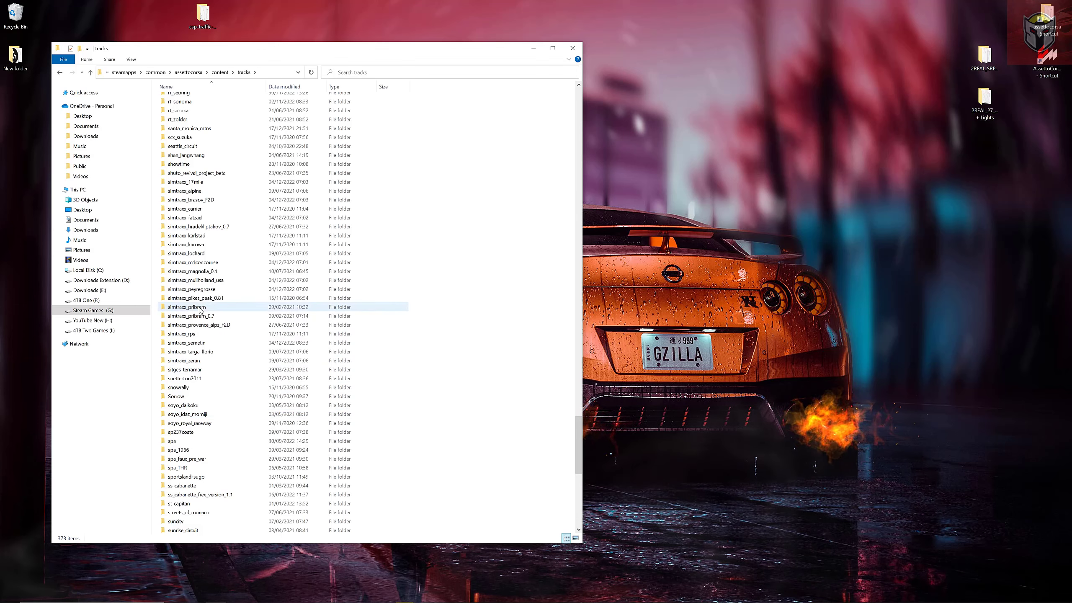
pyautogui.click(198, 172)
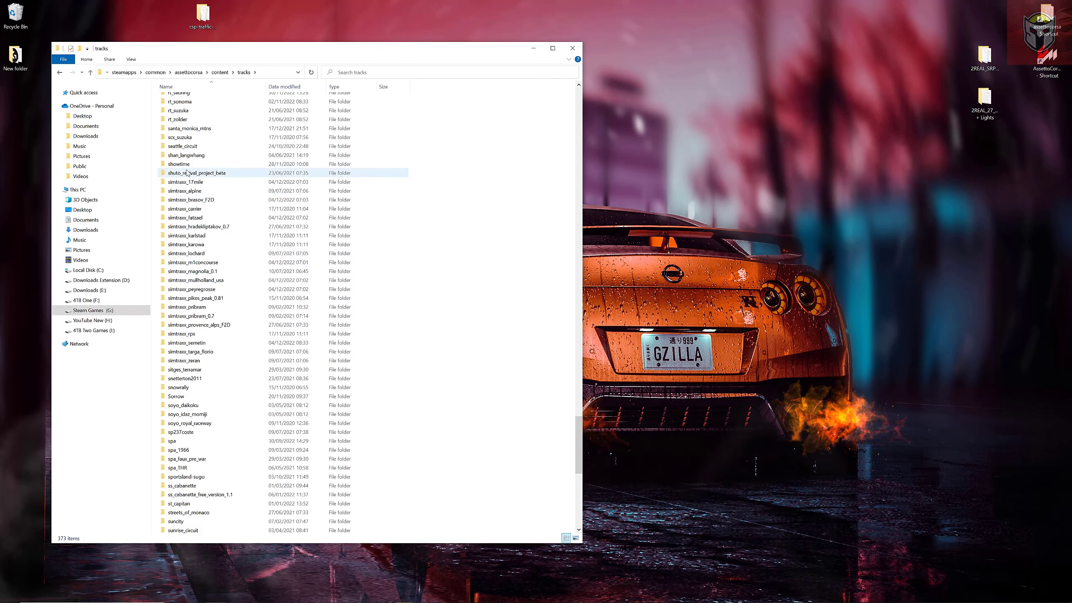
pyautogui.doubleClick(197, 172)
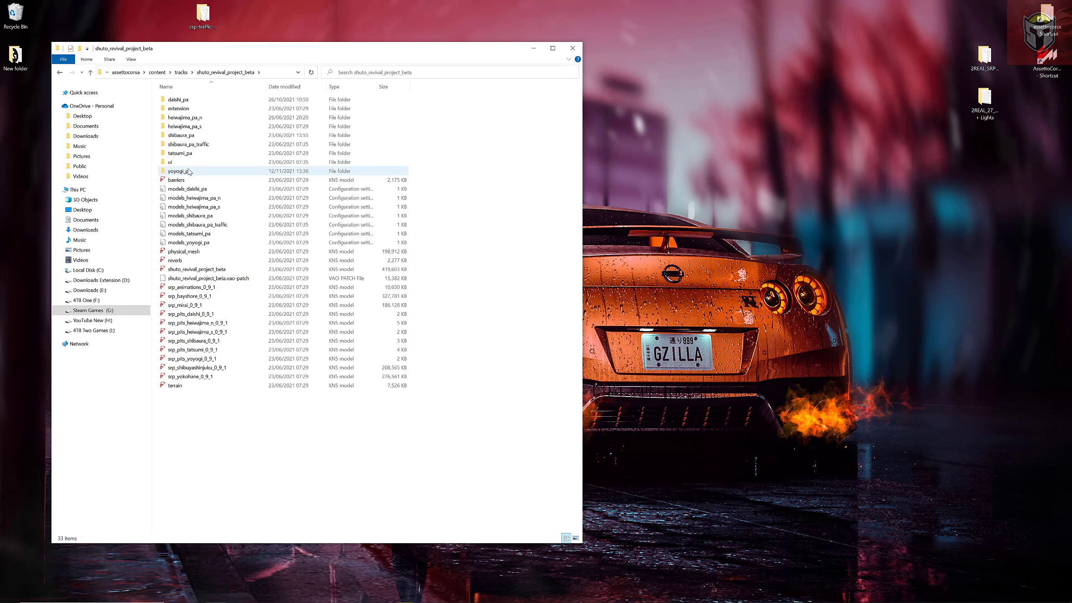
pyautogui.click(184, 126)
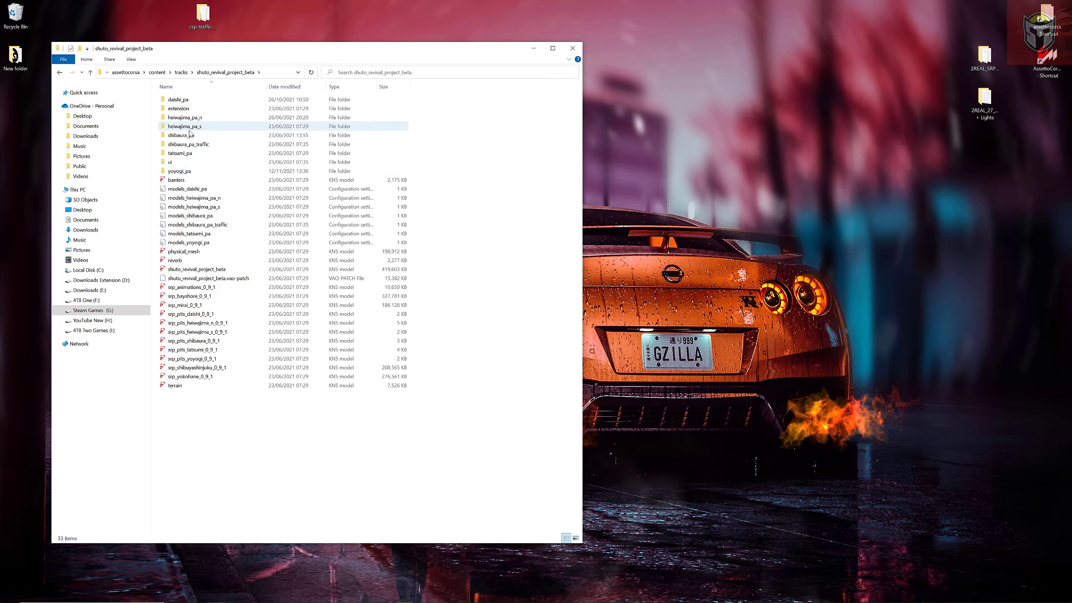
pyautogui.click(183, 153)
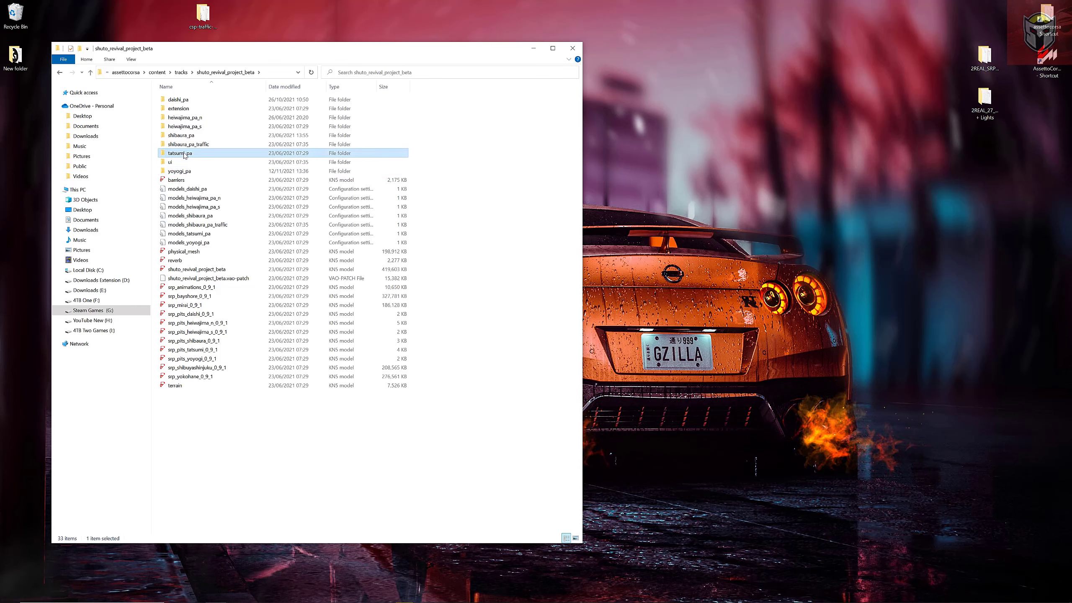
pyautogui.doubleClick(183, 152)
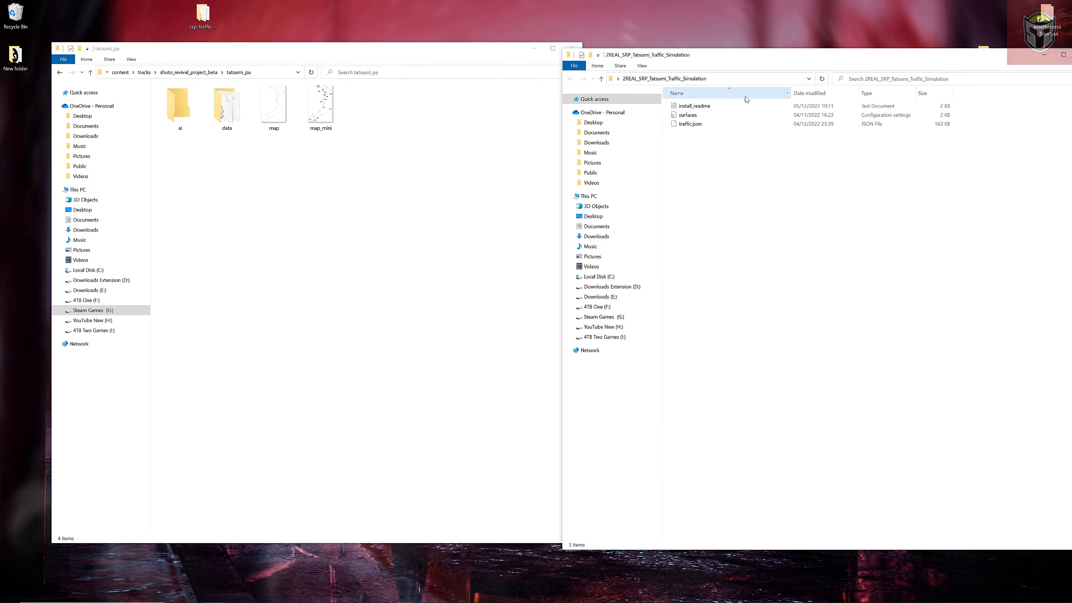
# - Read the Tatsumi traffic install_readme in Notepad, then open tatsumi_pa's data folder
pyautogui.doubleClick(695, 105)
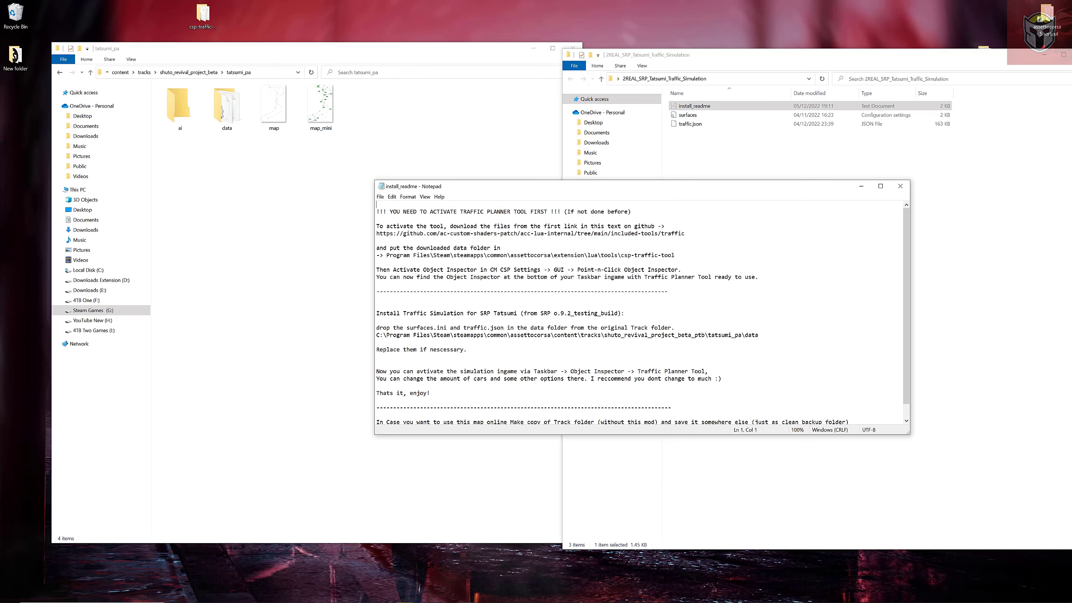
pyautogui.click(899, 186)
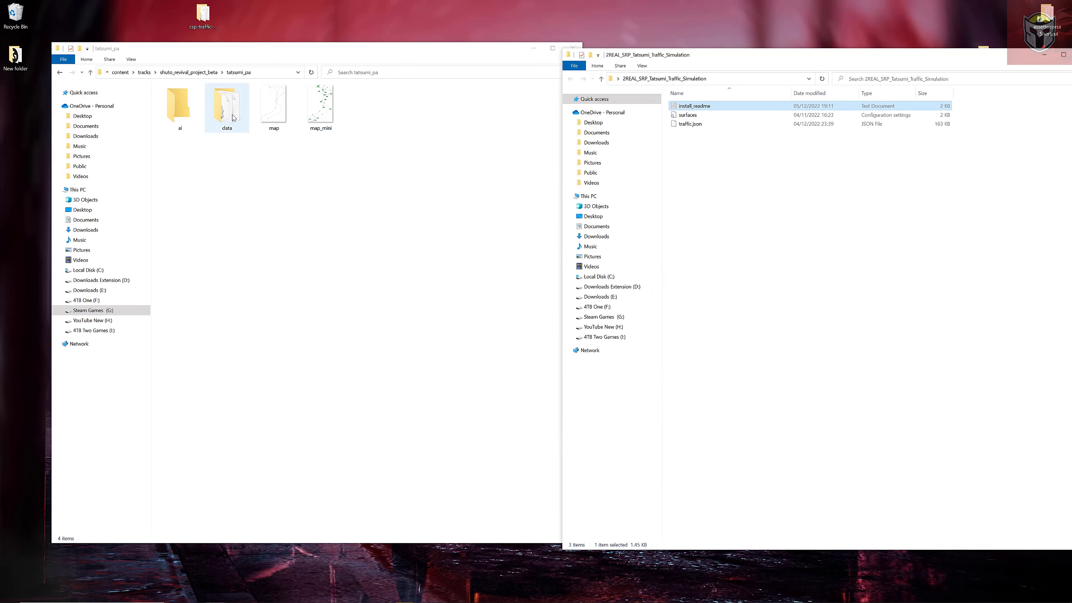
pyautogui.doubleClick(226, 103)
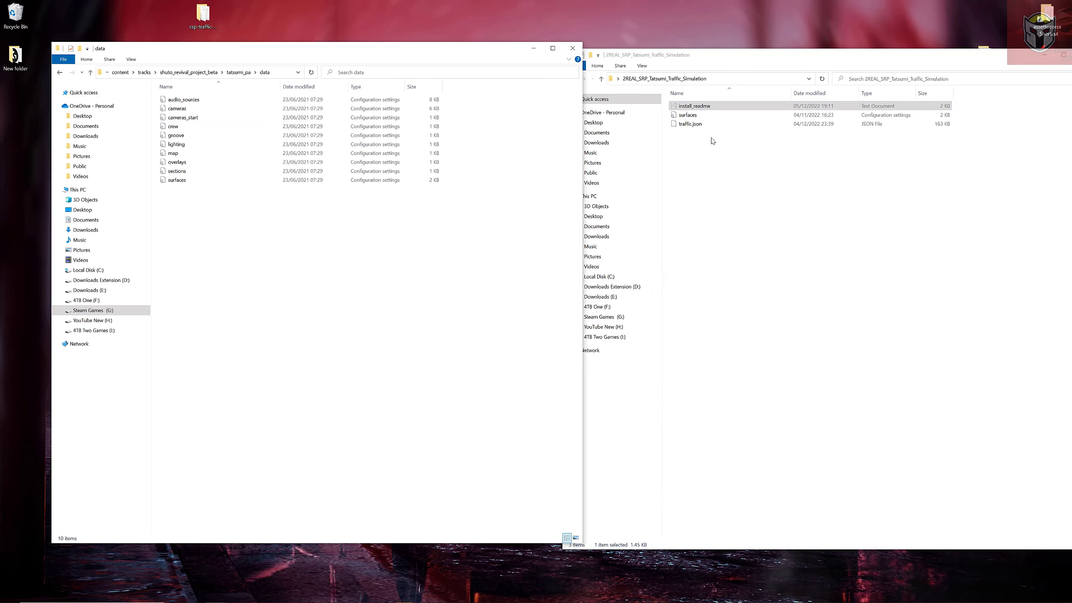
# - Copy surfaces.ini and traffic.json into tatsumi_pa's data folder, replacing surfaces, and close both folders
pyautogui.click(690, 124)
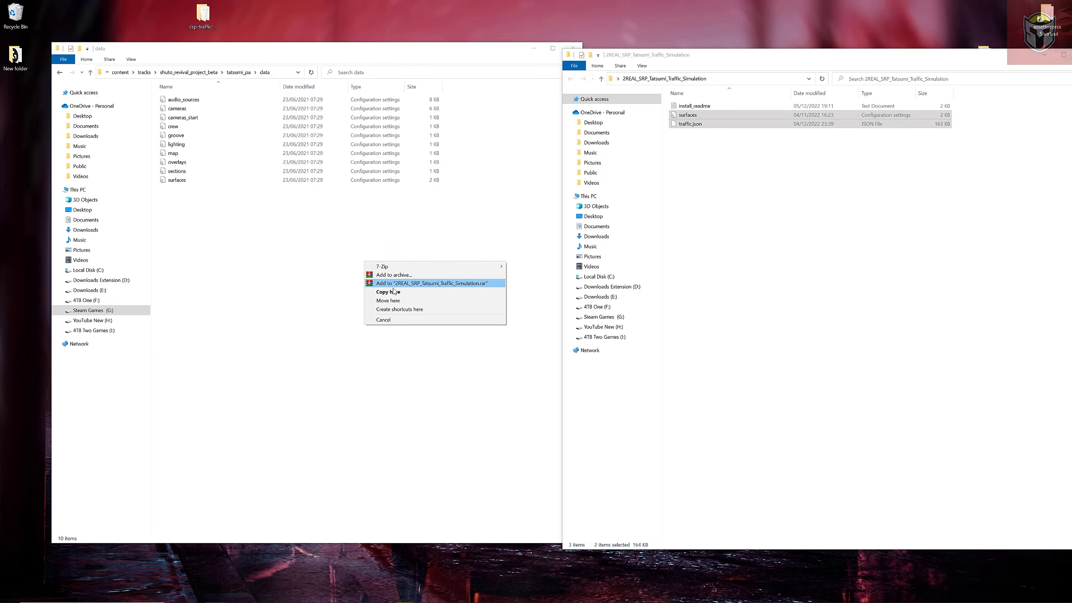
pyautogui.click(388, 291)
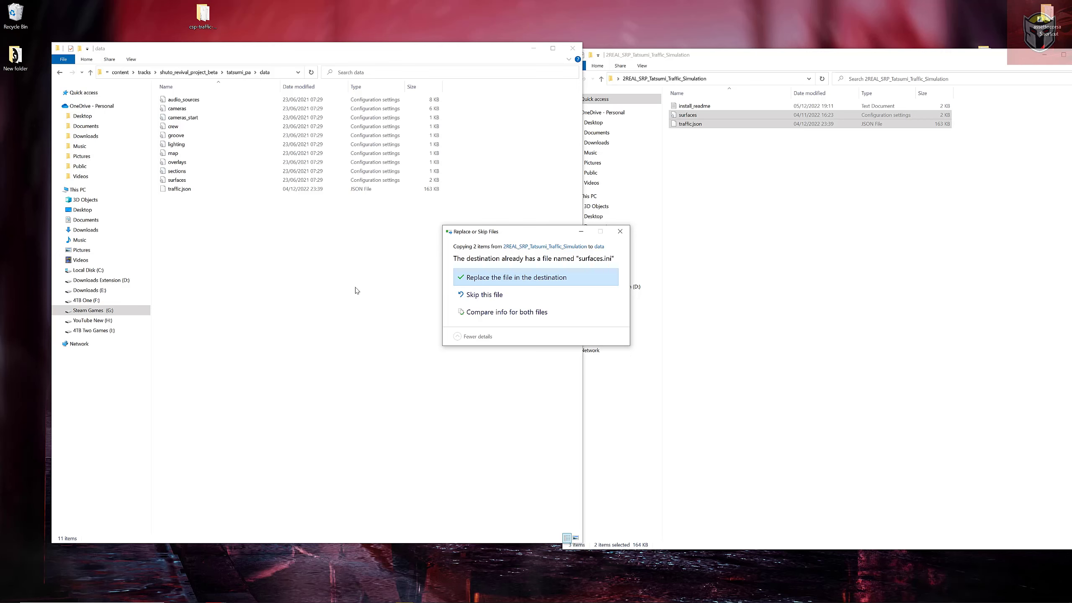
pyautogui.click(514, 277)
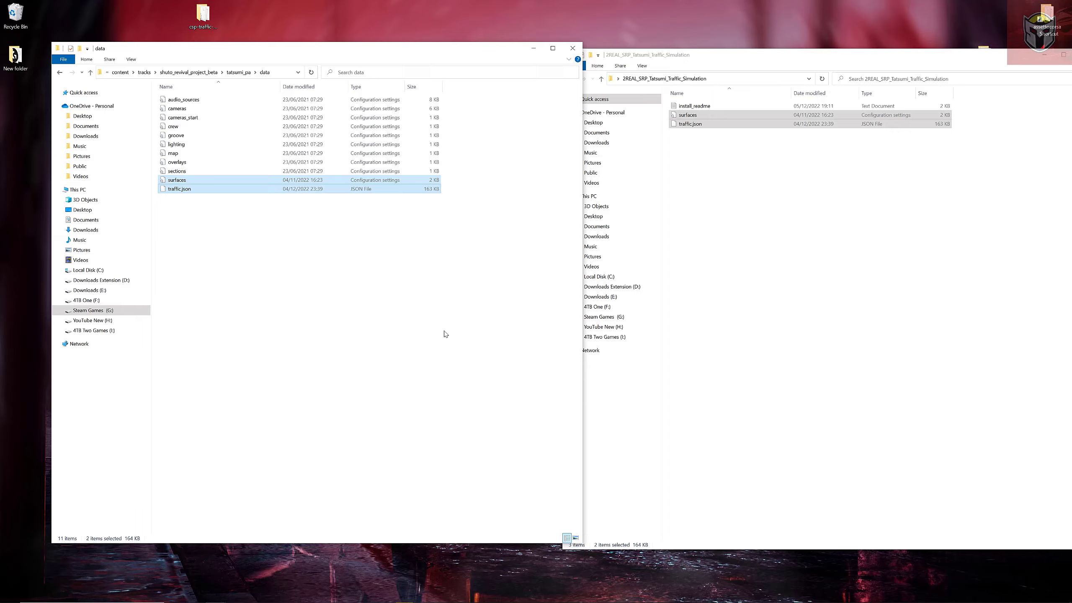
pyautogui.click(572, 47)
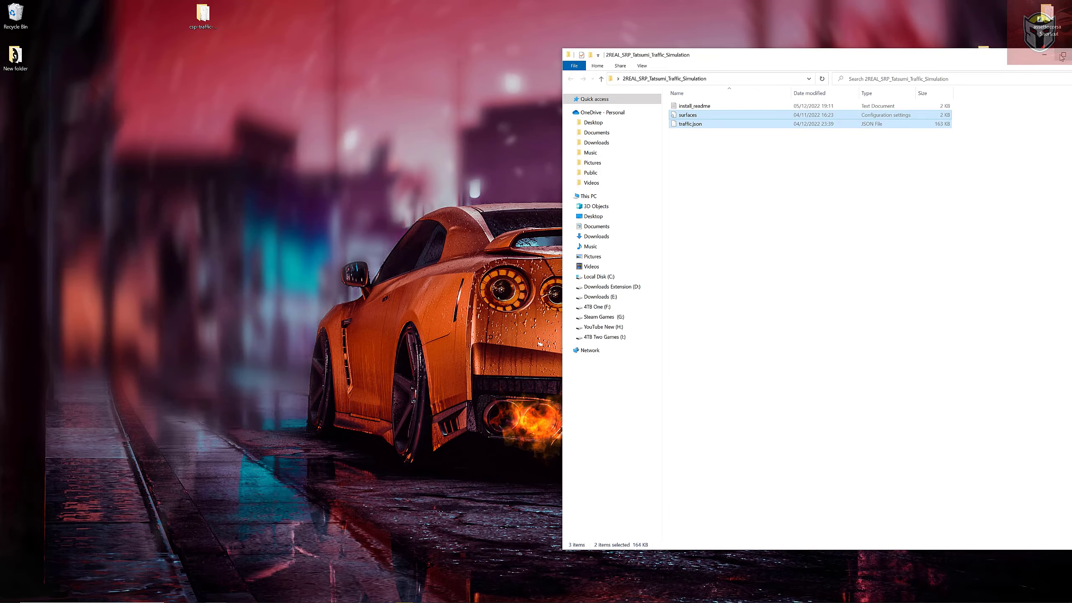
pyautogui.click(1044, 55)
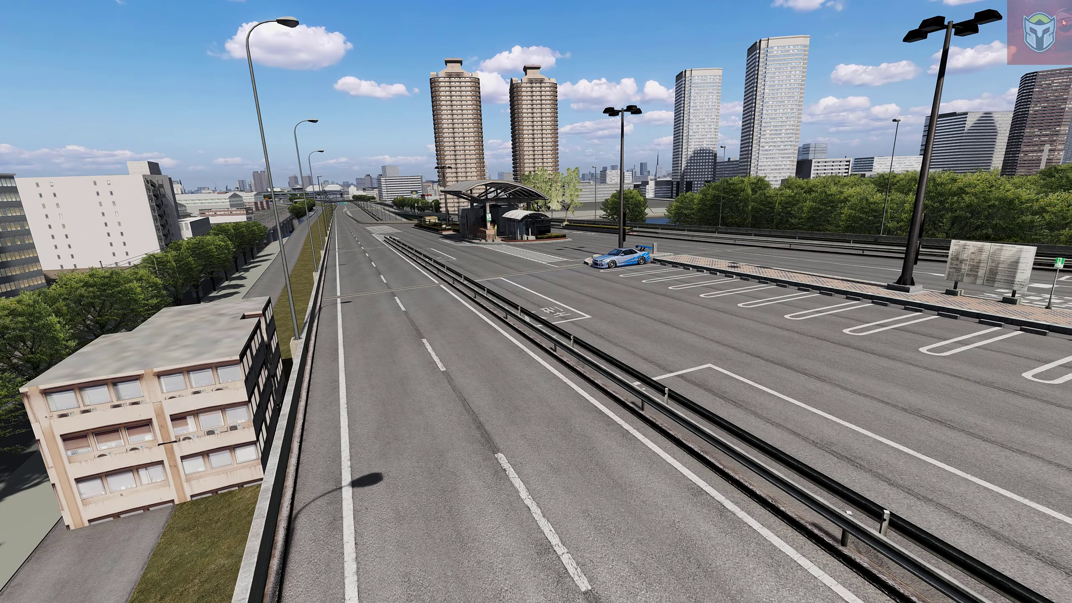
# - Open the Objects Inspector app from the in-game apps taskbar at Tatsumi PA
pyautogui.click(1063, 6)
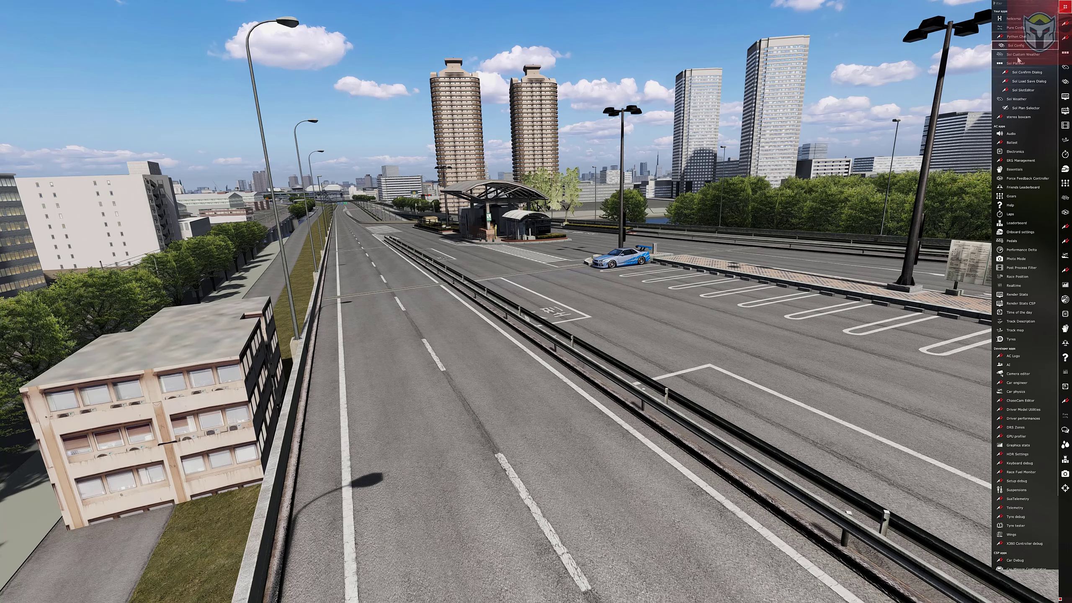
pyautogui.scroll(-3)
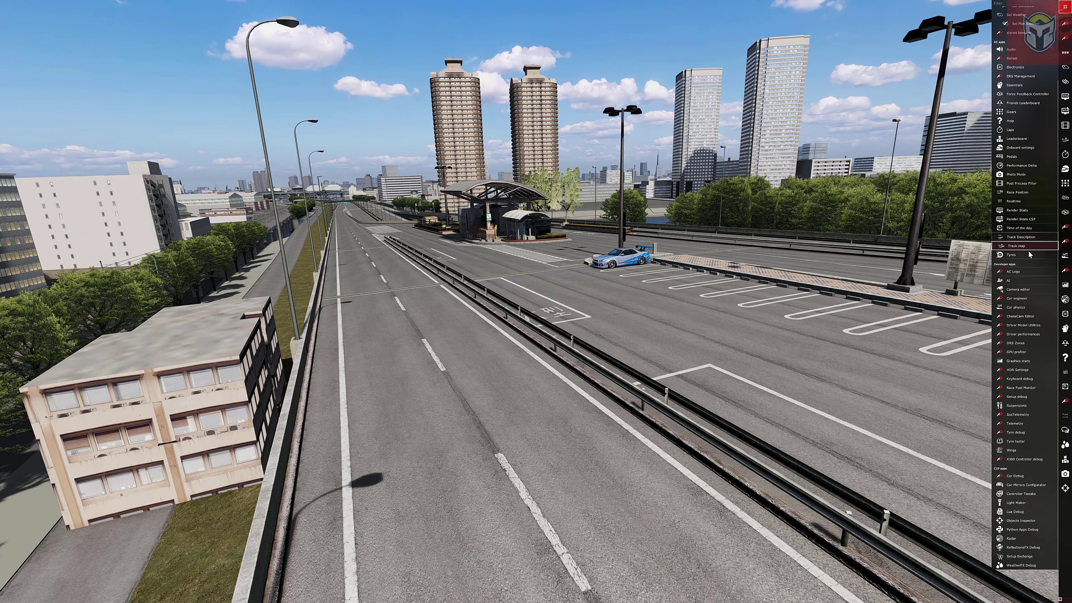
pyautogui.moveTo(1018, 511)
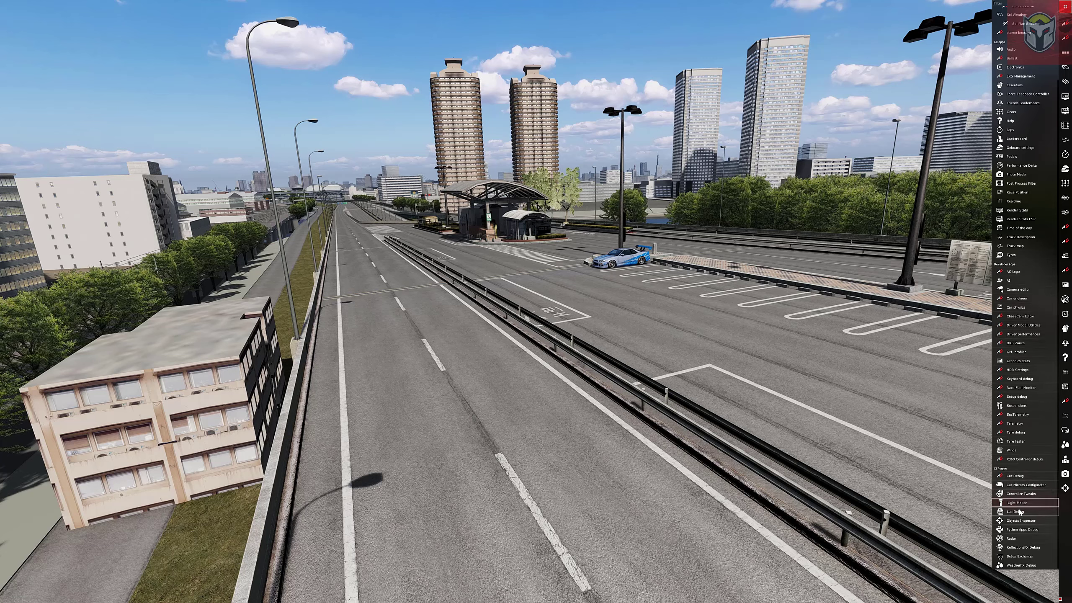
pyautogui.moveTo(1019, 538)
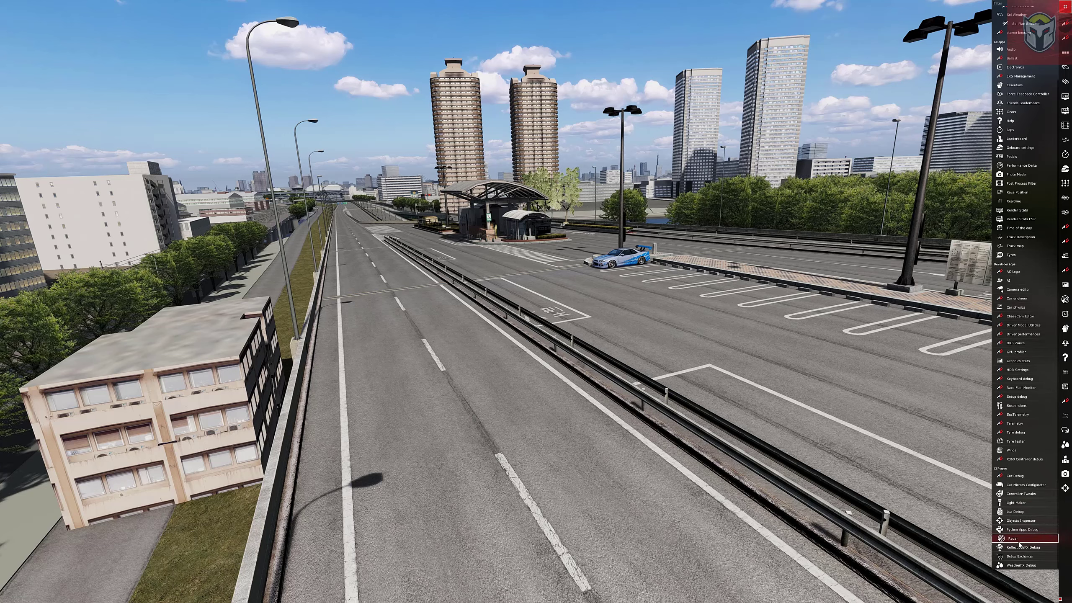
pyautogui.moveTo(1024, 546)
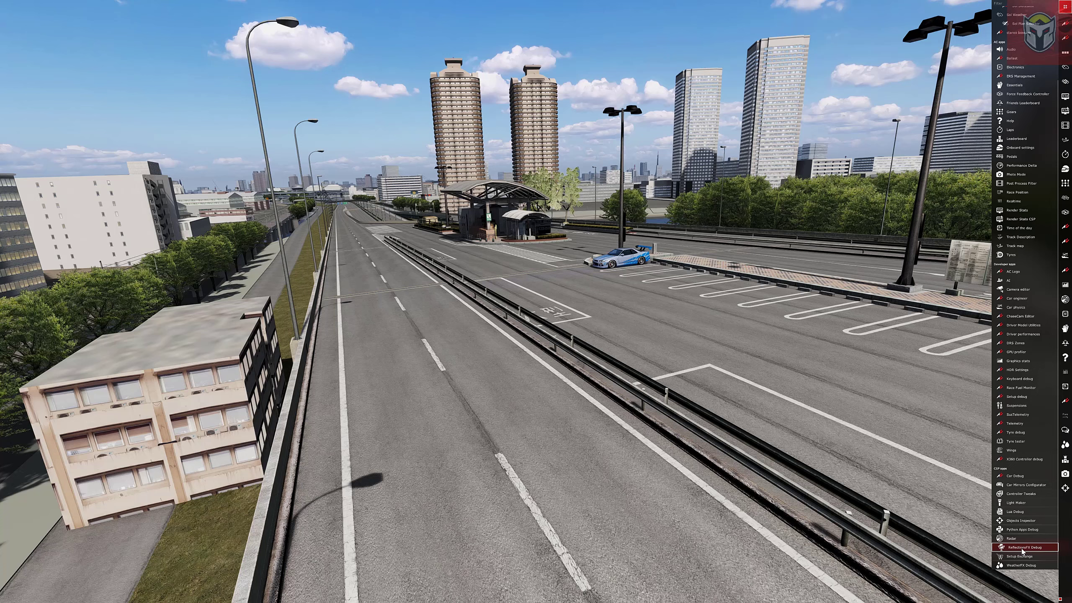
pyautogui.moveTo(1023, 520)
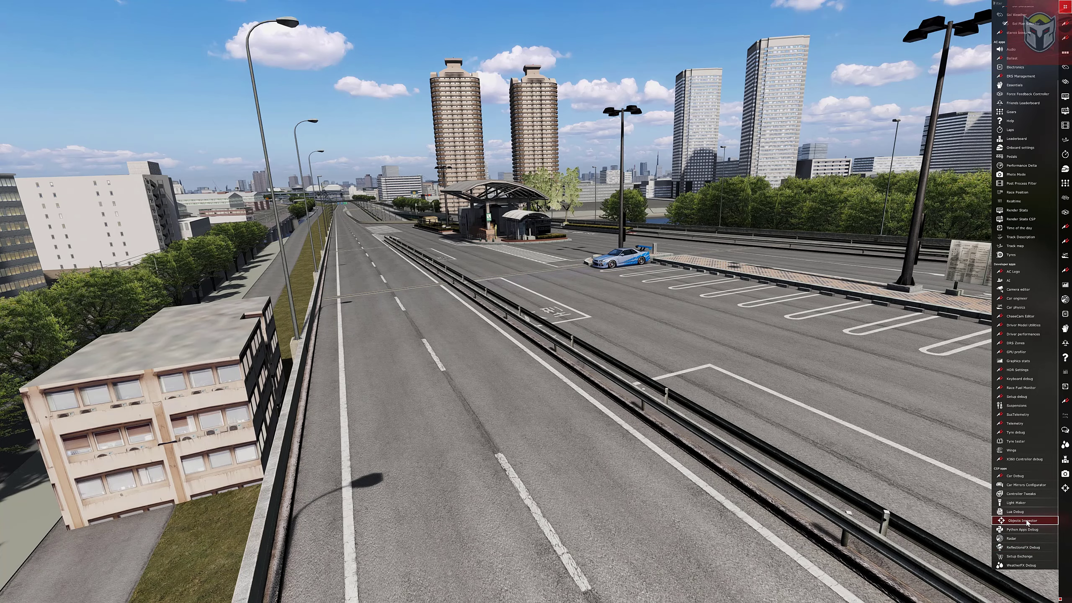
pyautogui.click(1018, 519)
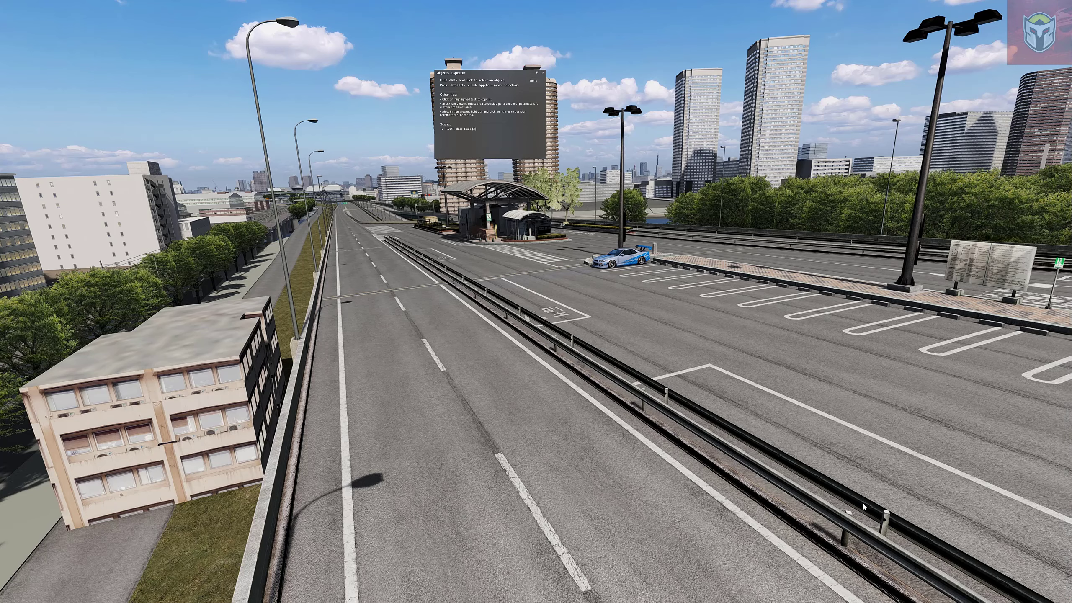
pyautogui.moveTo(675, 173)
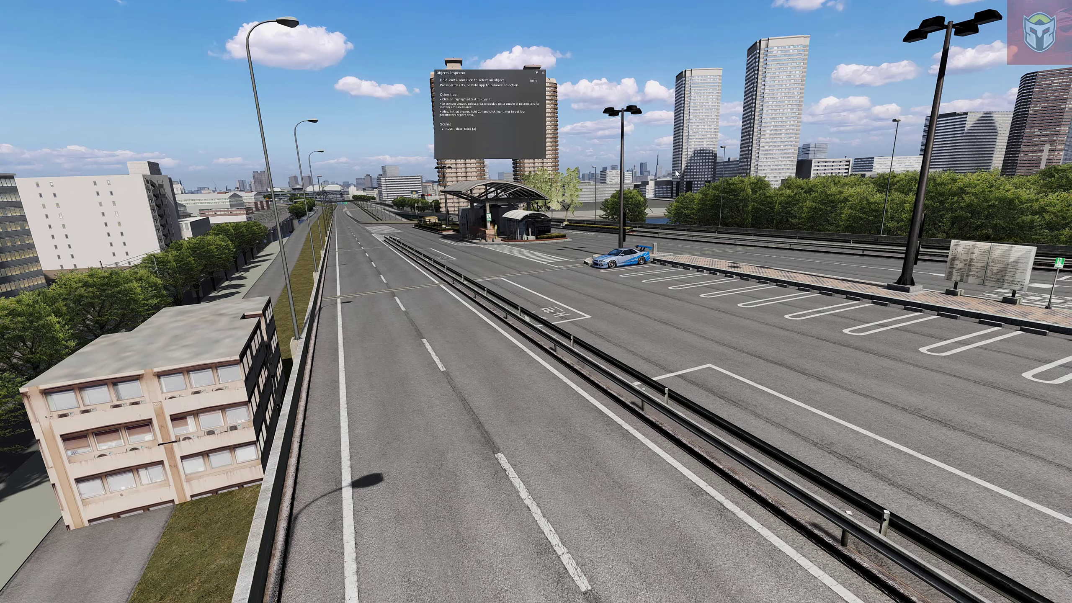
pyautogui.moveTo(537, 73)
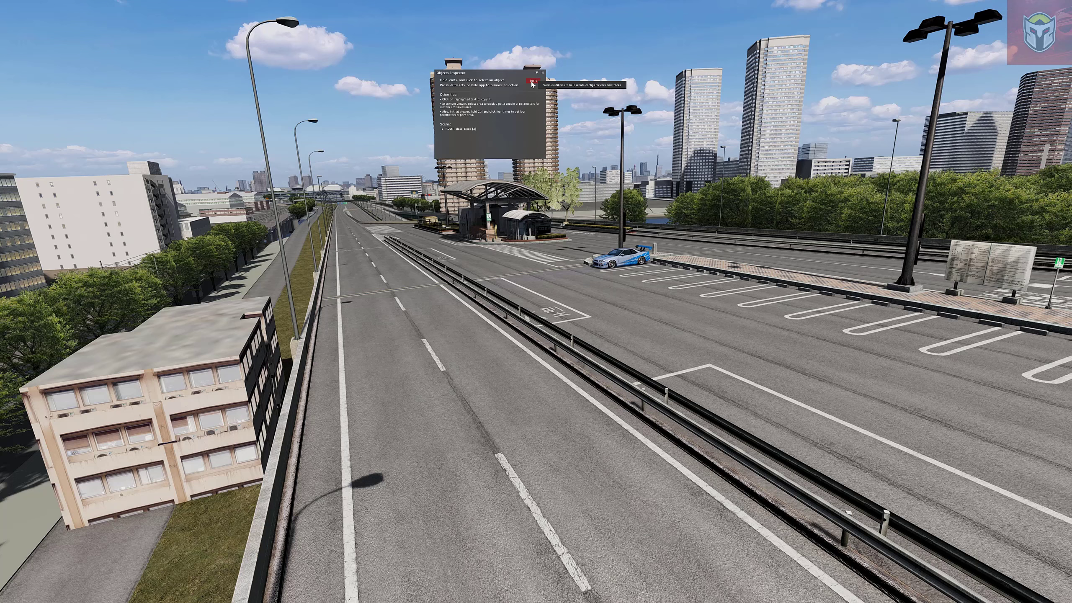
# - Launch the Traffic planner tool from the Objects Inspector's tools list
pyautogui.click(539, 72)
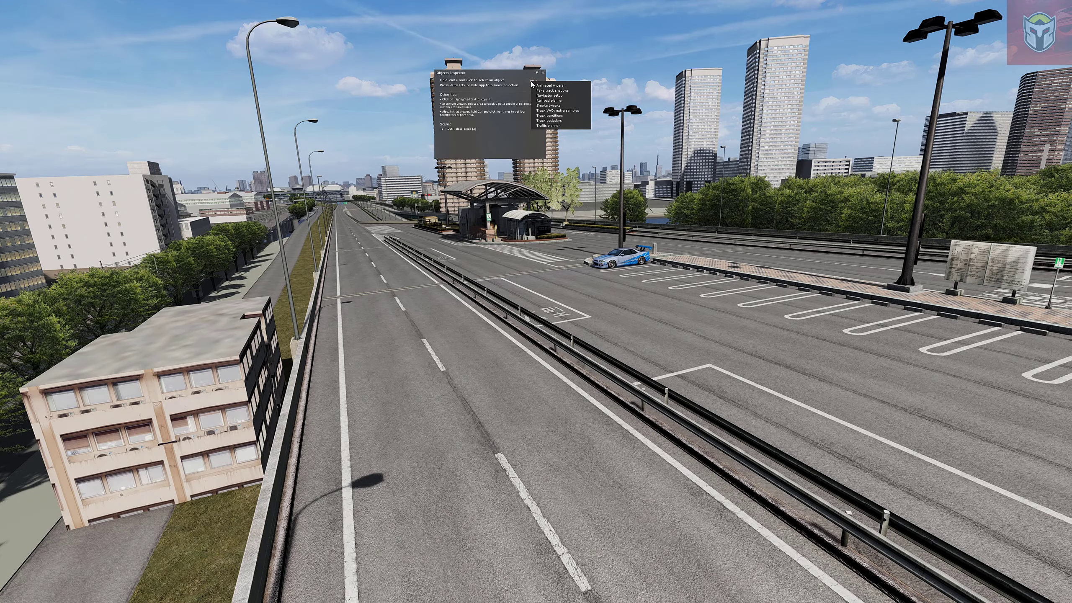
pyautogui.moveTo(547, 127)
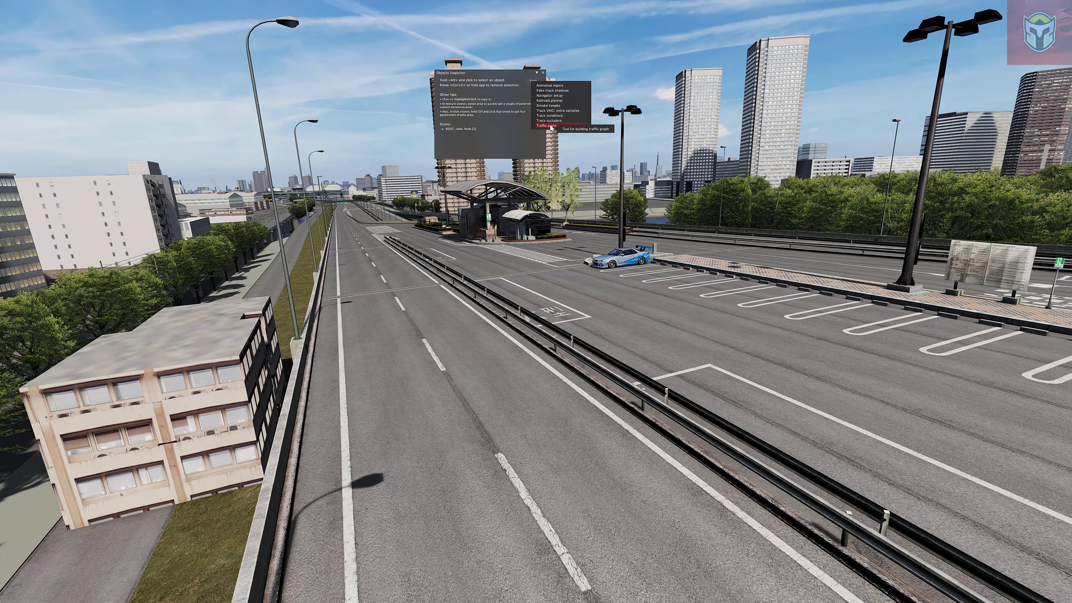
pyautogui.click(547, 127)
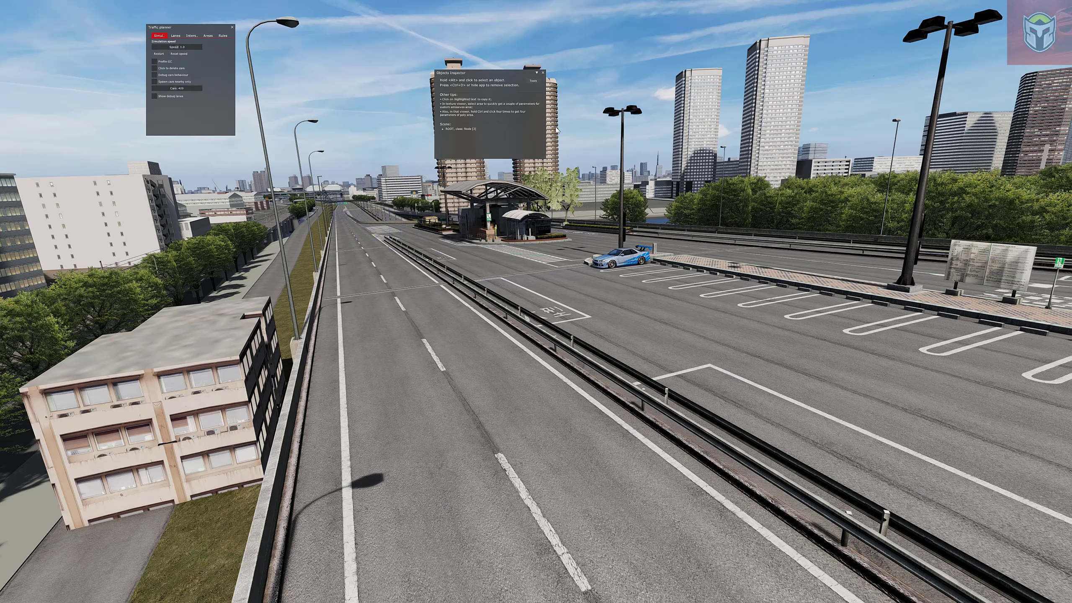
pyautogui.moveTo(338, 99)
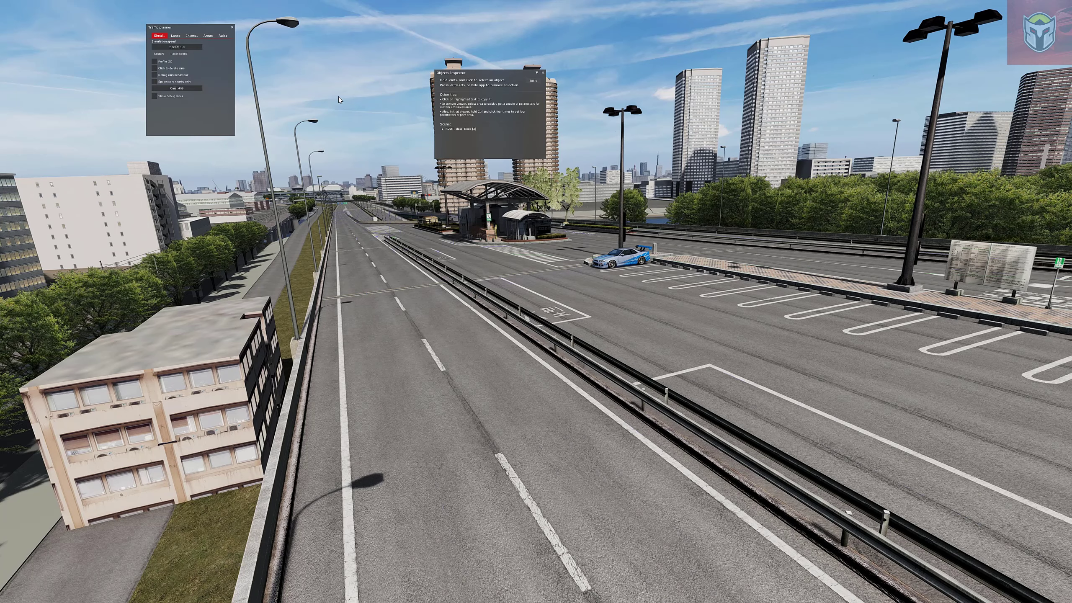
pyautogui.moveTo(224, 50)
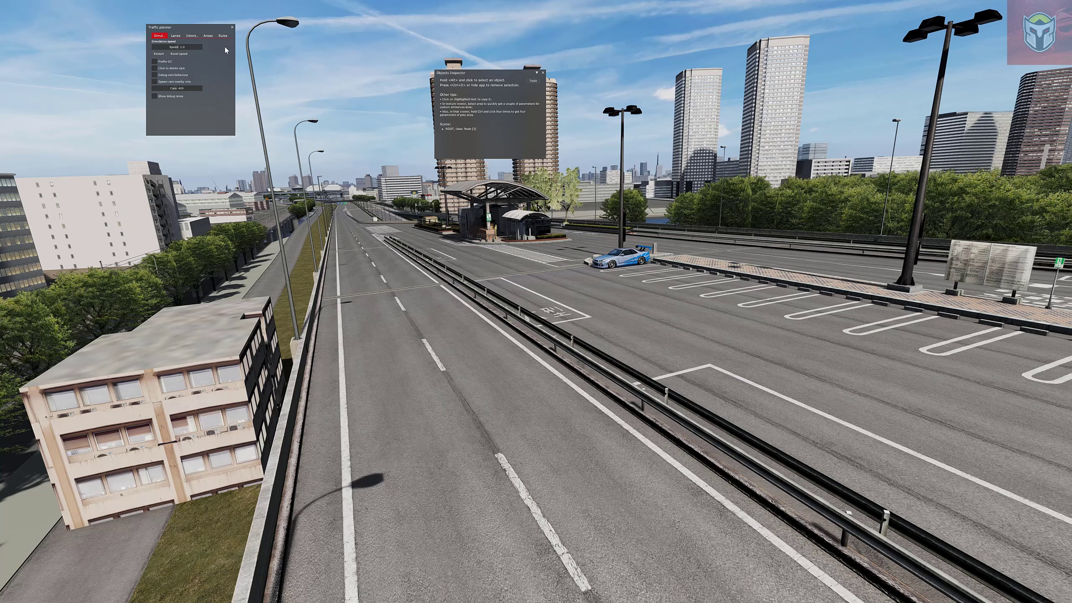